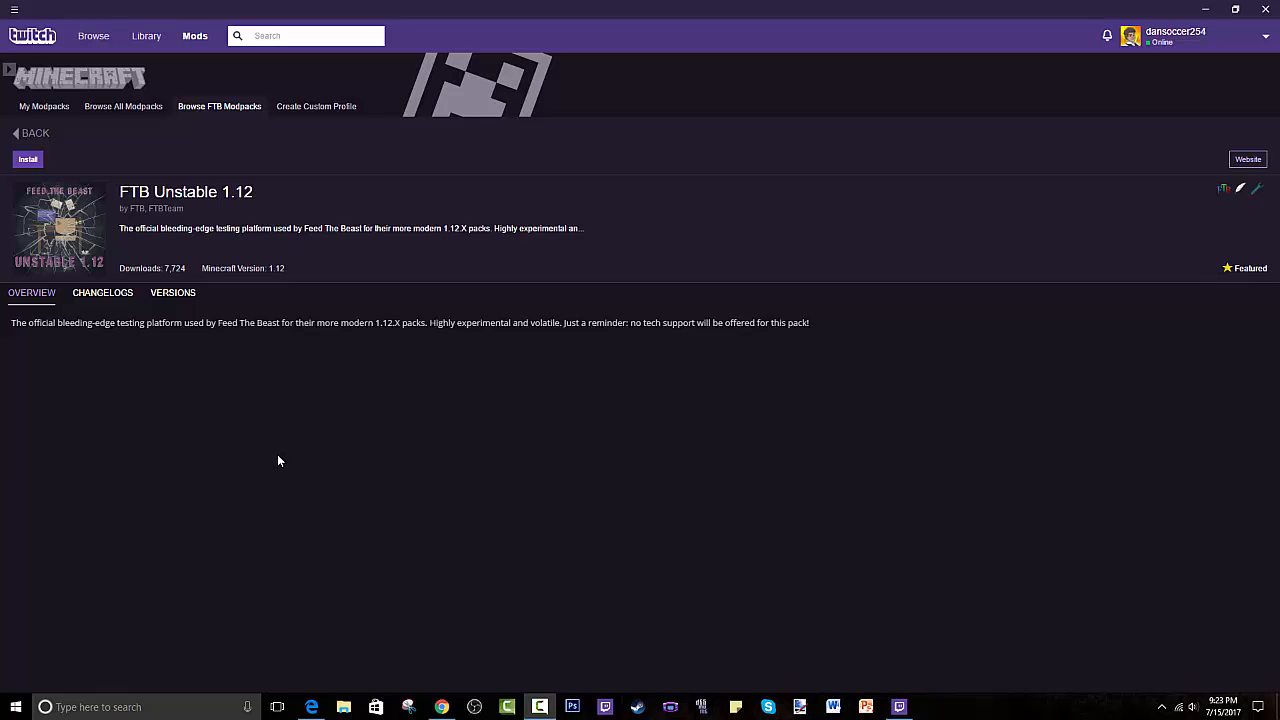
pyautogui.moveTo(210, 508)
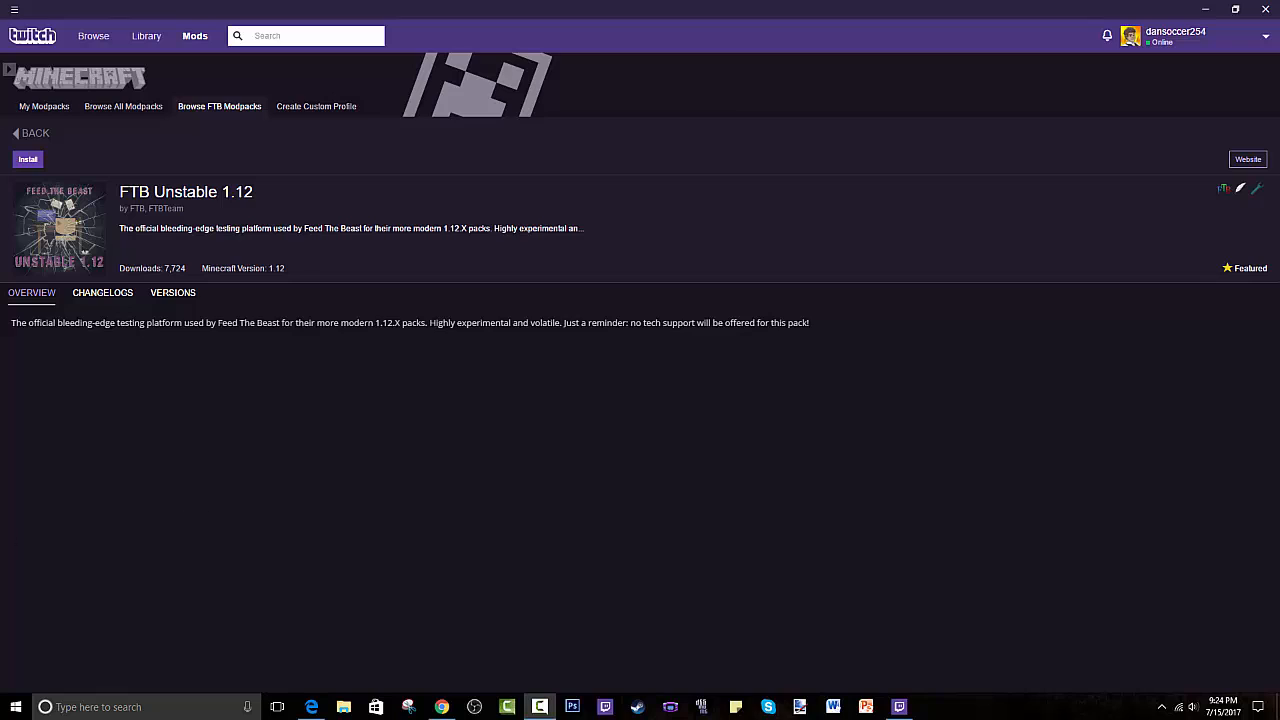
pyautogui.moveTo(128, 88)
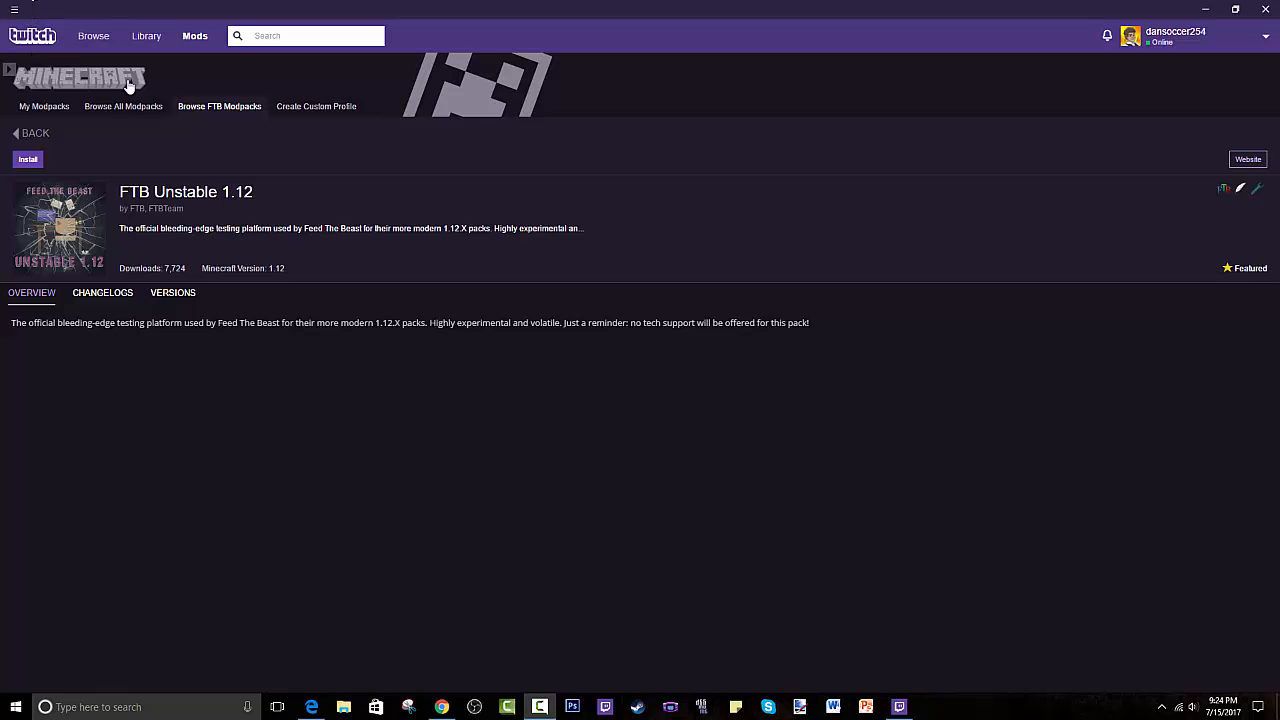
pyautogui.moveTo(32, 32)
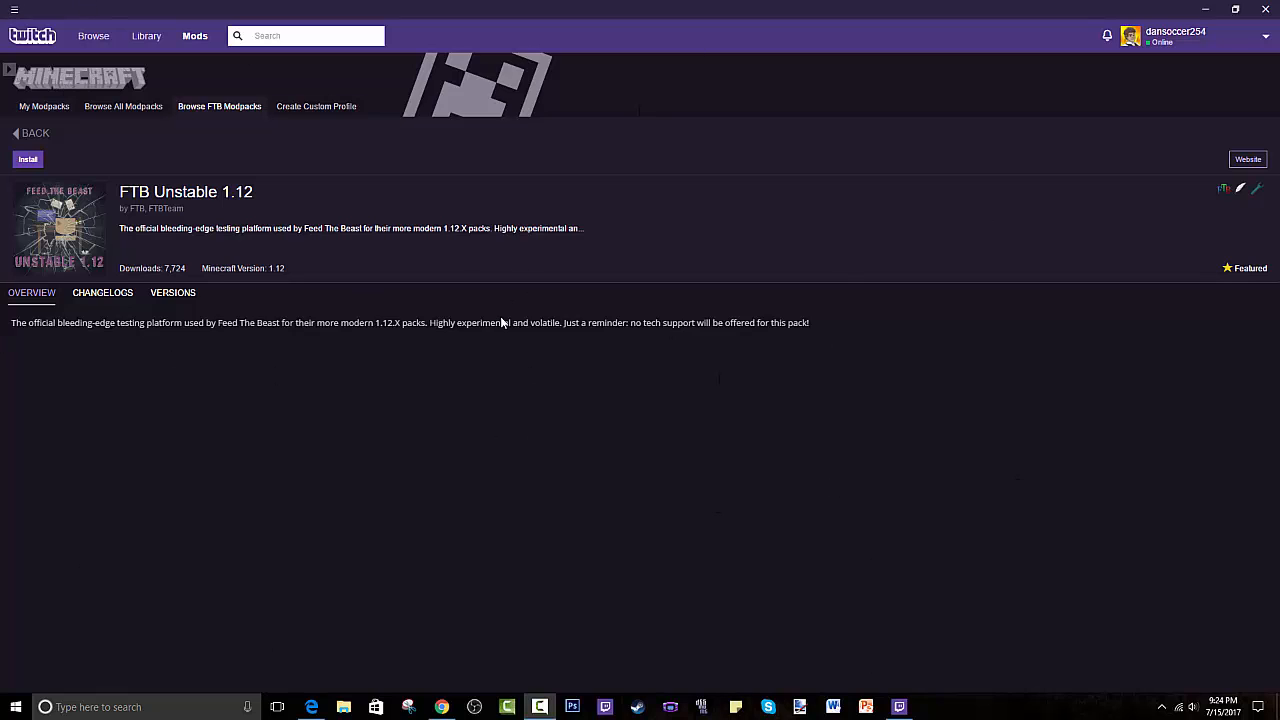
pyautogui.moveTo(320, 692)
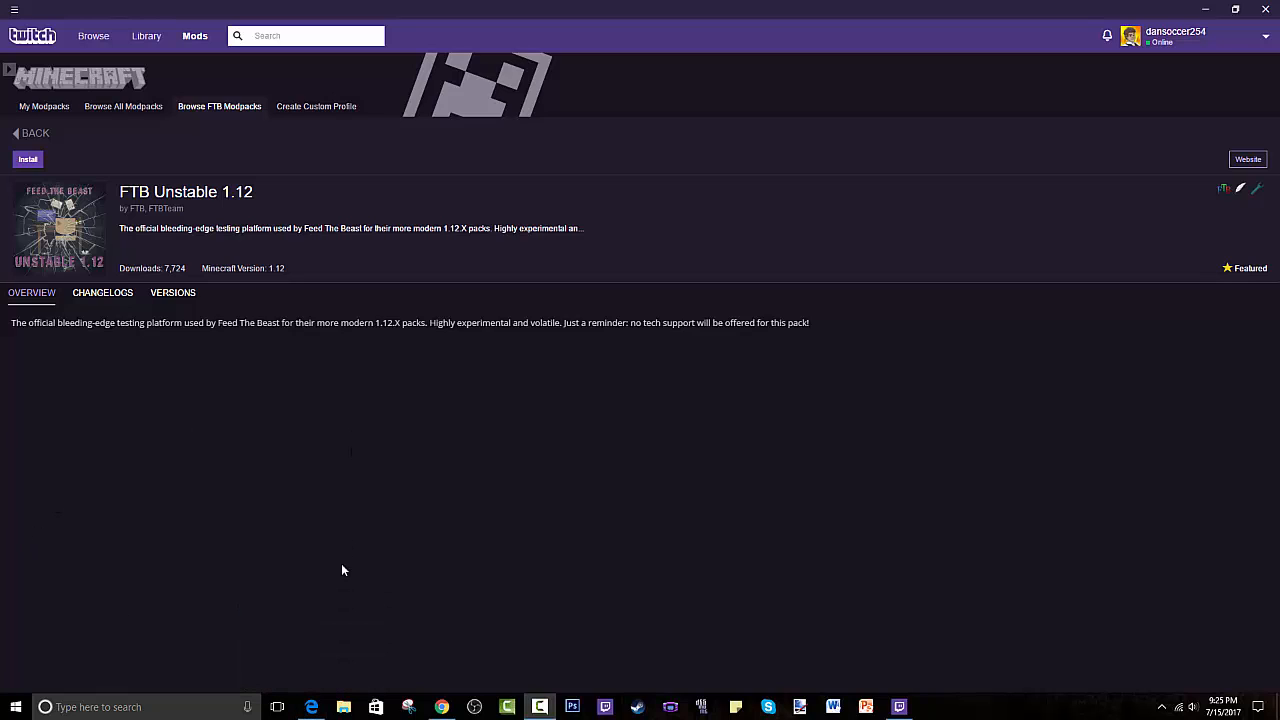
pyautogui.moveTo(320, 682)
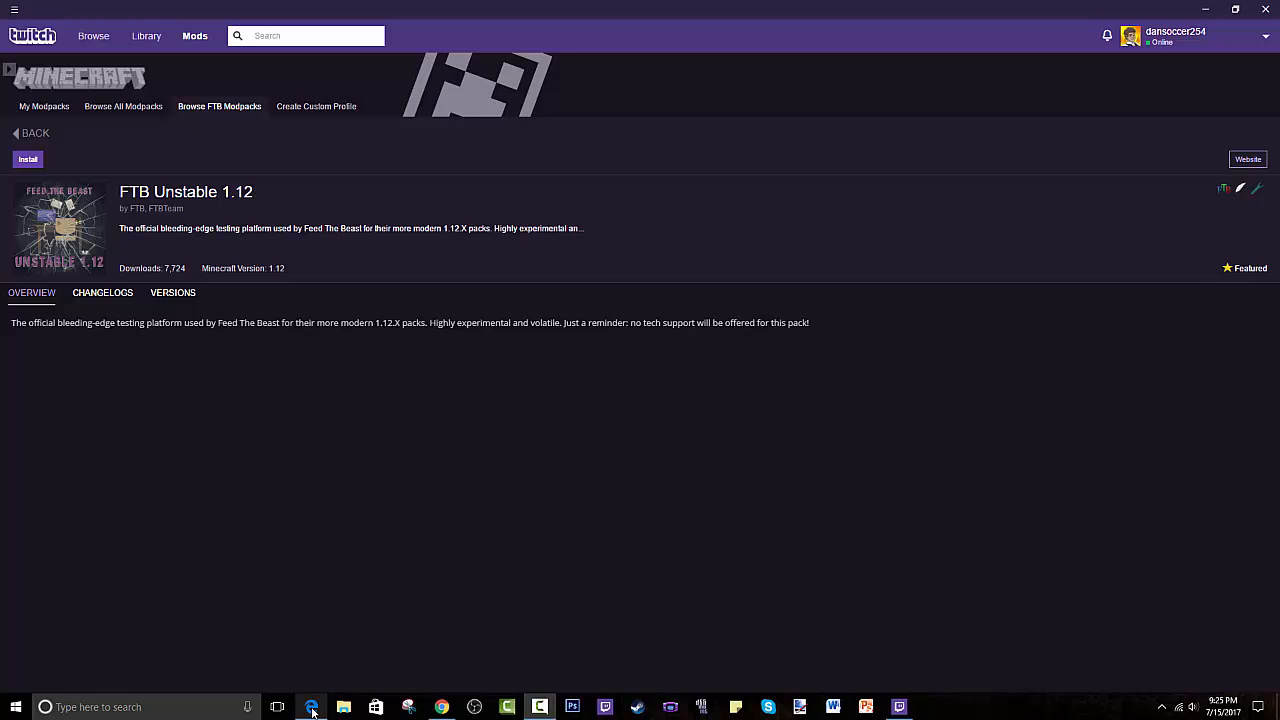
pyautogui.moveTo(312, 708)
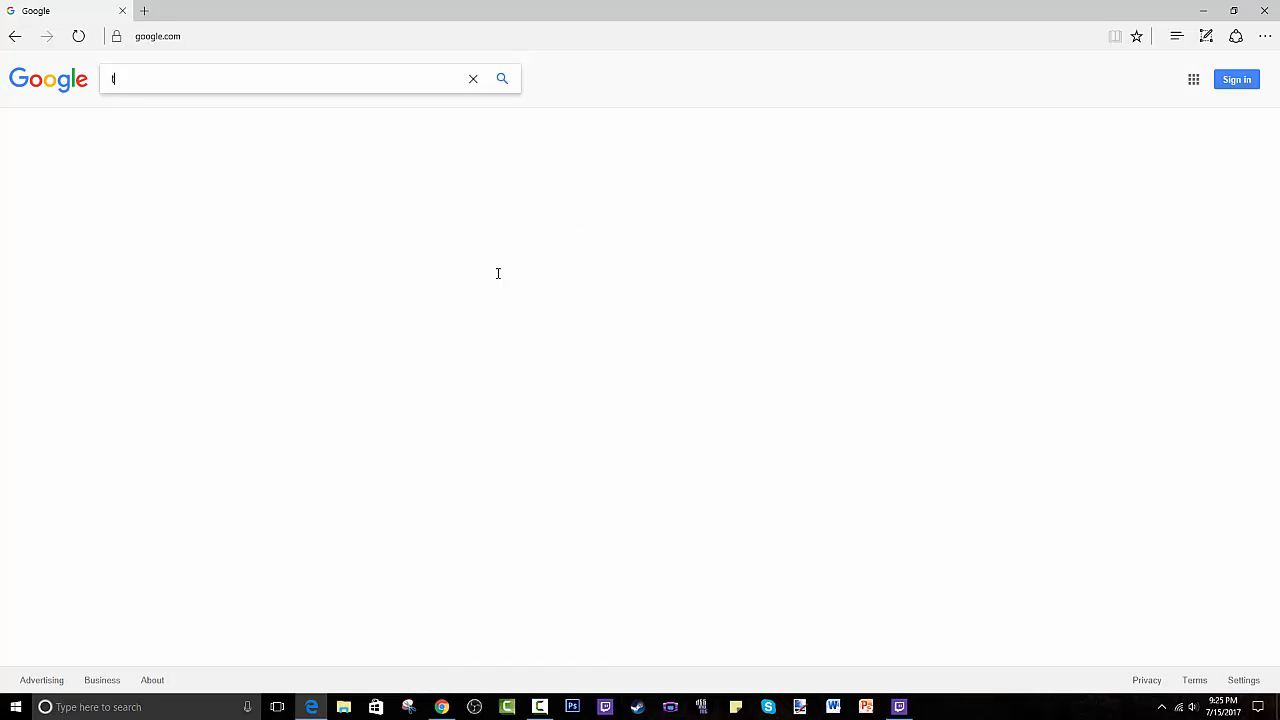
# Search Google for 'twitch desktop app' and open the official app.twitch.tv result
pyautogui.write('twitch desktop app')
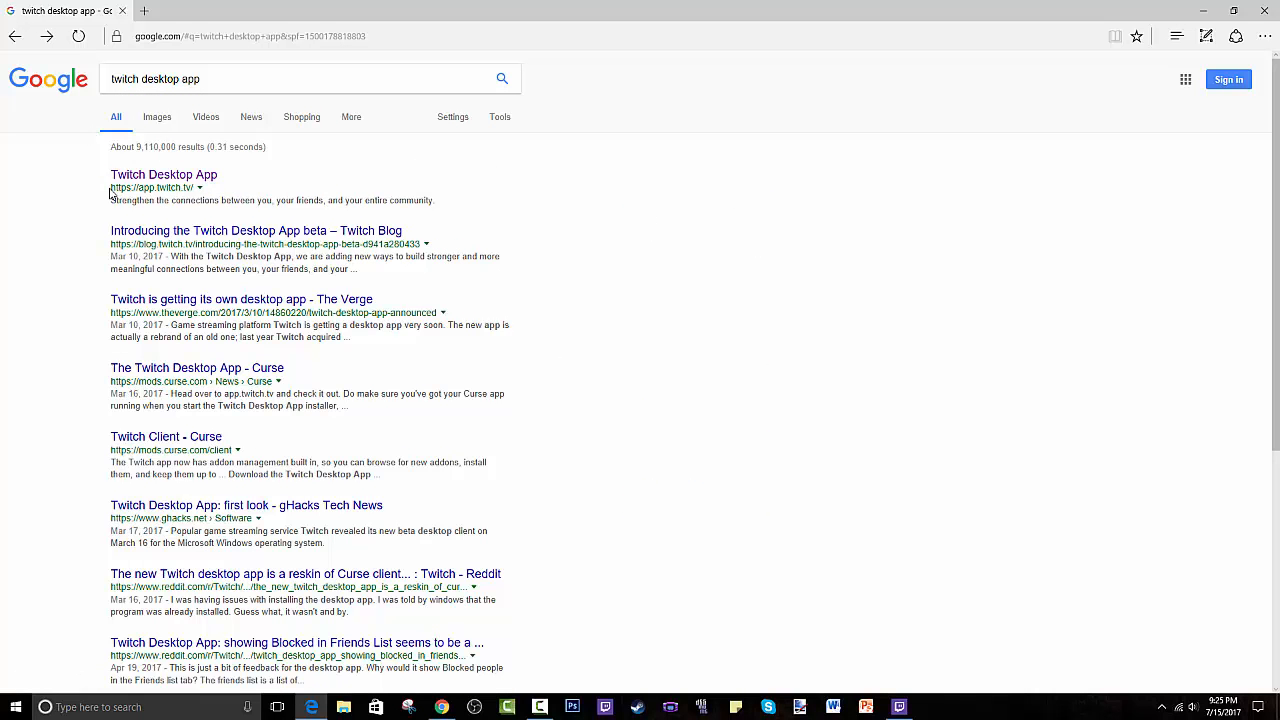
pyautogui.moveTo(164, 174)
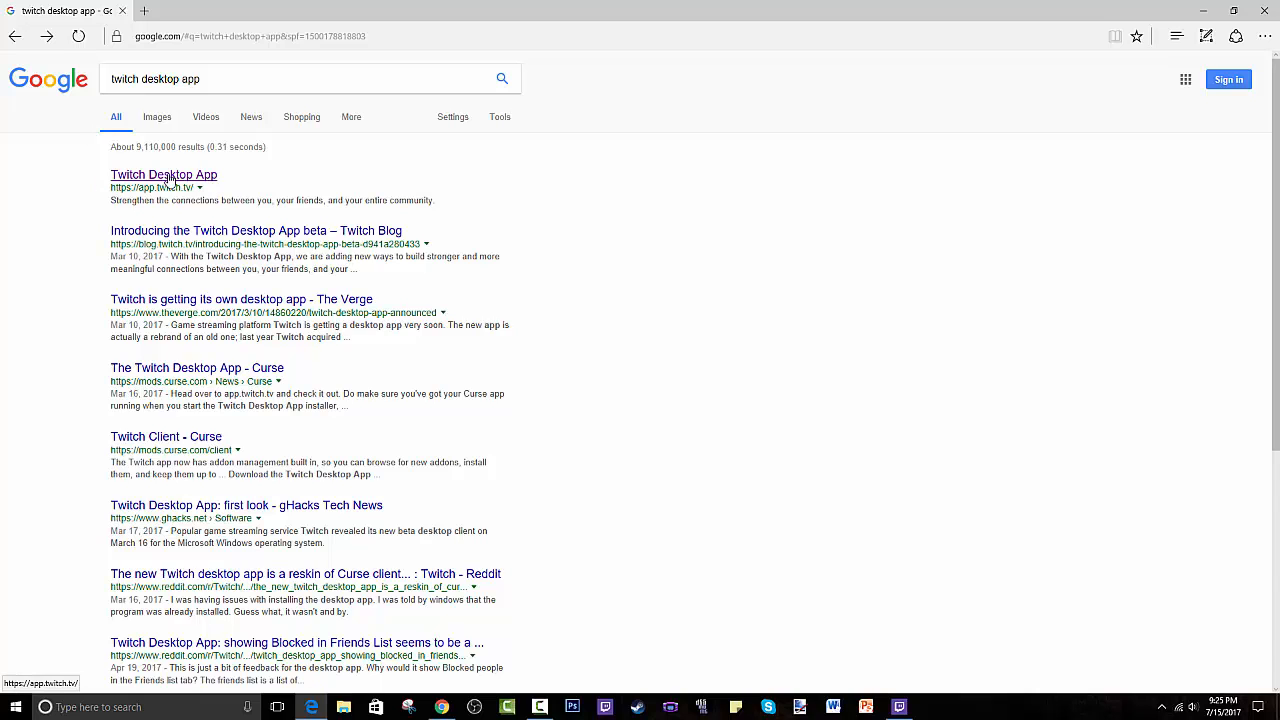
pyautogui.click(164, 174)
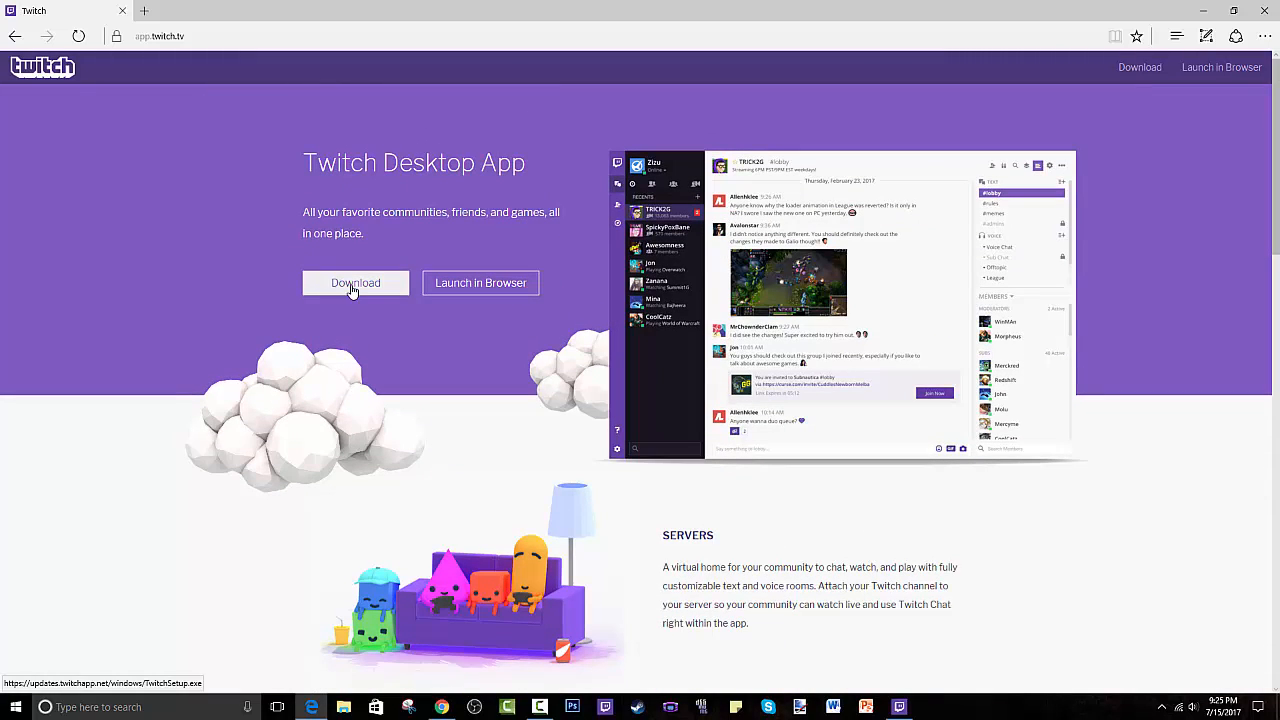
pyautogui.scroll(-3)
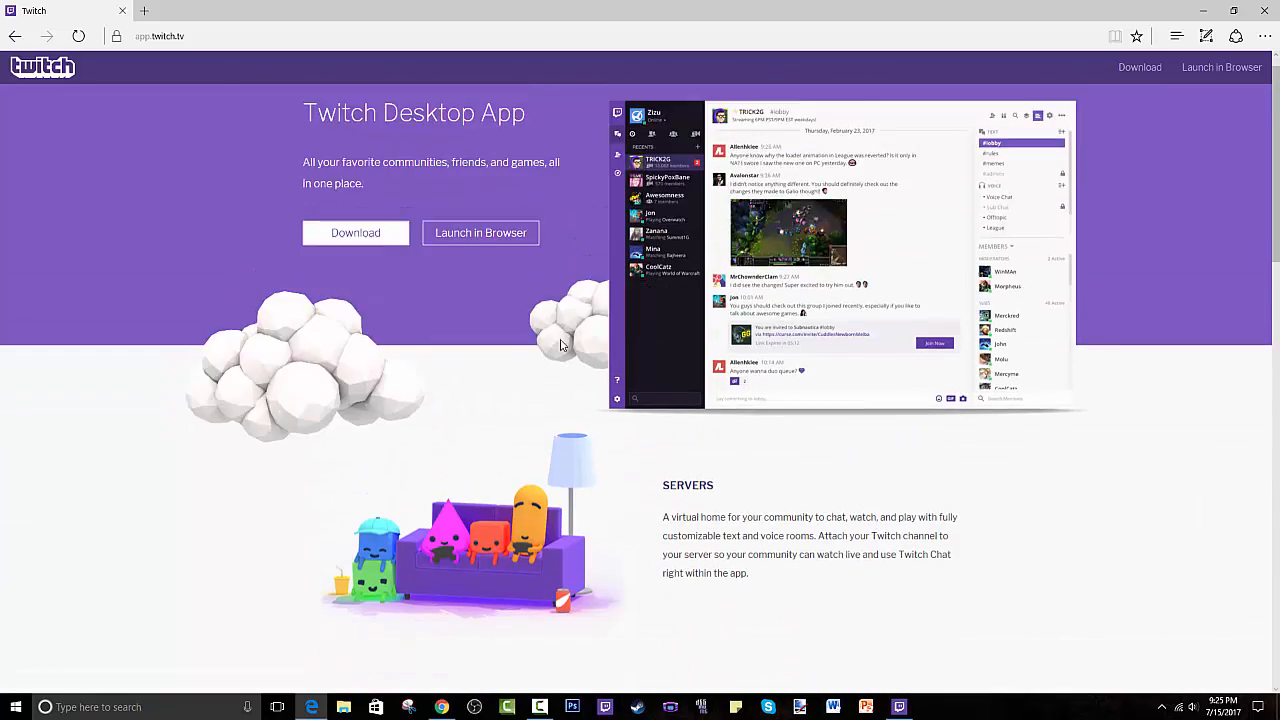
pyautogui.scroll(-3)
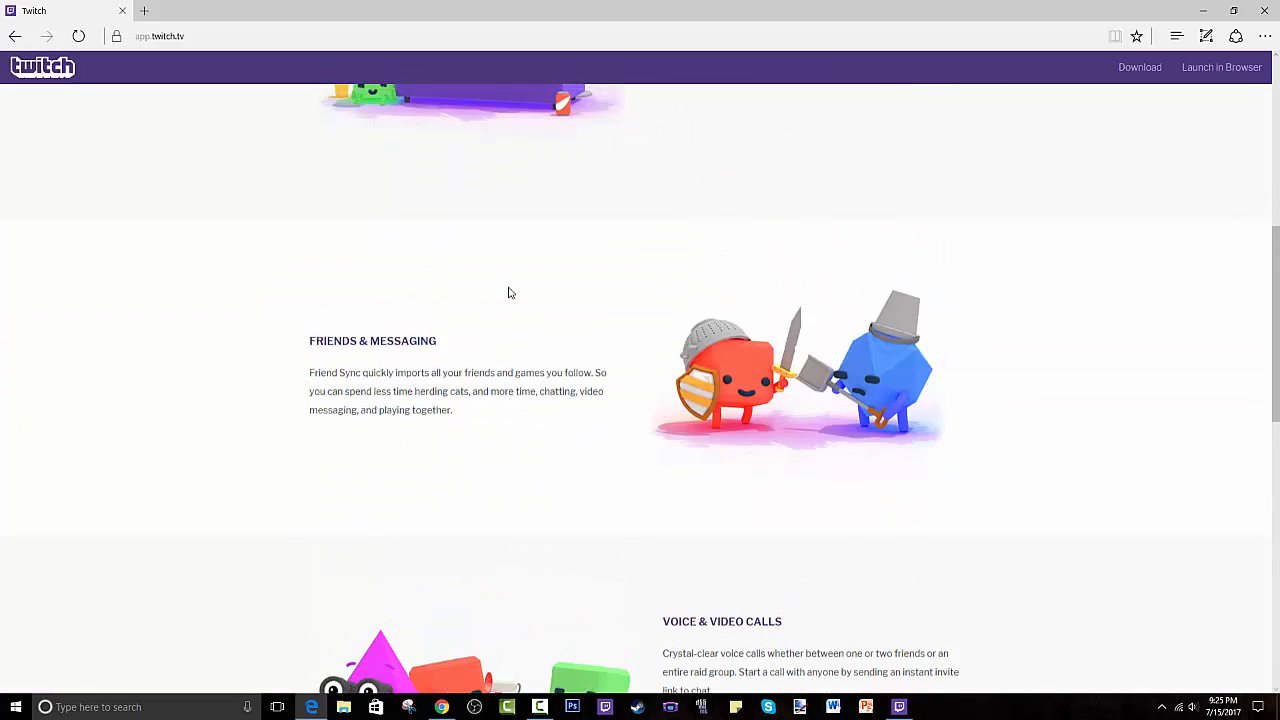
pyautogui.scroll(3)
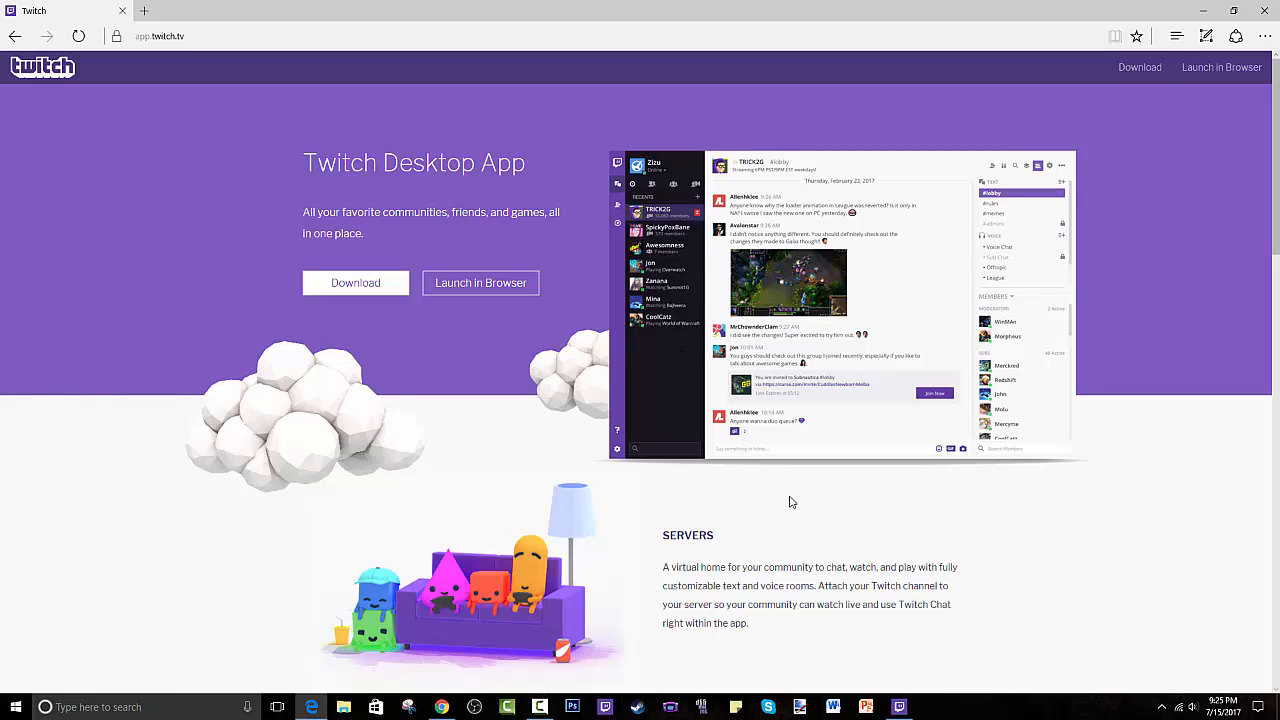
pyautogui.moveTo(848, 618)
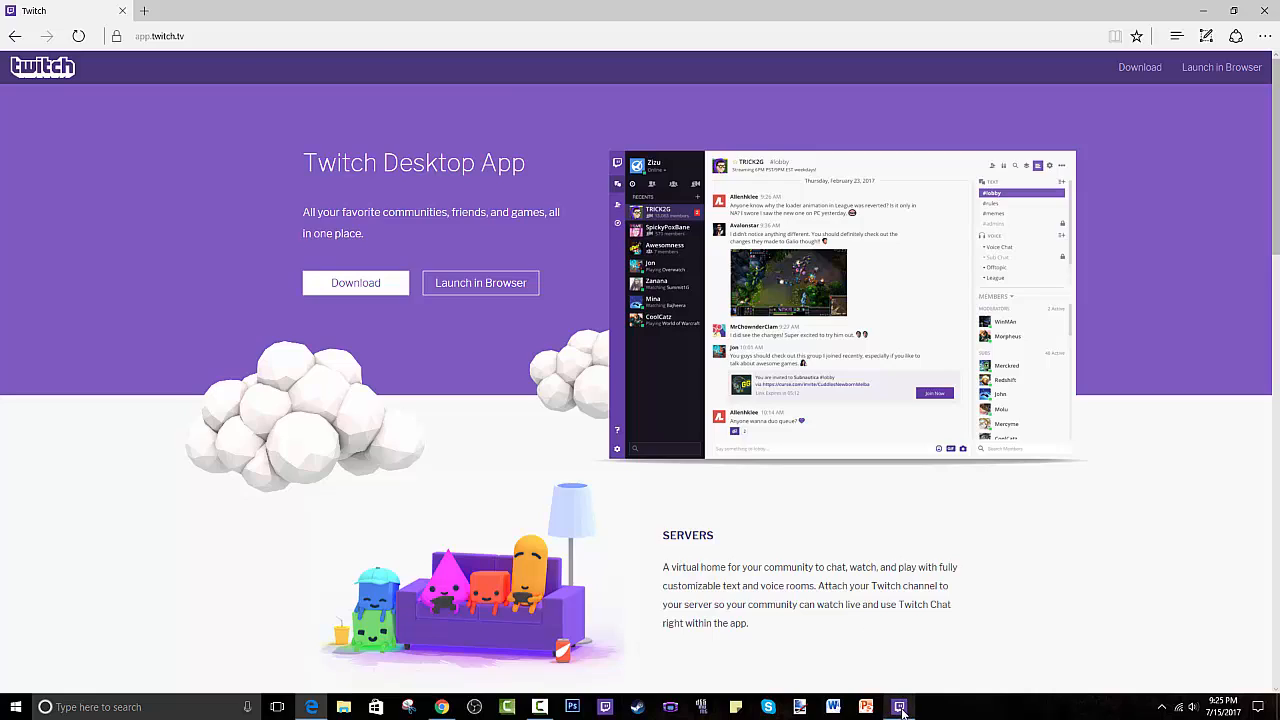
# Switch back to the Twitch app and scroll its home screen down to more top games
pyautogui.click(898, 708)
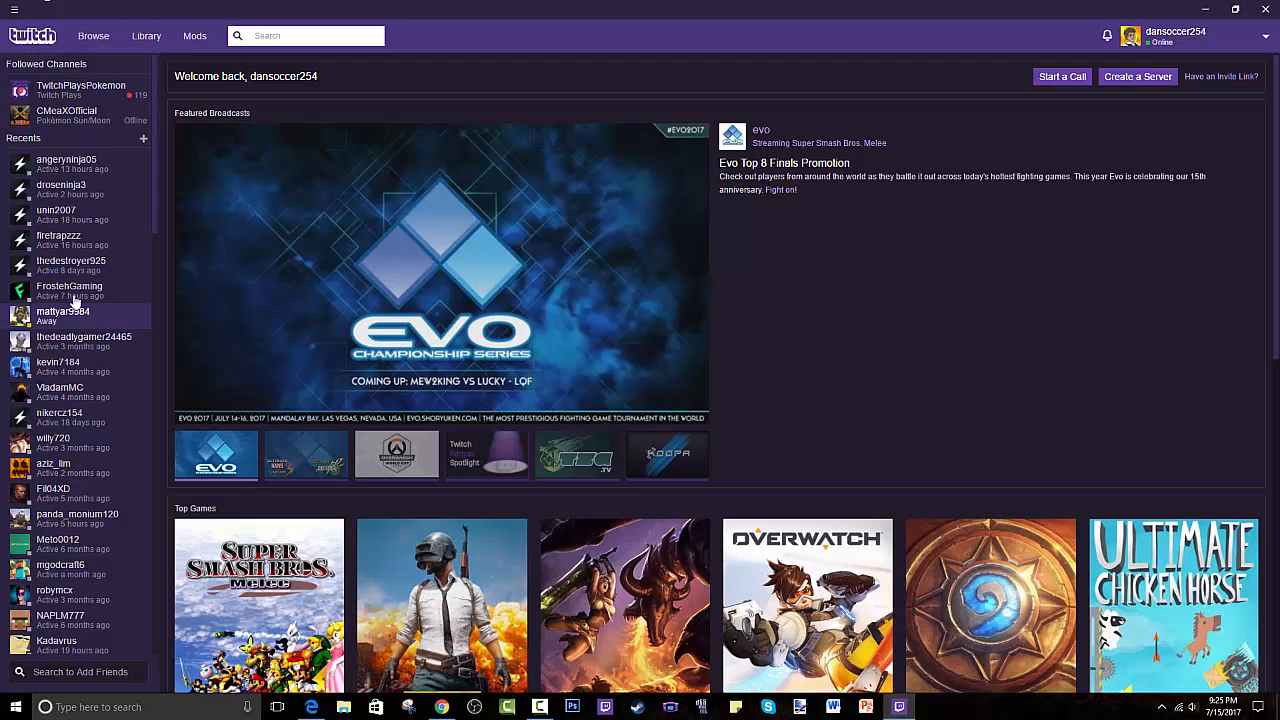
pyautogui.moveTo(644, 316)
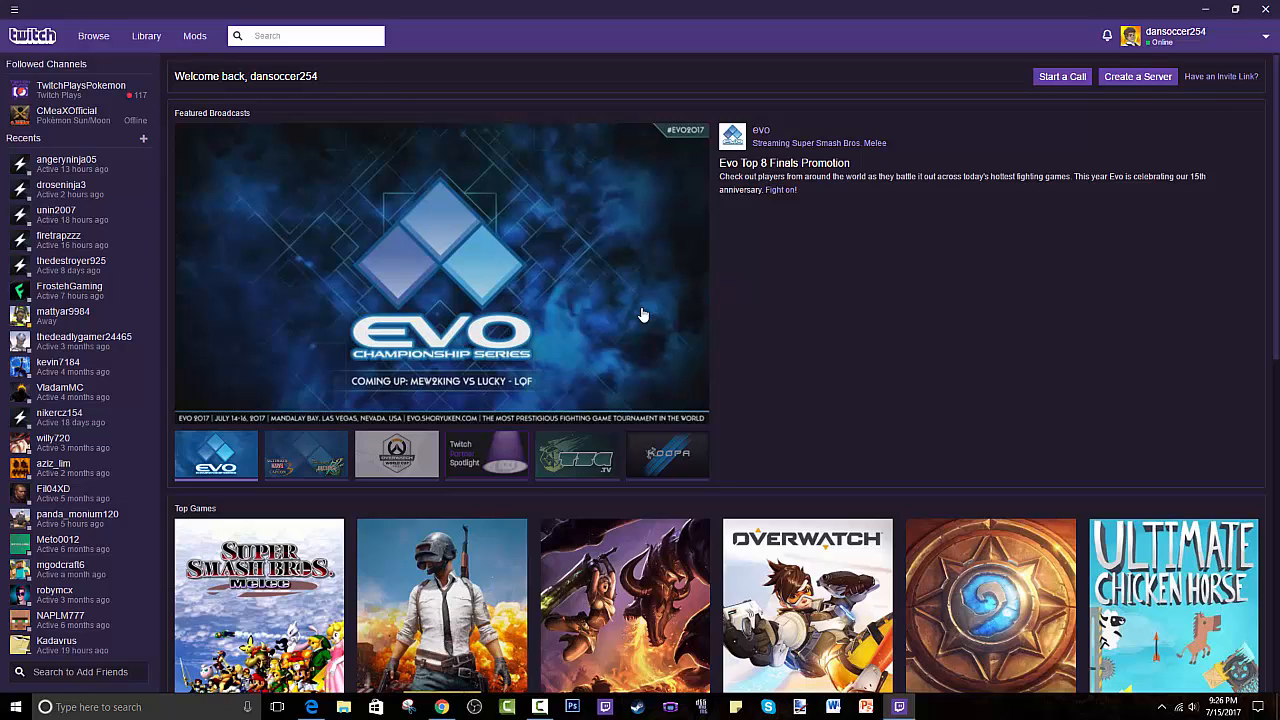
pyautogui.moveTo(660, 312)
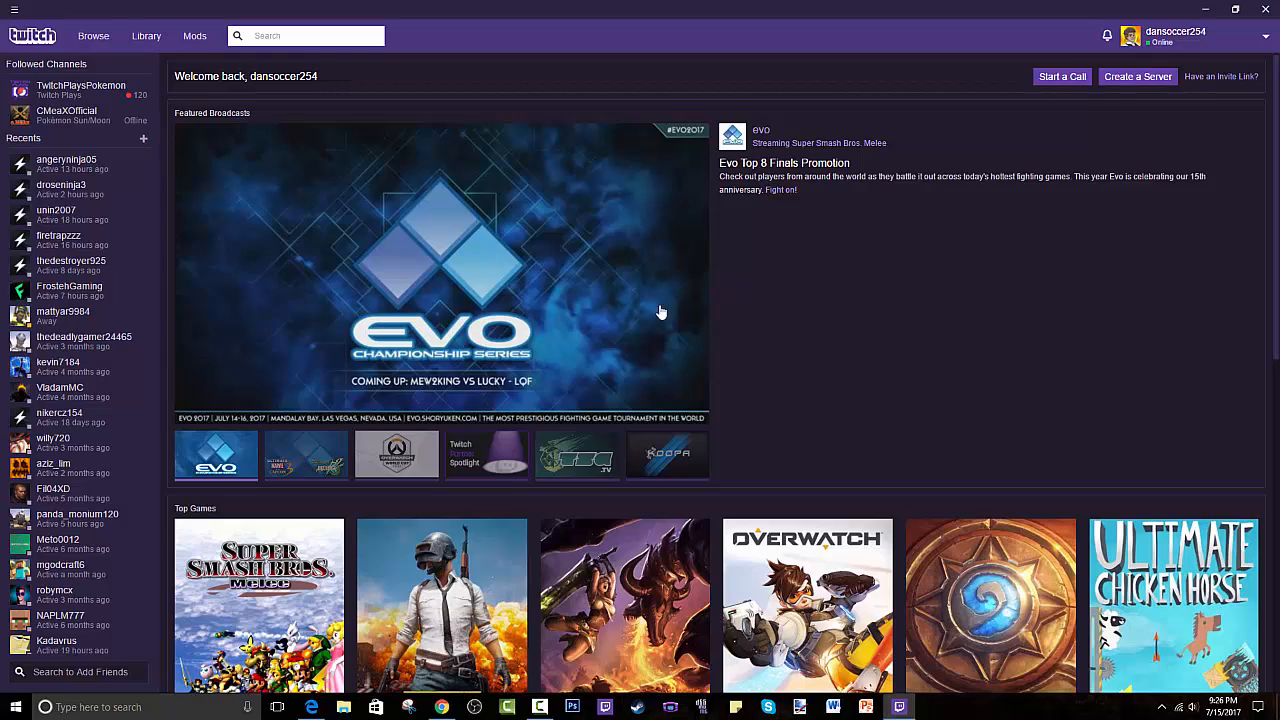
pyautogui.moveTo(562, 140)
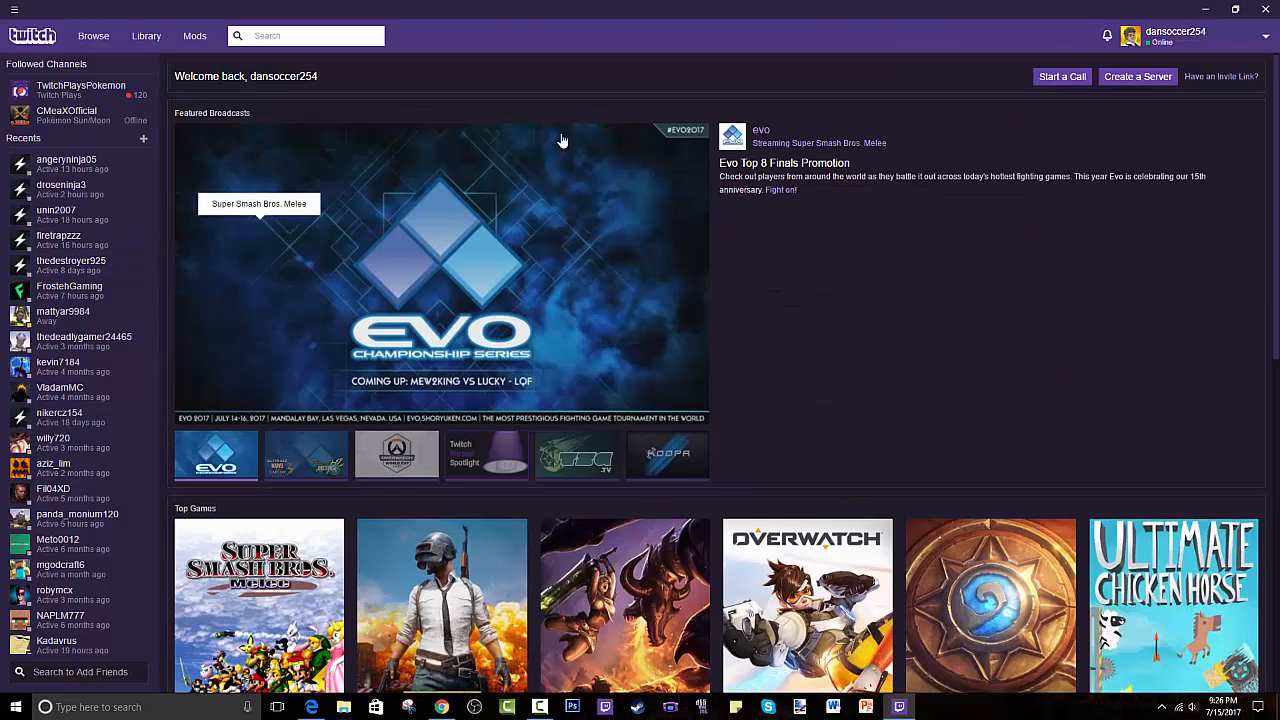
pyautogui.moveTo(146, 36)
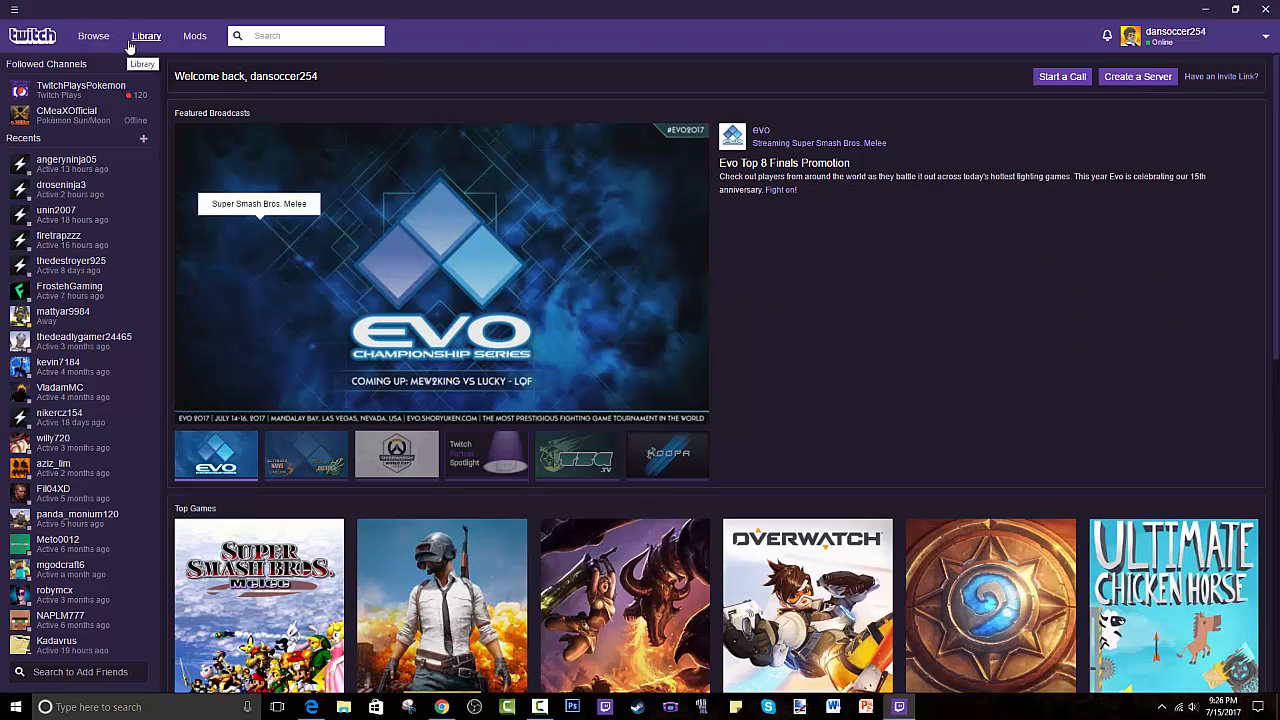
pyautogui.moveTo(92, 36)
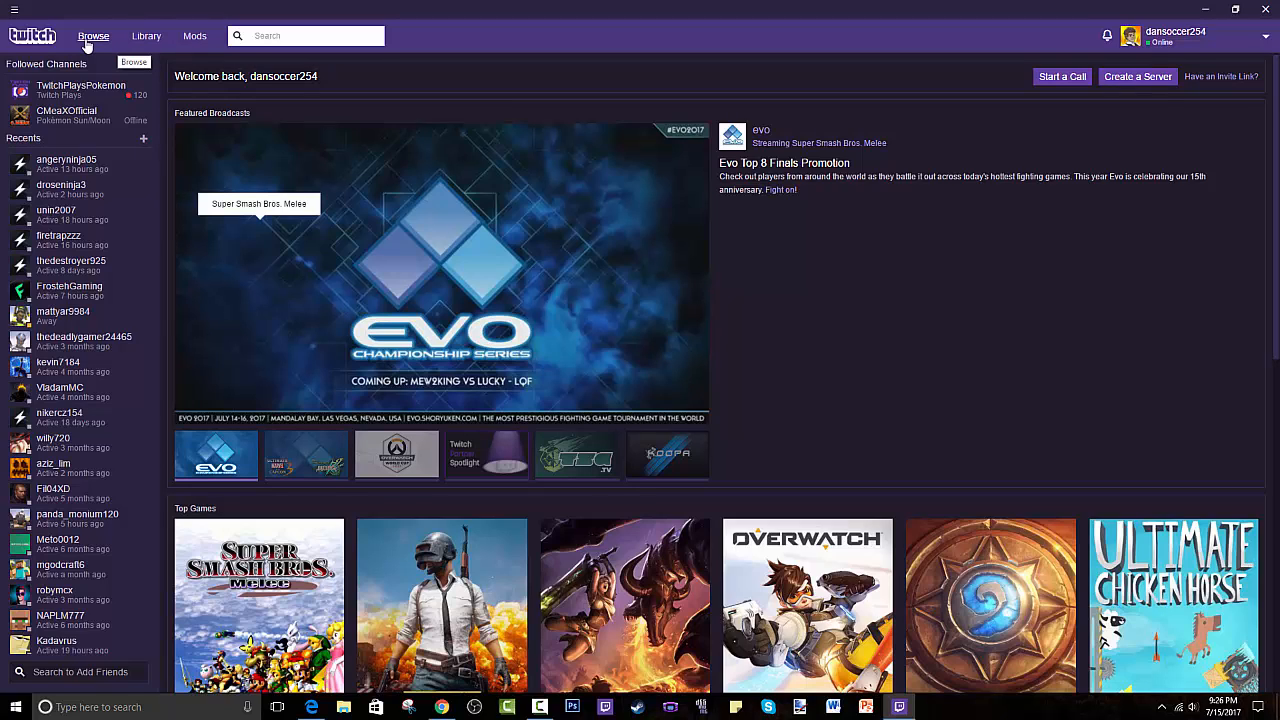
pyautogui.moveTo(178, 128)
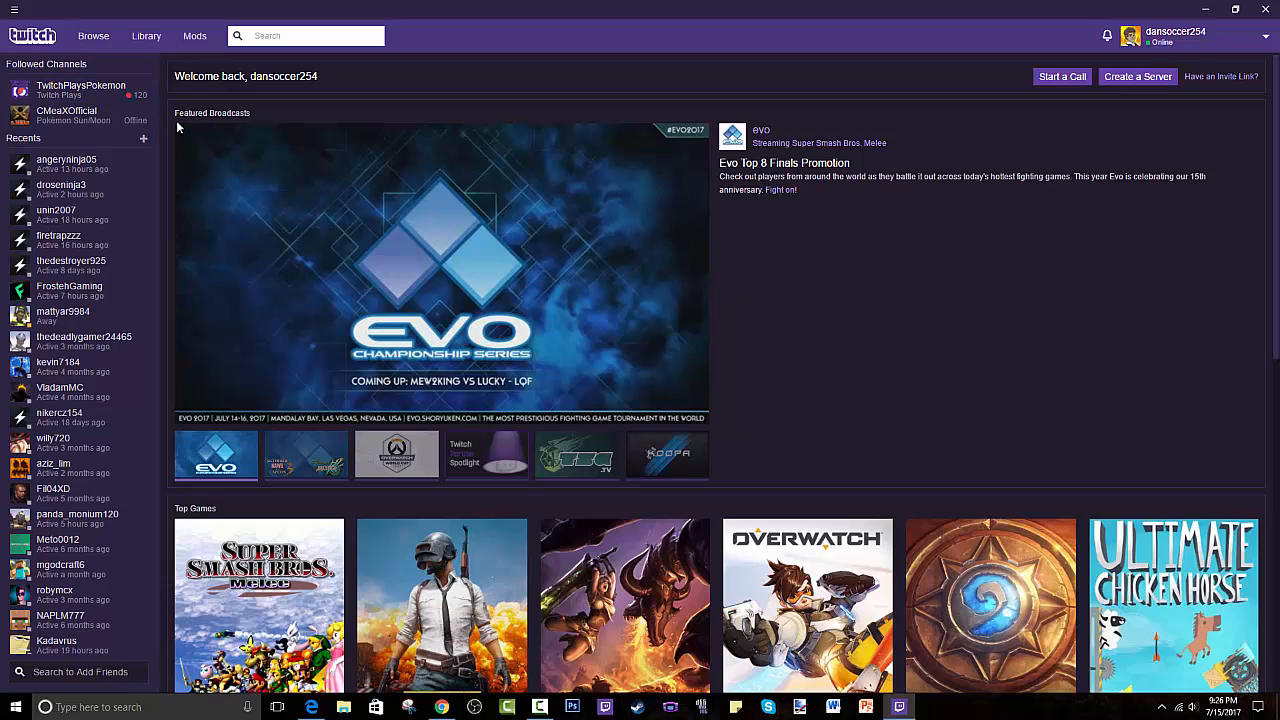
pyautogui.moveTo(152, 126)
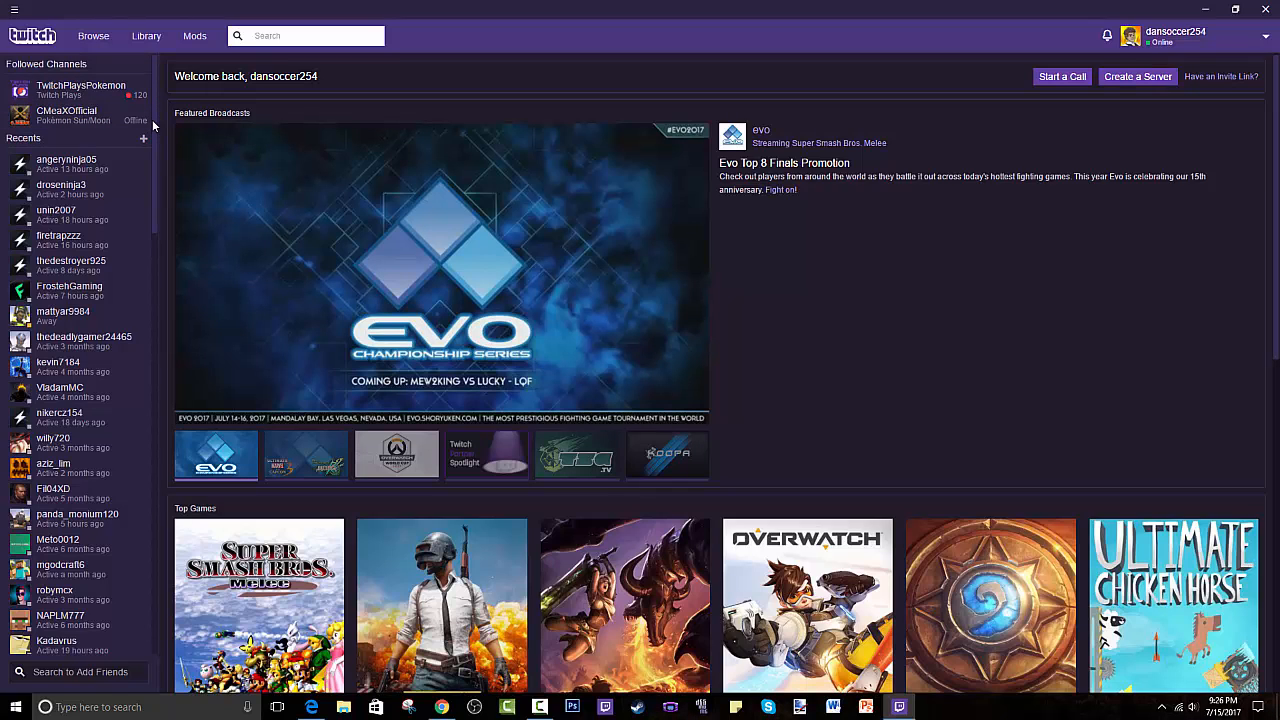
pyautogui.moveTo(146, 40)
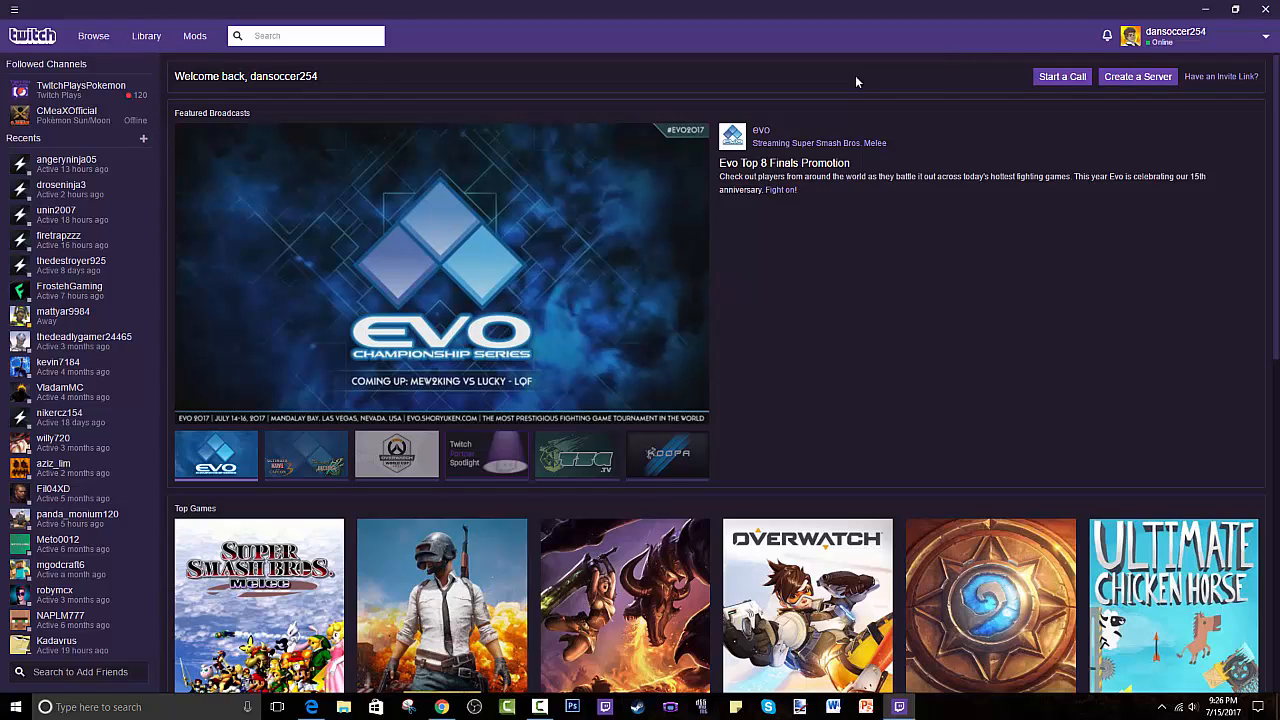
pyautogui.moveTo(512, 296)
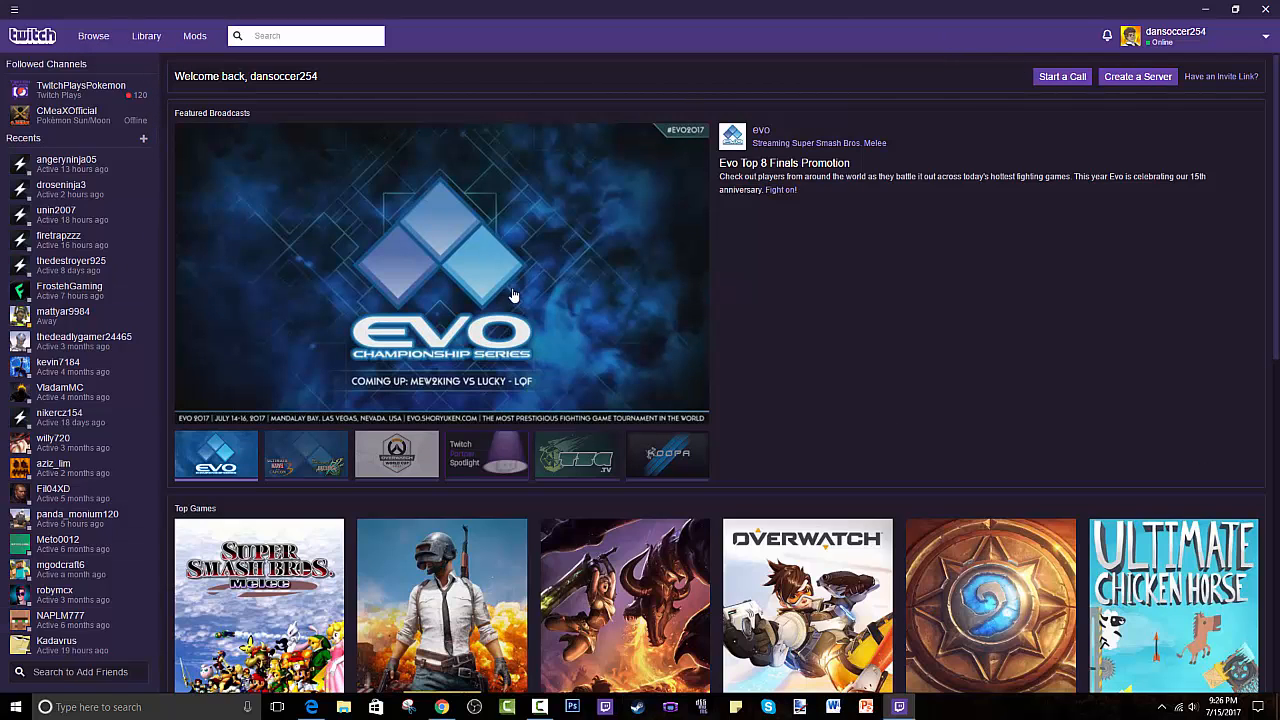
pyautogui.moveTo(730, 420)
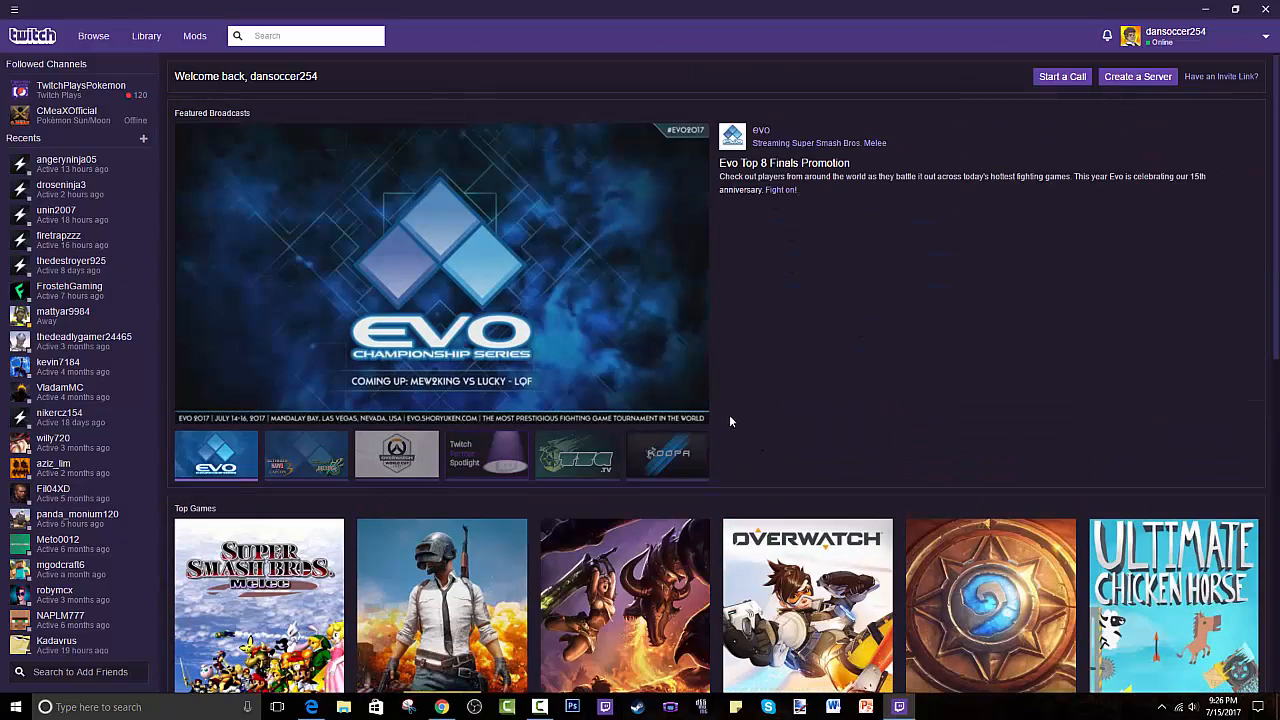
pyautogui.moveTo(76, 216)
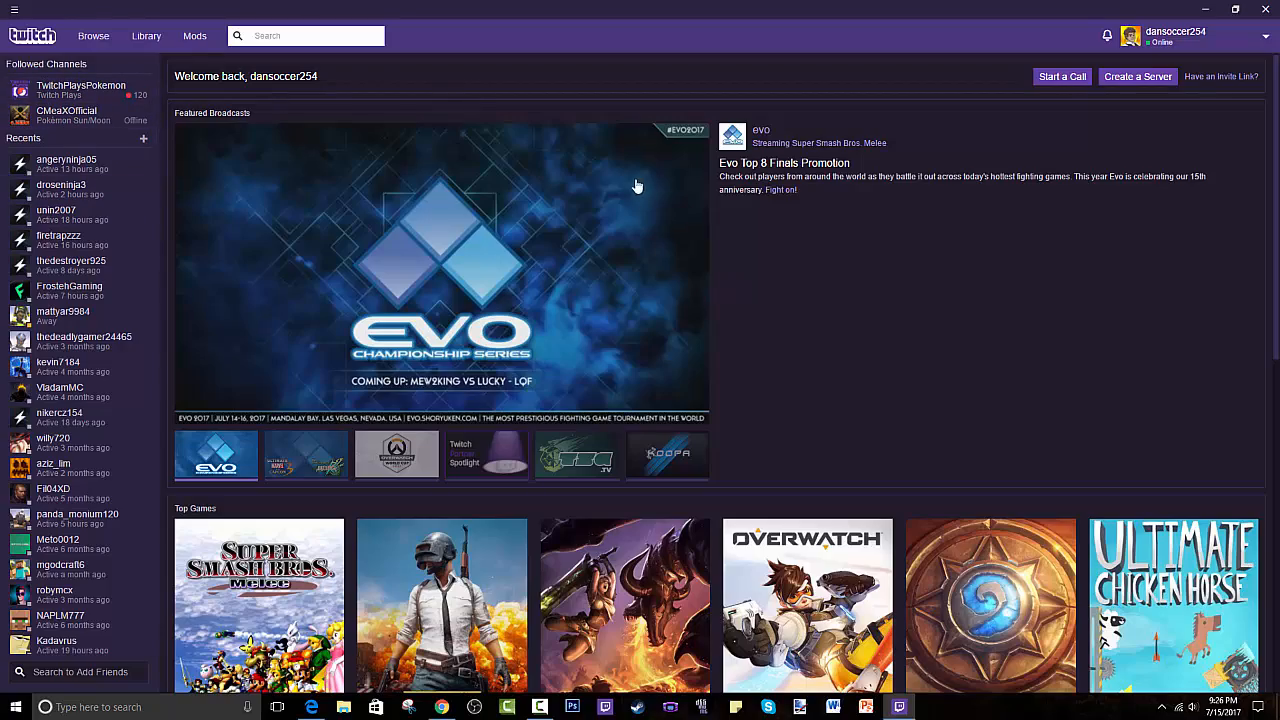
pyautogui.scroll(-3)
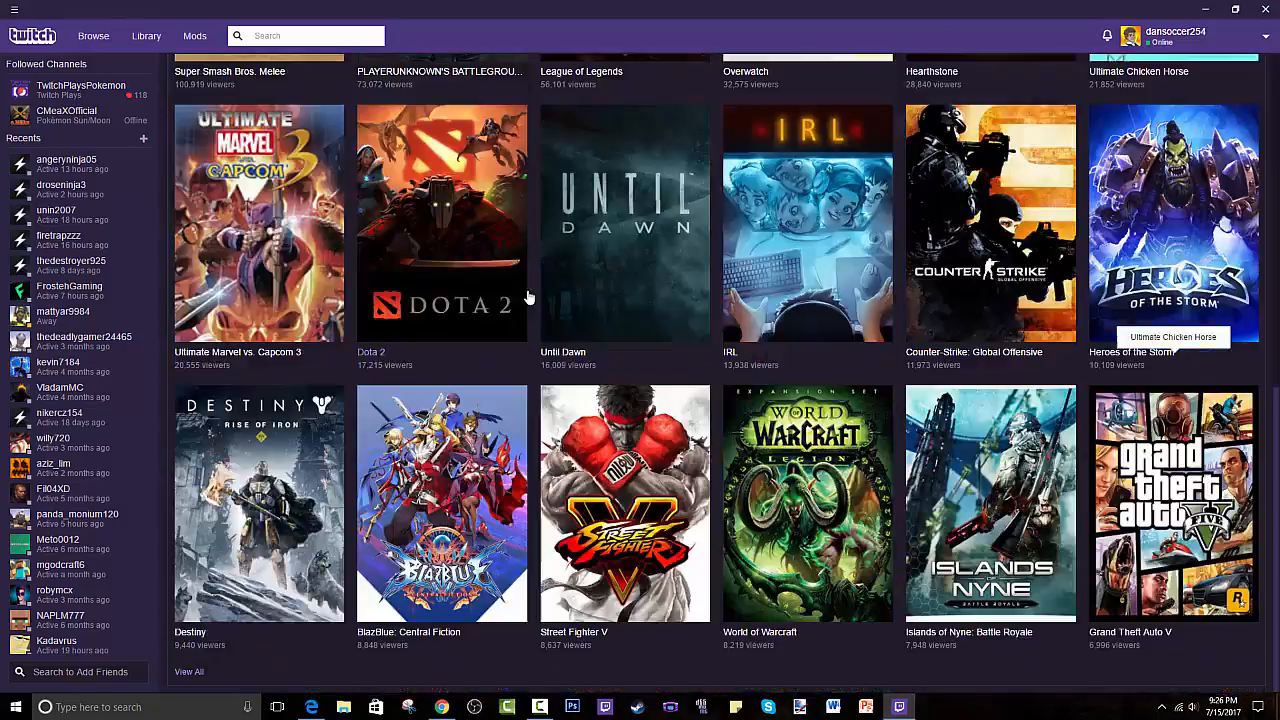
pyautogui.click(92, 36)
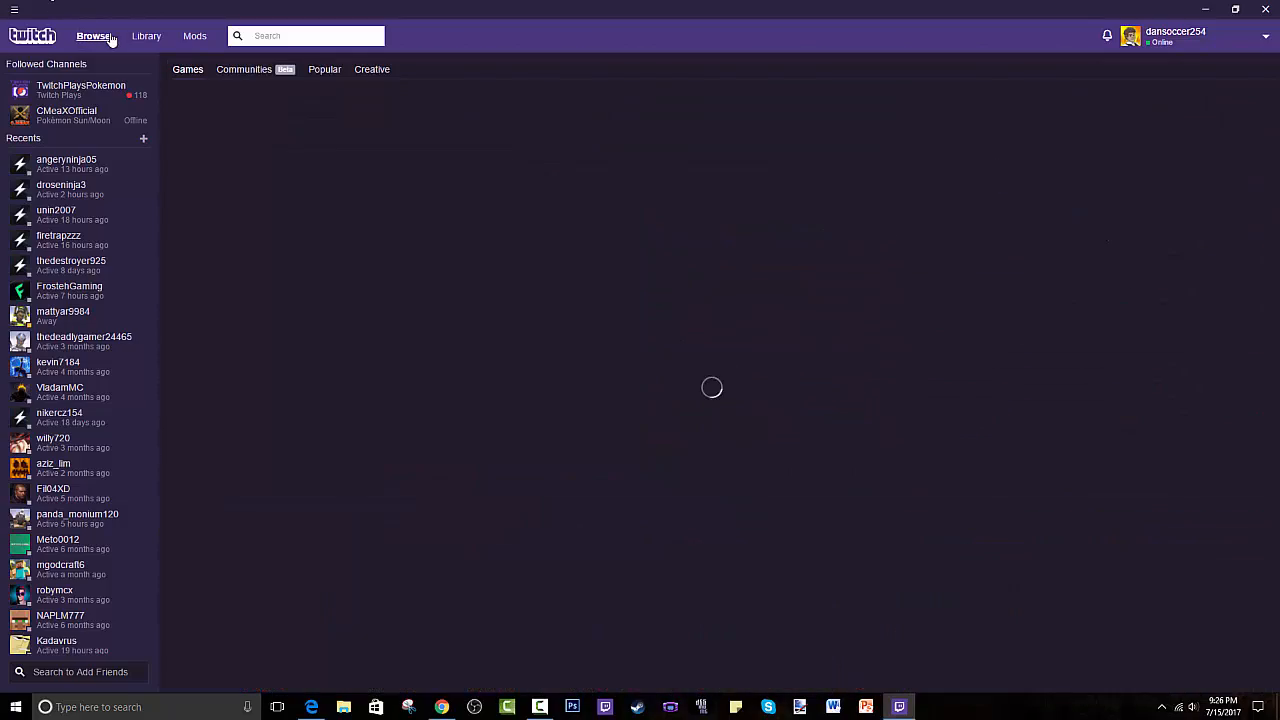
pyautogui.click(146, 36)
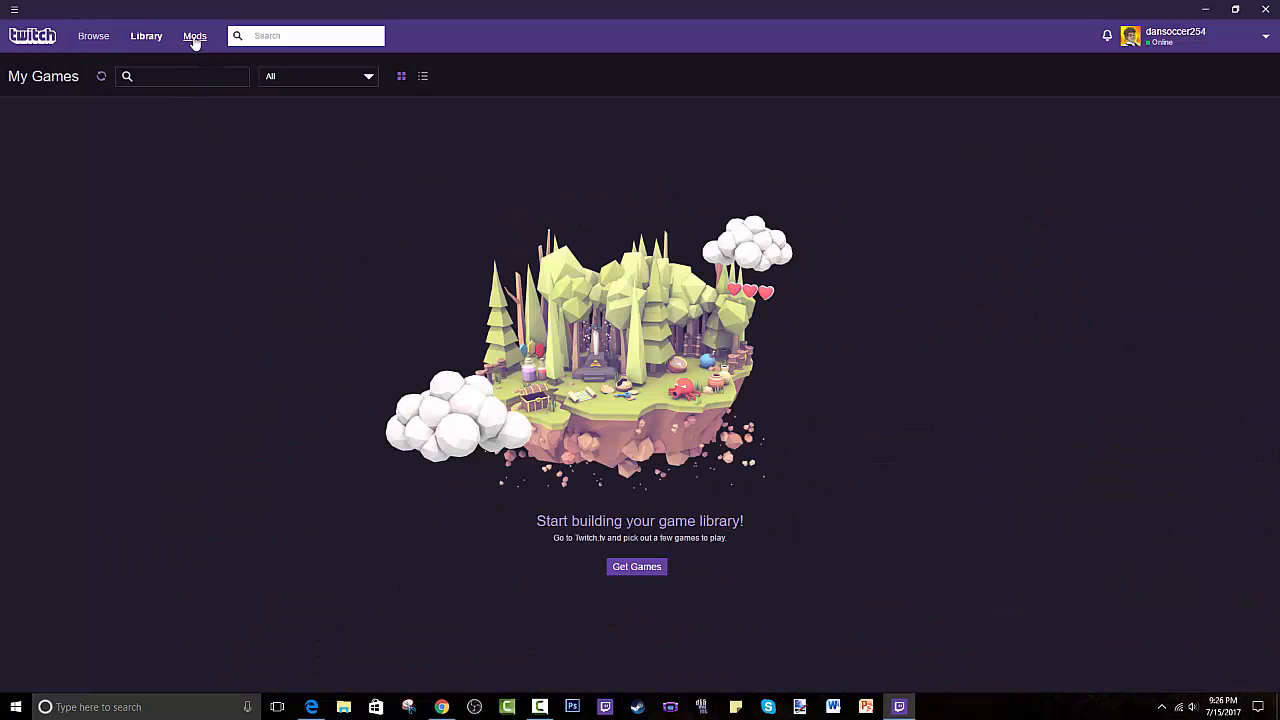
pyautogui.moveTo(196, 36)
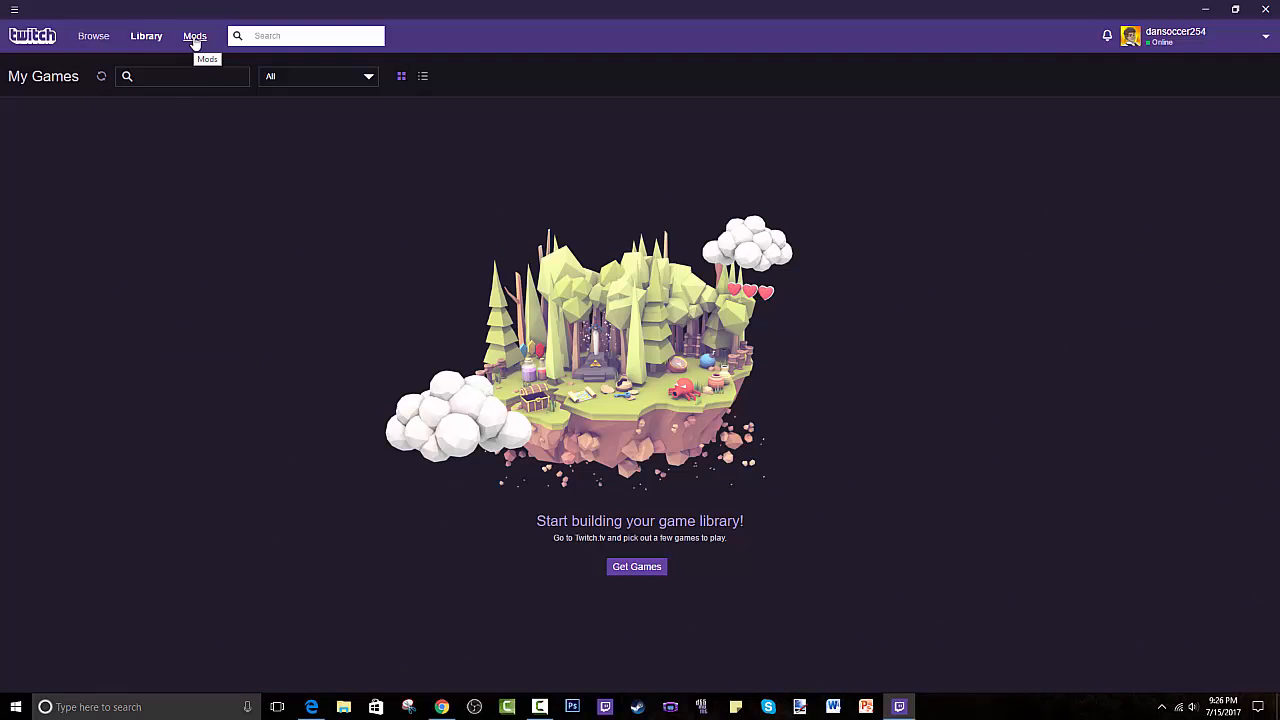
# Switch to the Mods section listing Minecraft, Rift and World of Warcraft
pyautogui.click(194, 36)
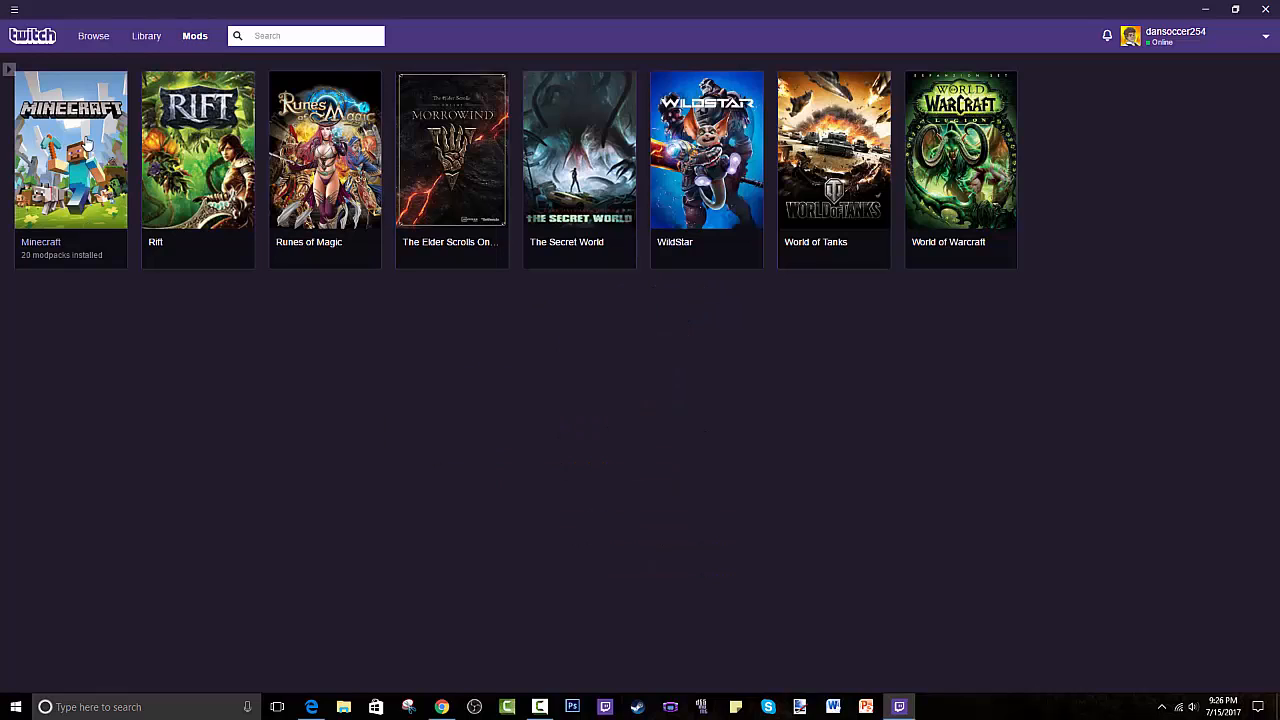
pyautogui.moveTo(72, 292)
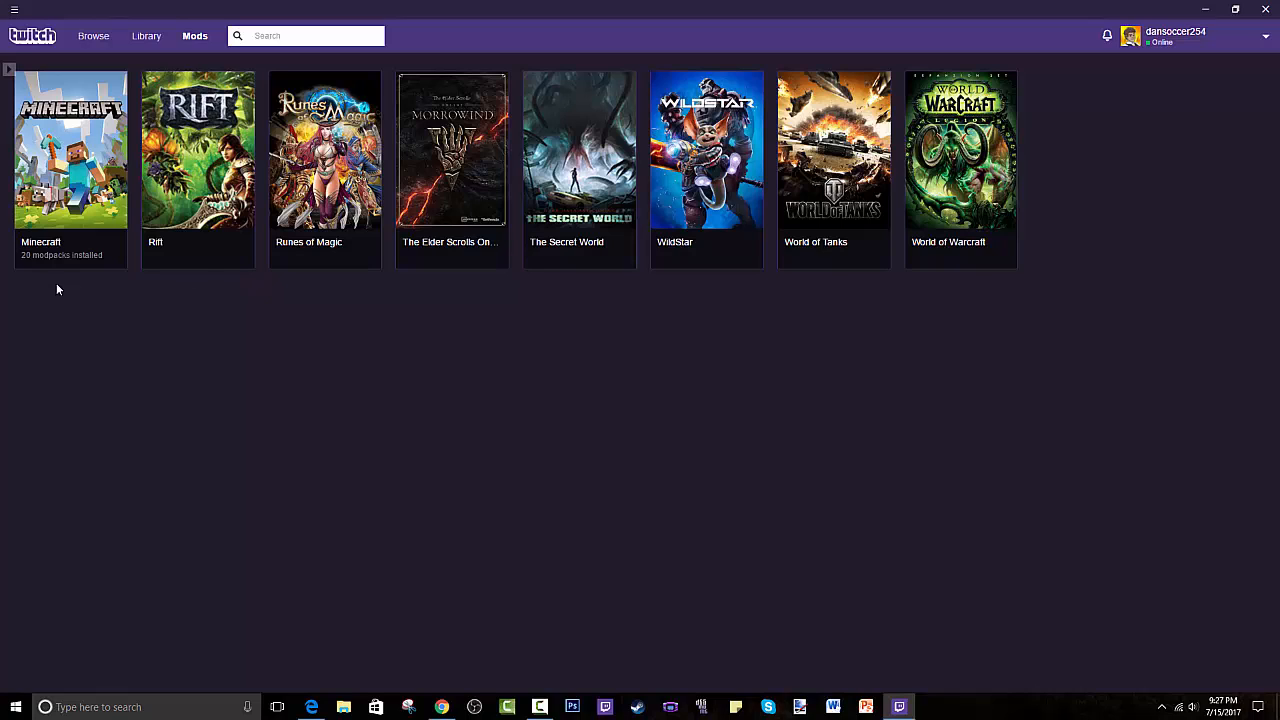
pyautogui.click(1200, 36)
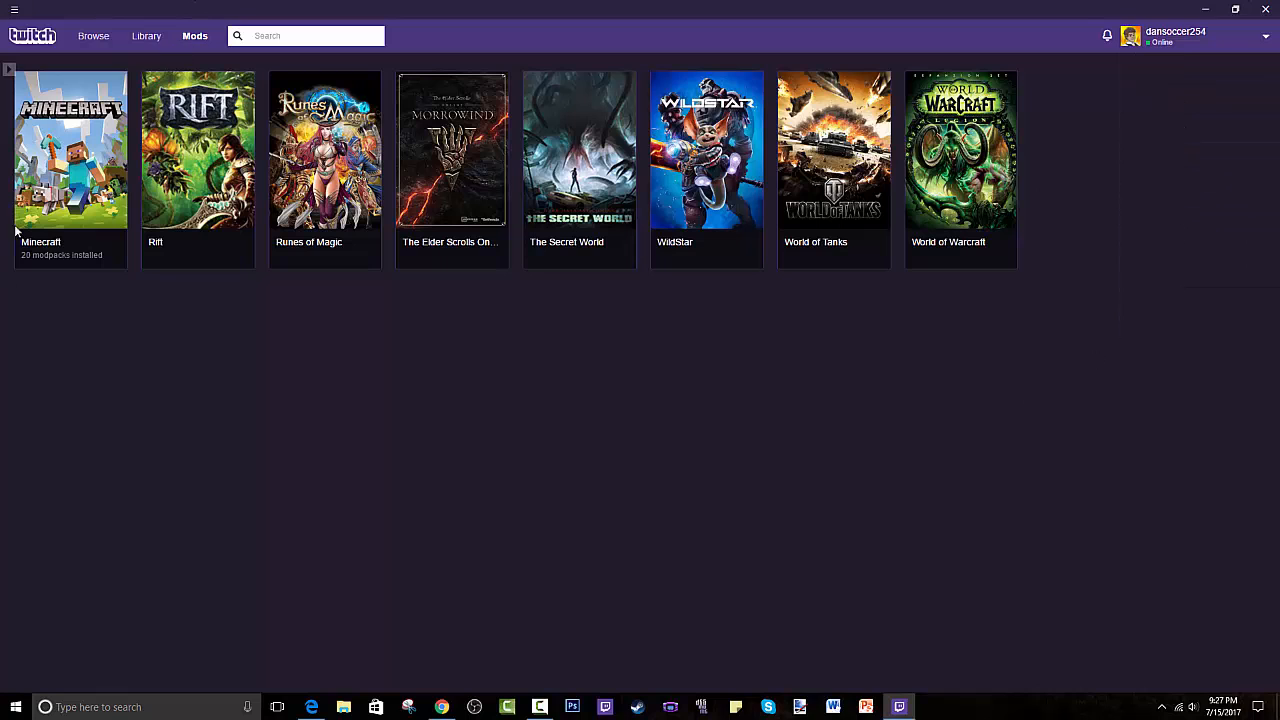
# Go into Minecraft's My Modpacks page showing All the Mods 3 and Sky Factory 3
pyautogui.click(70, 150)
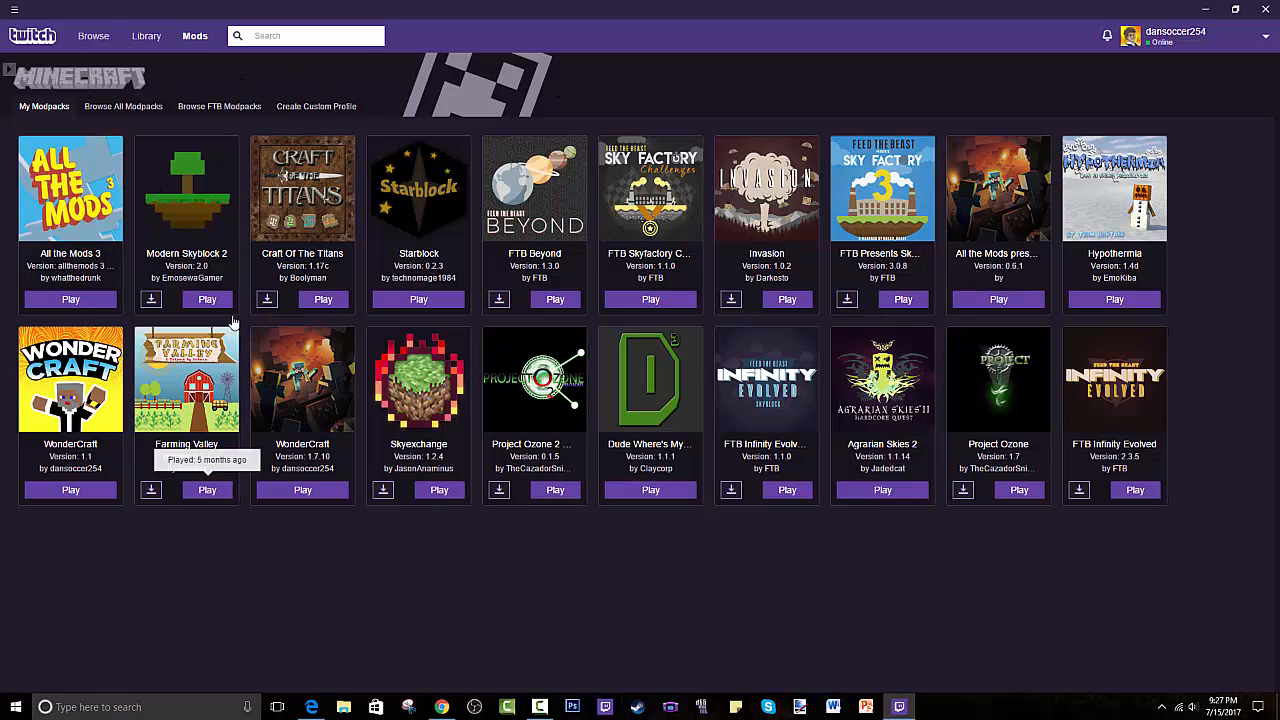
pyautogui.moveTo(16, 116)
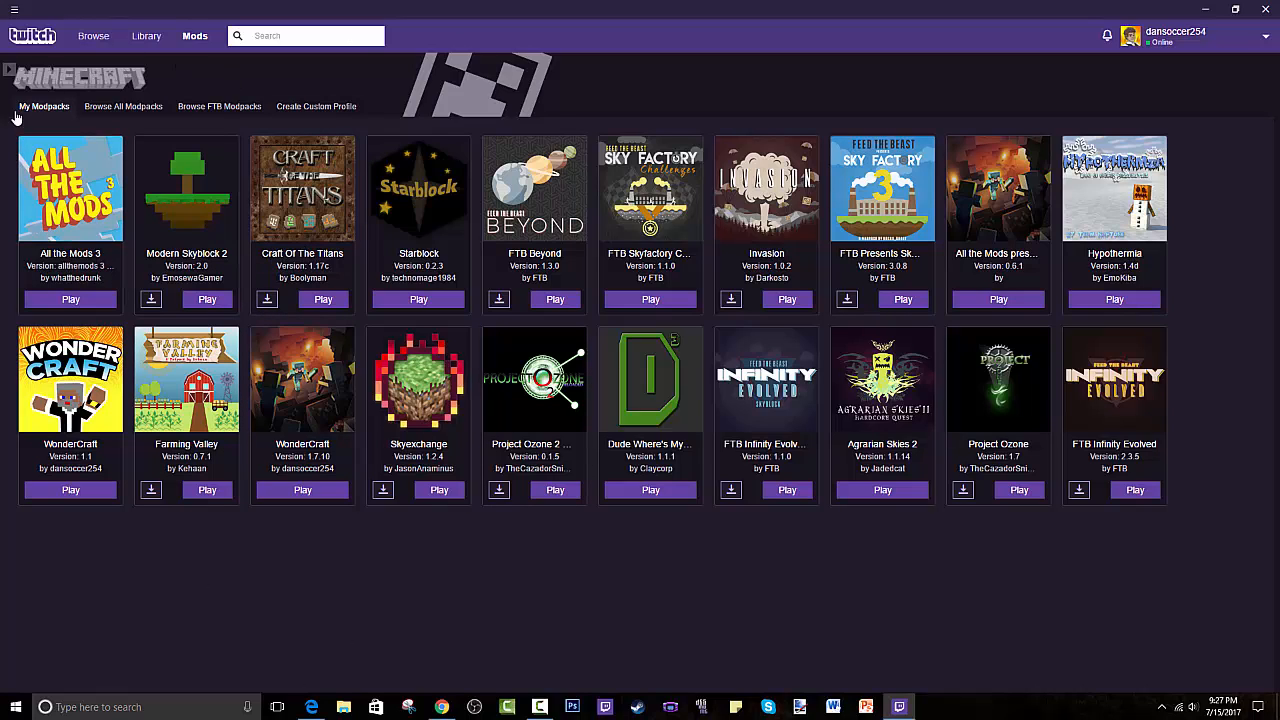
pyautogui.moveTo(100, 124)
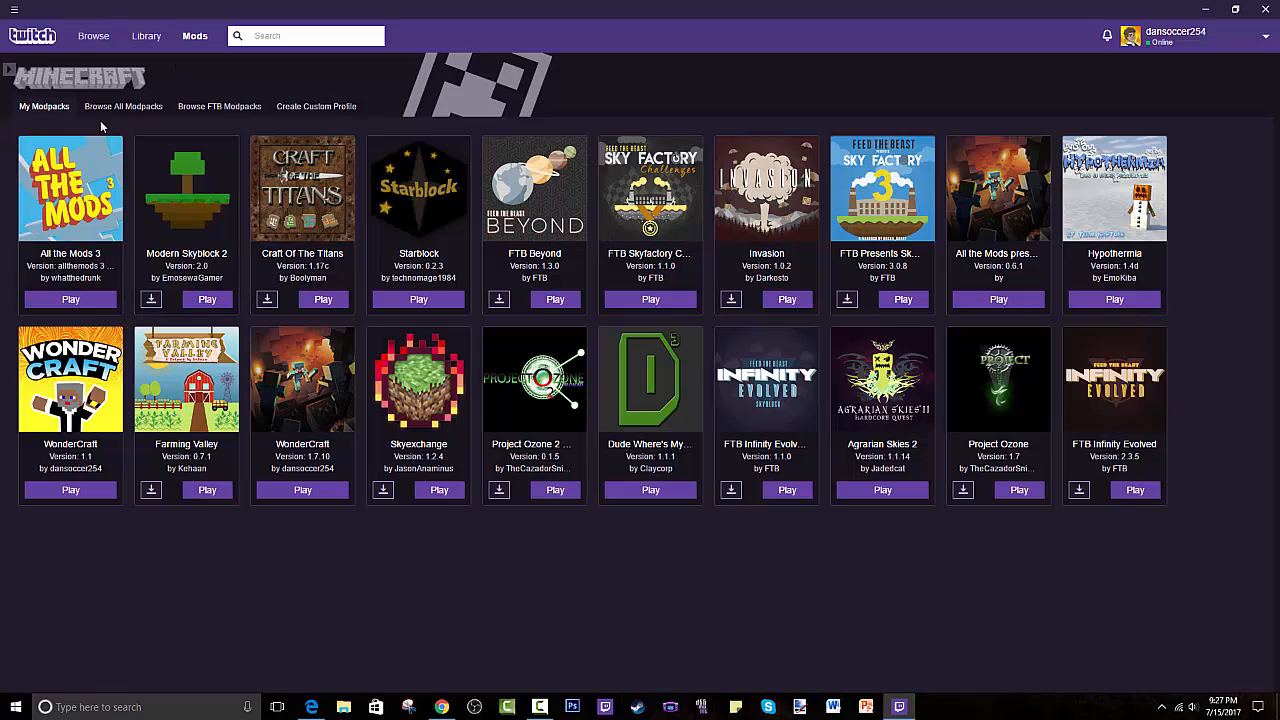
pyautogui.moveTo(76, 112)
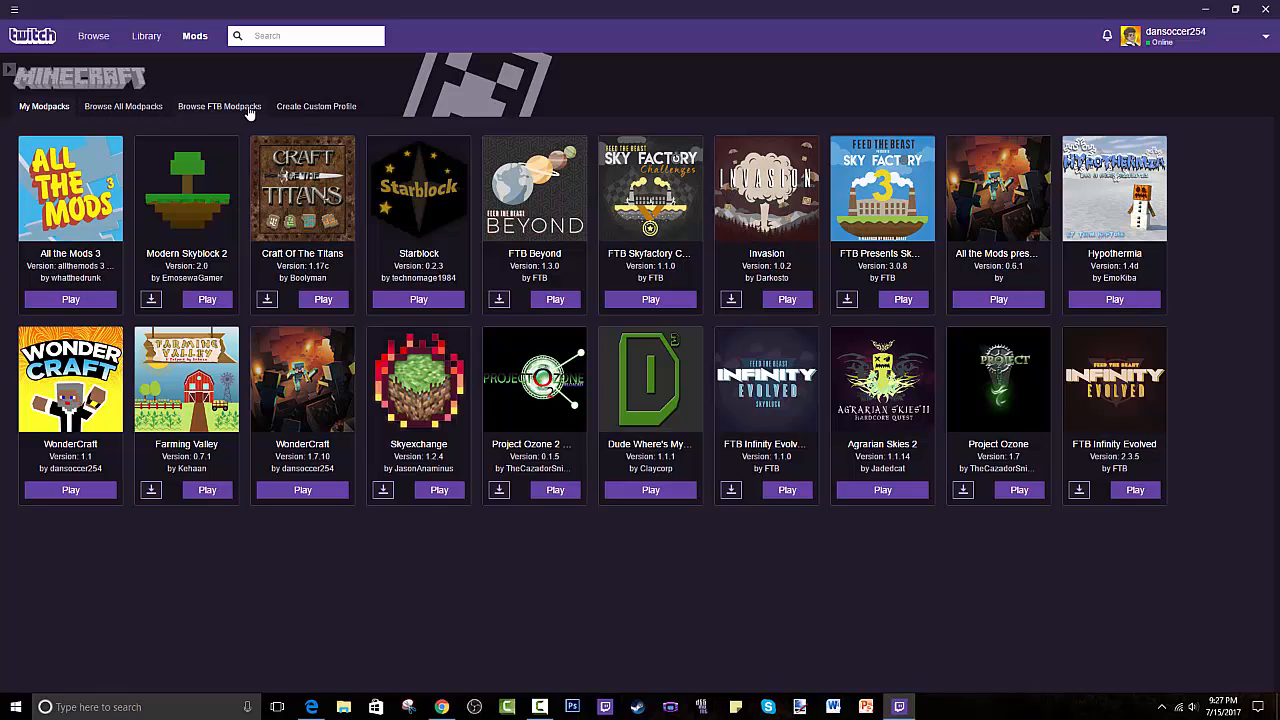
pyautogui.moveTo(332, 112)
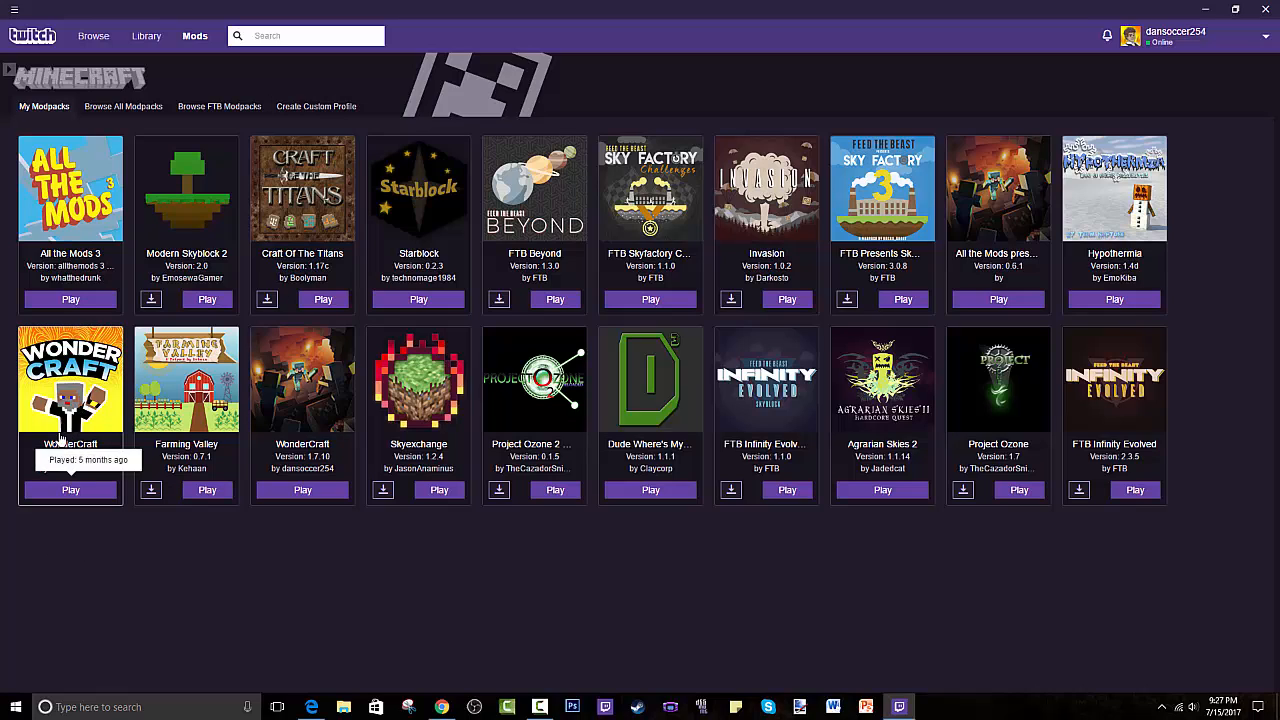
pyautogui.moveTo(84, 420)
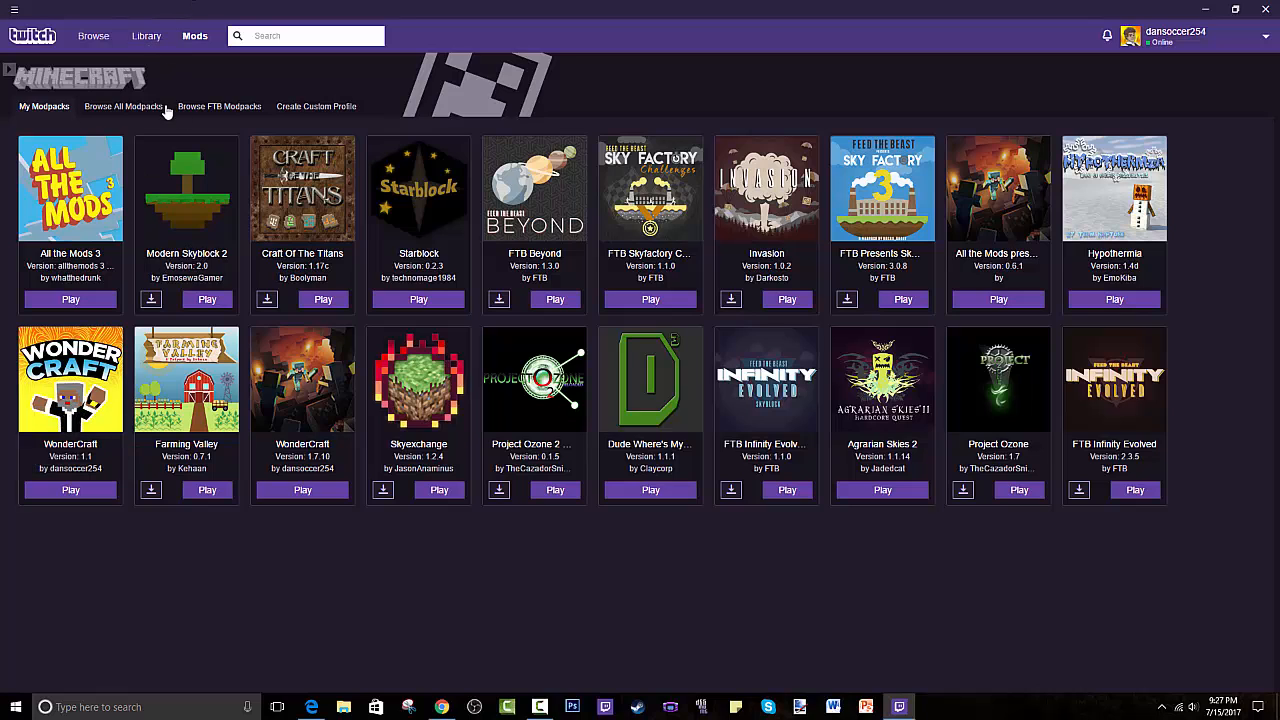
# Browse FTB Modpacks and filter them with 'unsta' so FTB Unstable 1.12 lists first
pyautogui.click(122, 106)
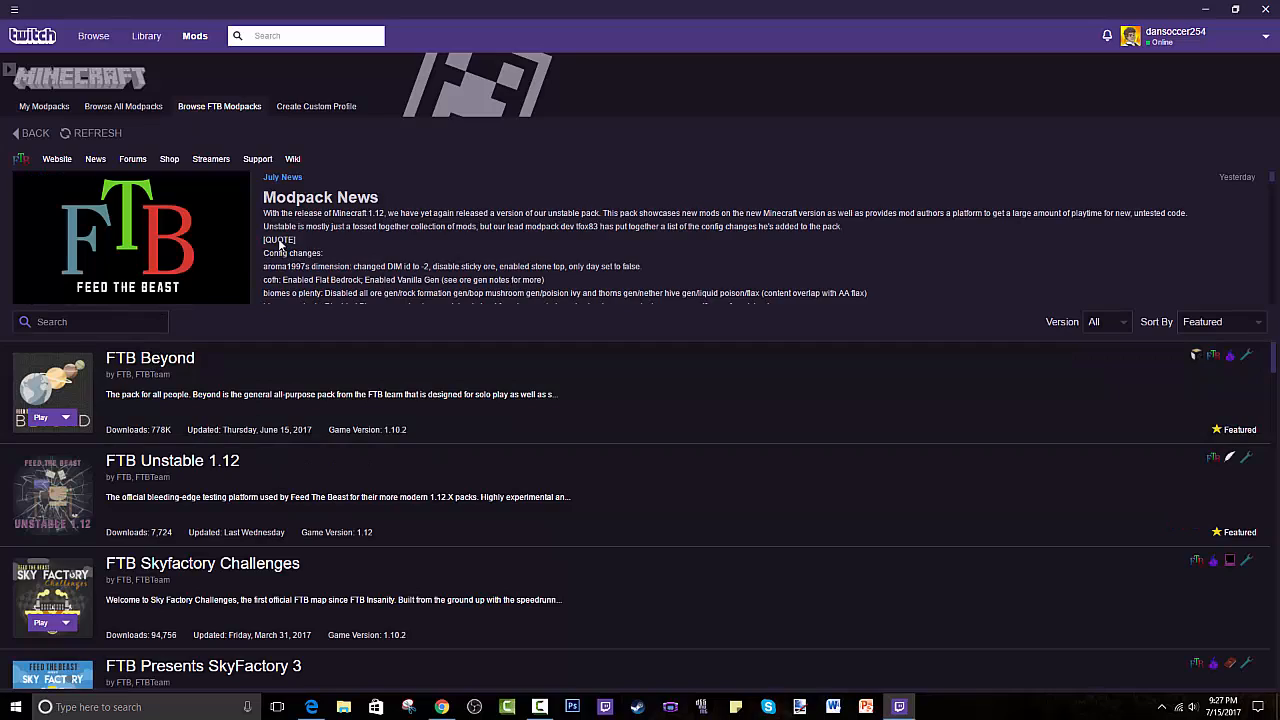
pyautogui.scroll(-3)
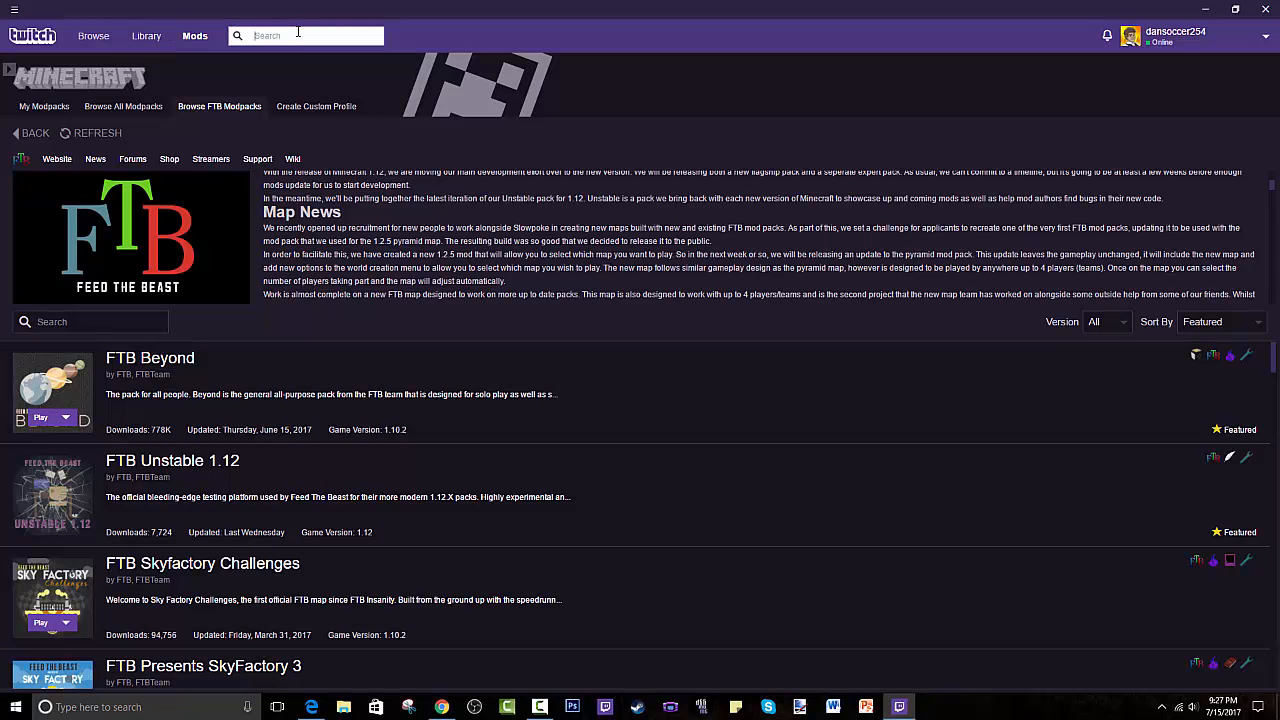
pyautogui.write('ftb unstable')
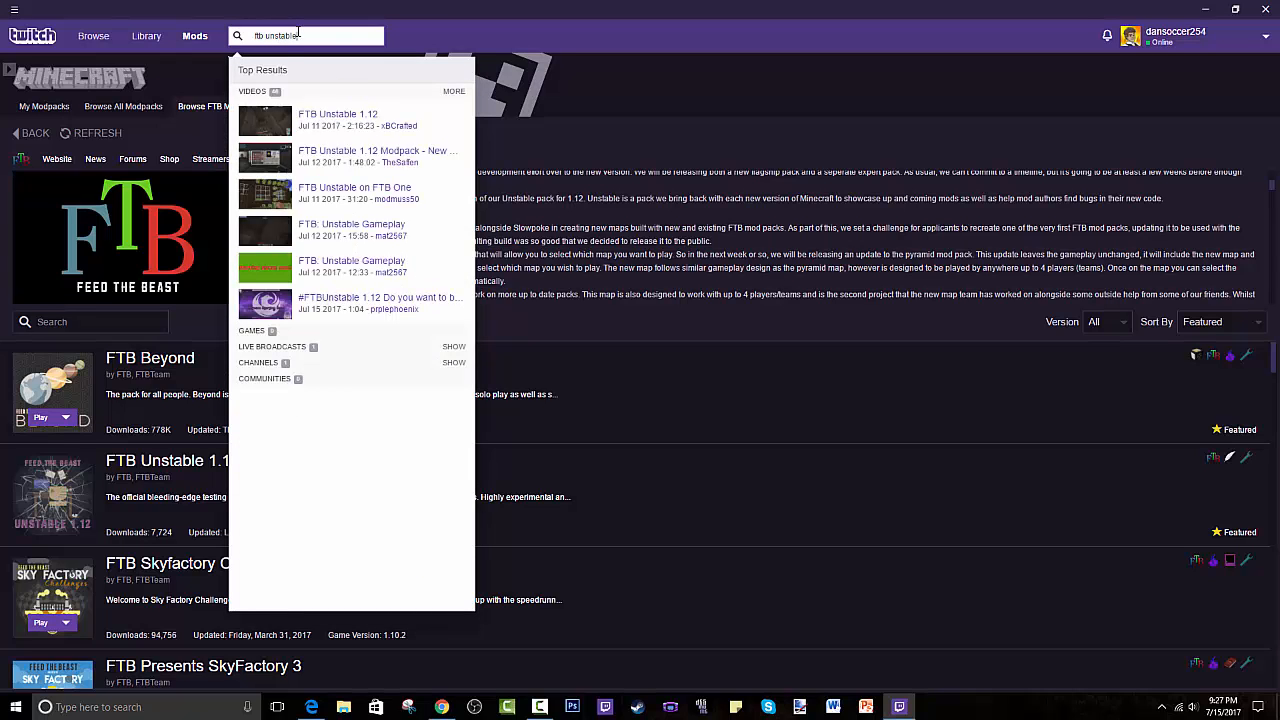
pyautogui.moveTo(360, 230)
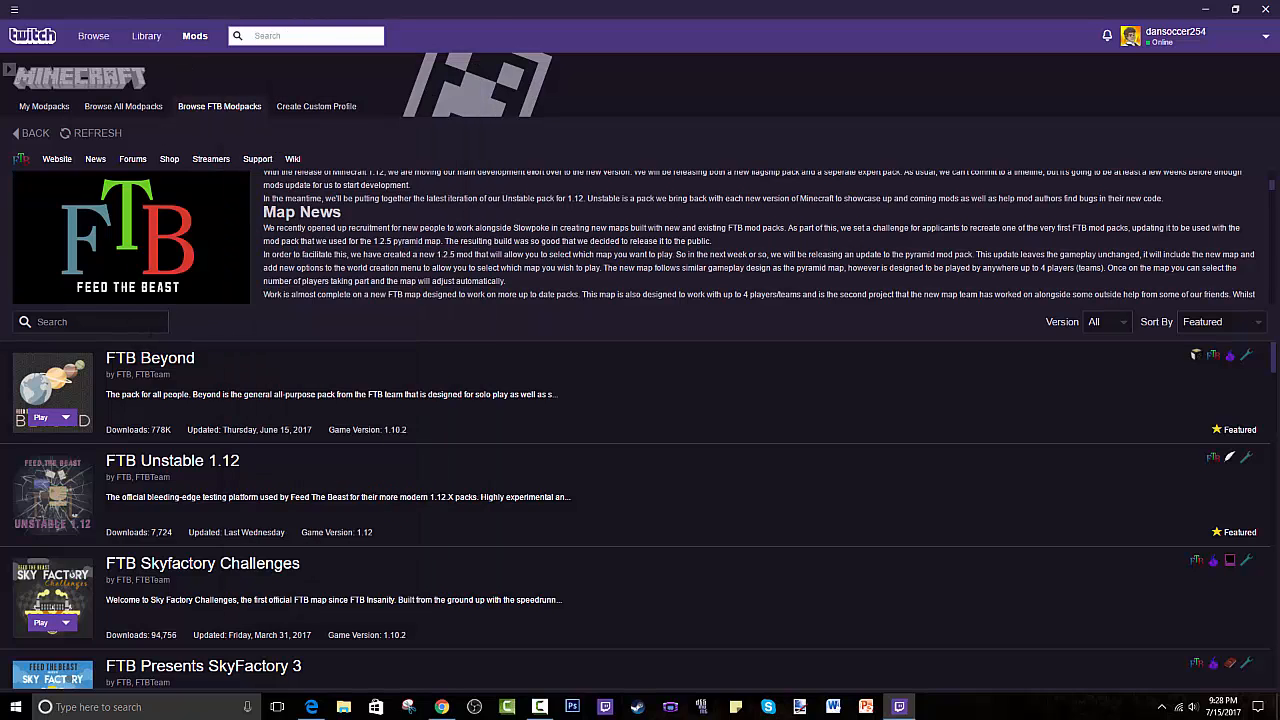
pyautogui.write('s')
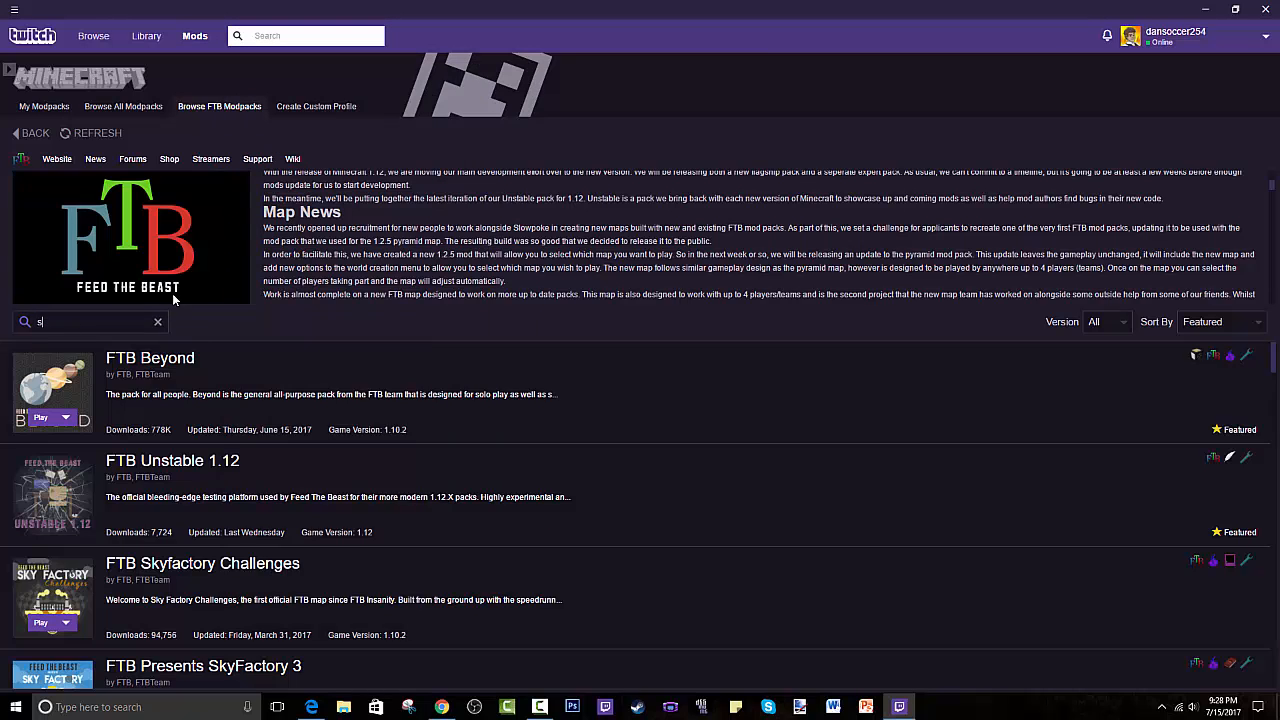
pyautogui.write('unstab')
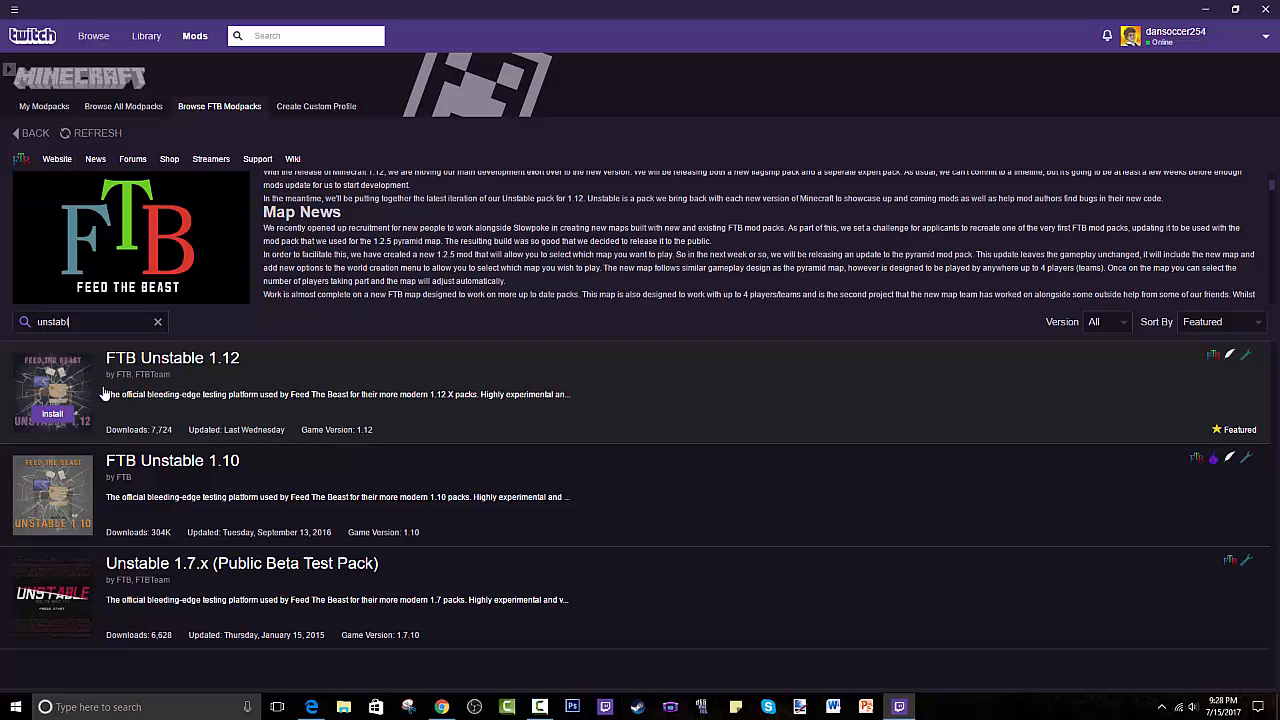
# Start installing FTB Unstable 1.12 and read its changelog
pyautogui.click(172, 356)
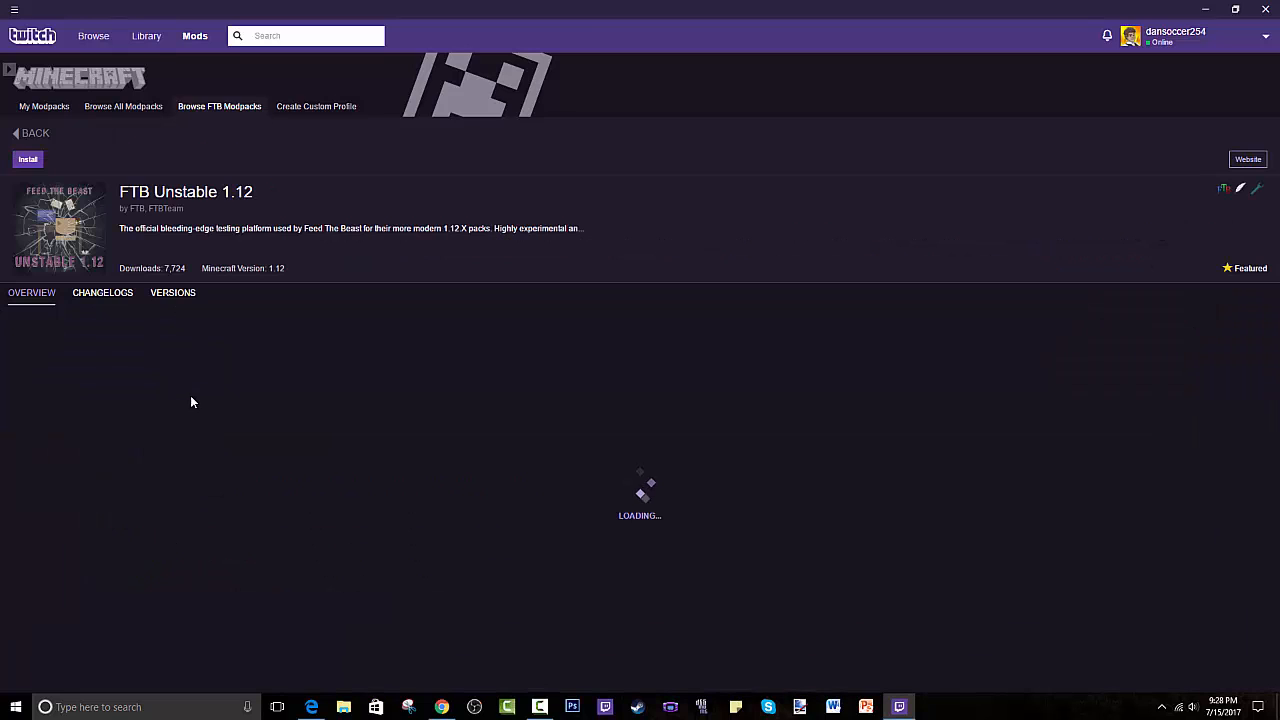
pyautogui.click(28, 160)
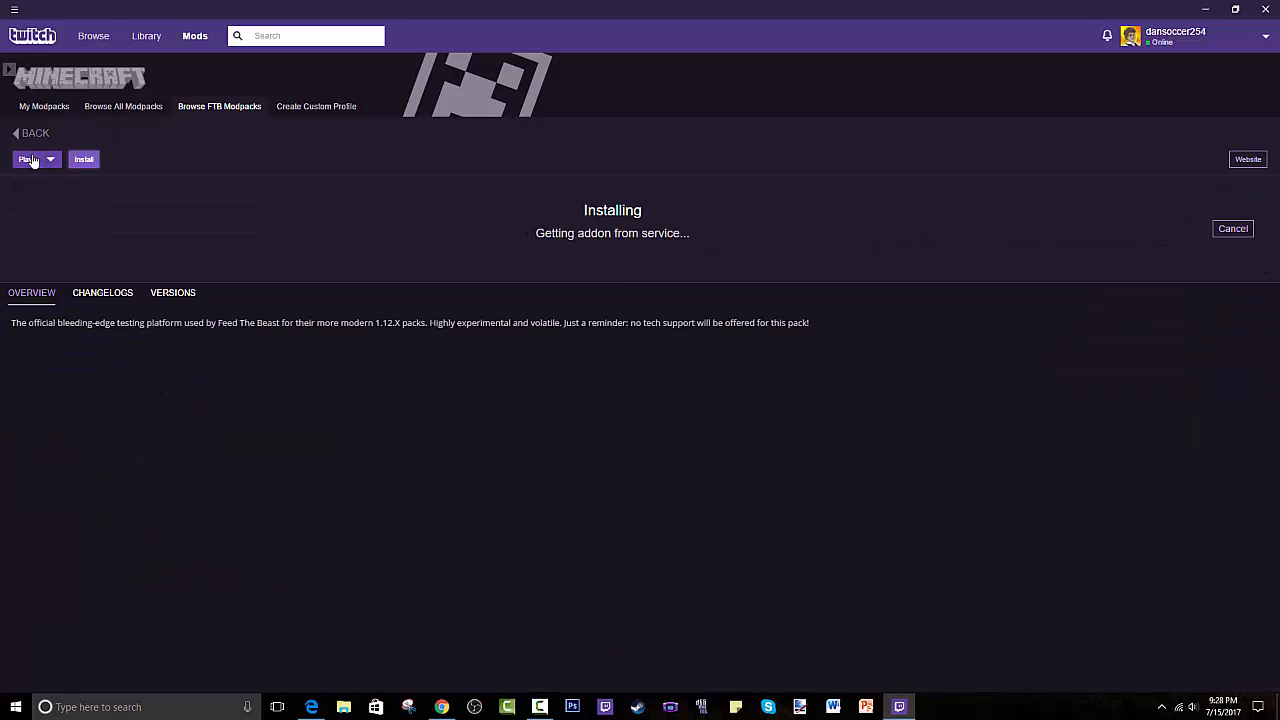
pyautogui.click(102, 292)
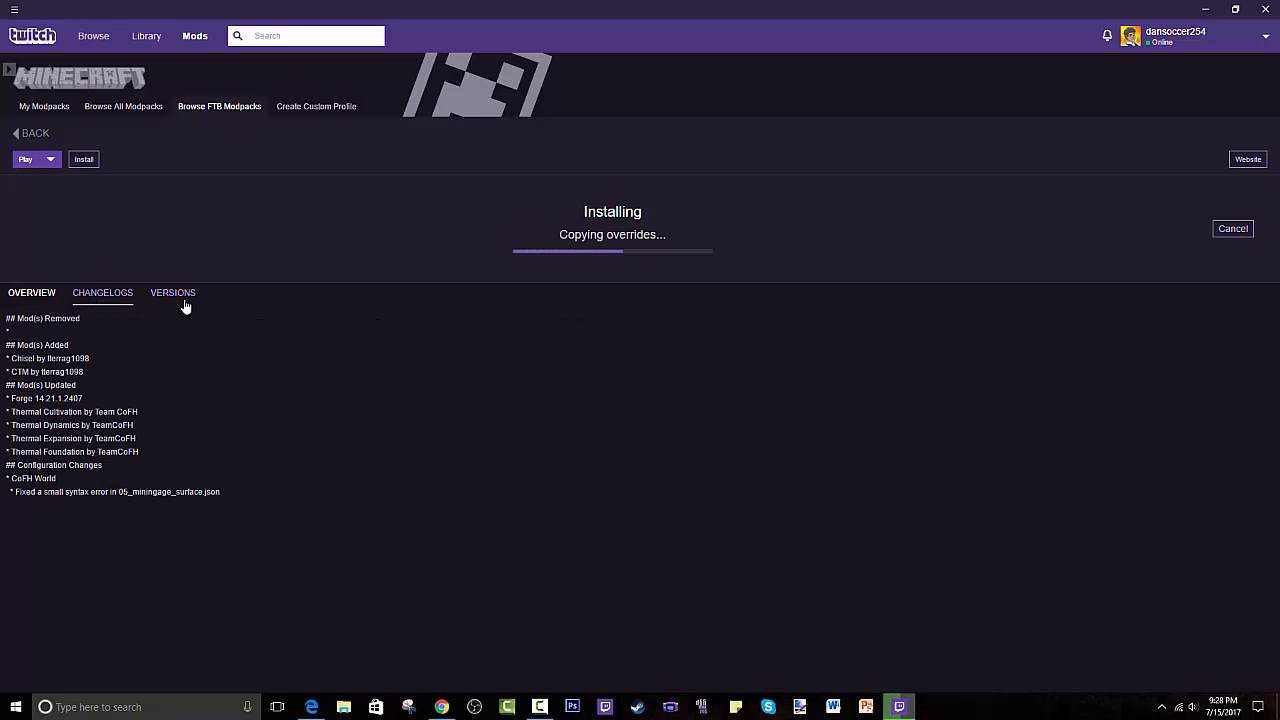
# Review the modpack's Versions and description, then bring up the app's main menu
pyautogui.click(172, 292)
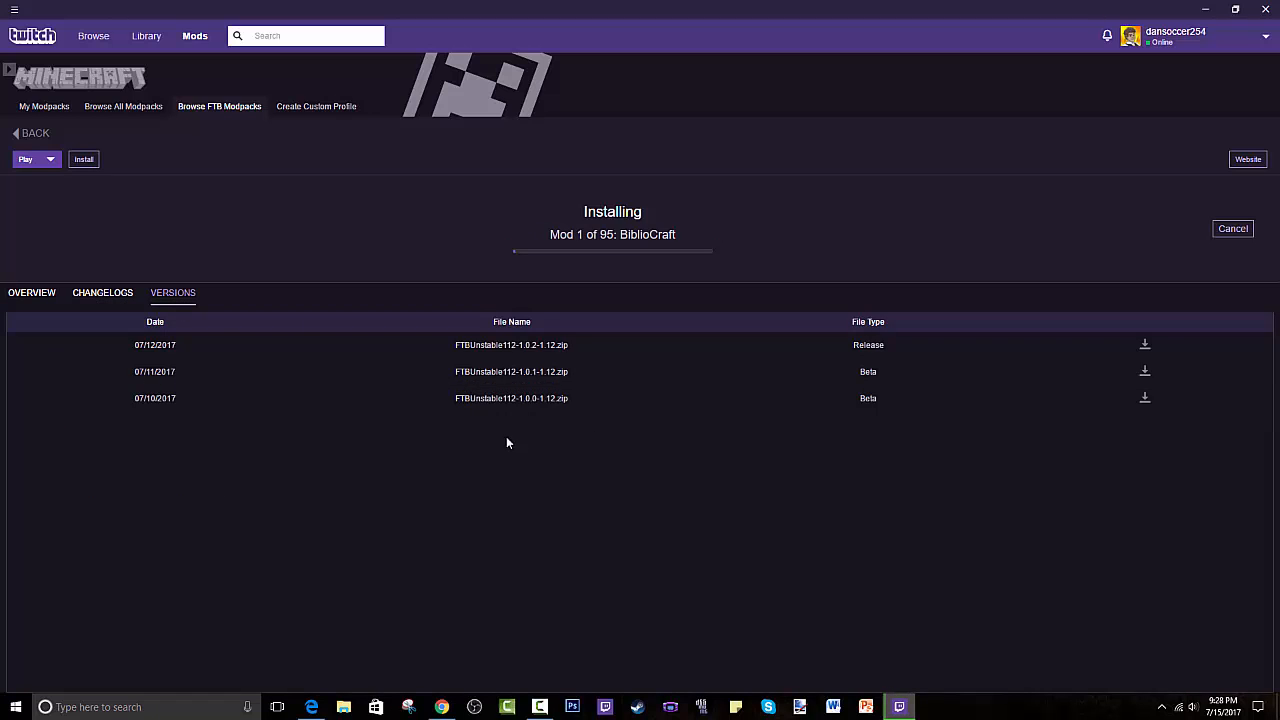
pyautogui.moveTo(96, 308)
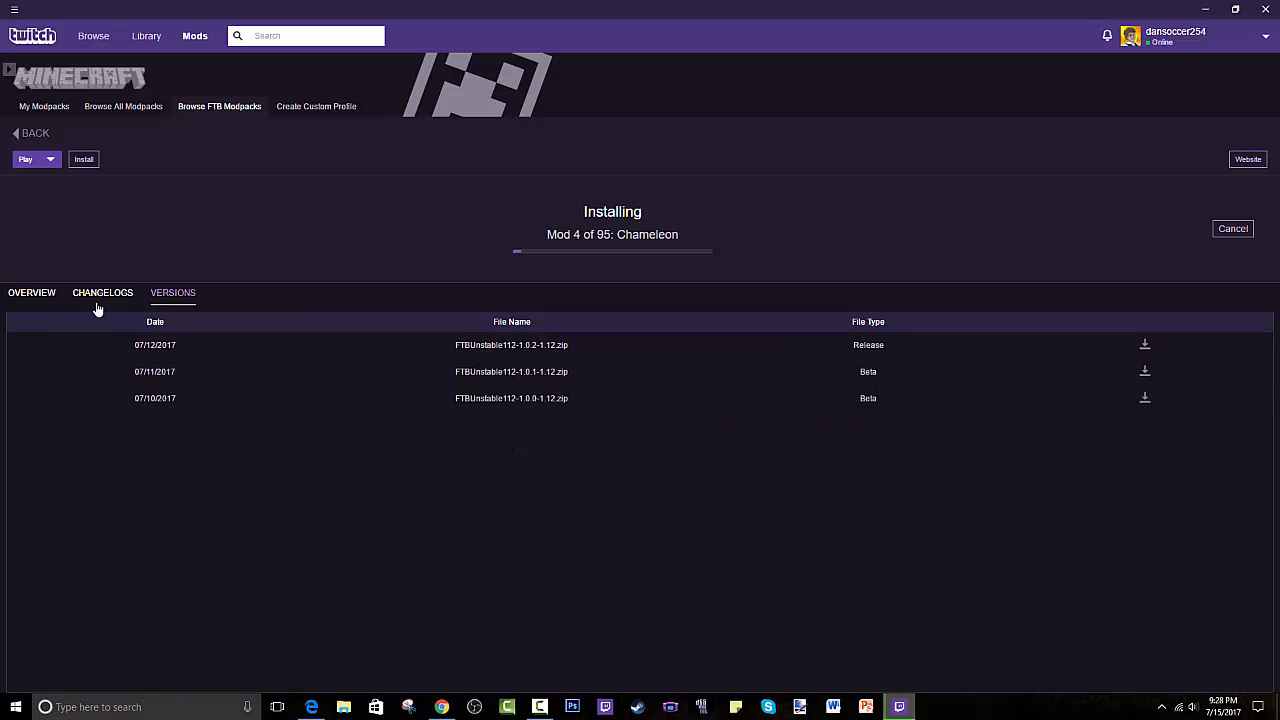
pyautogui.click(32, 292)
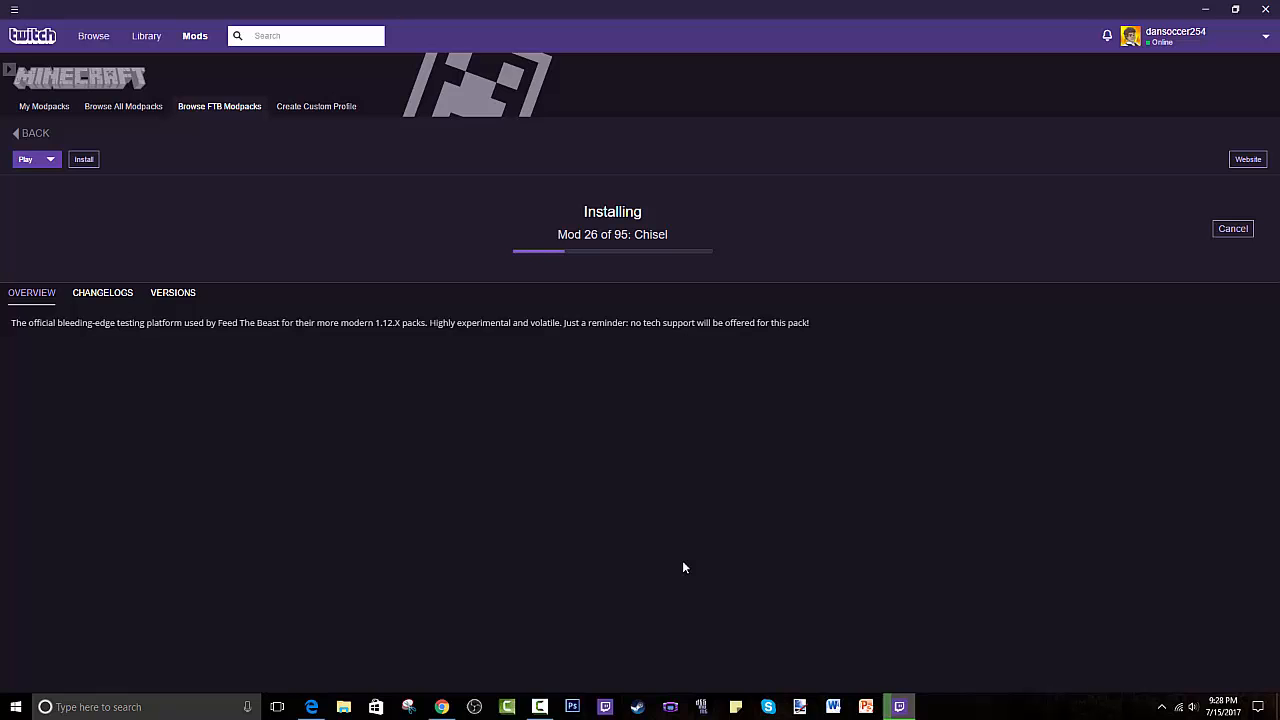
pyautogui.moveTo(670, 564)
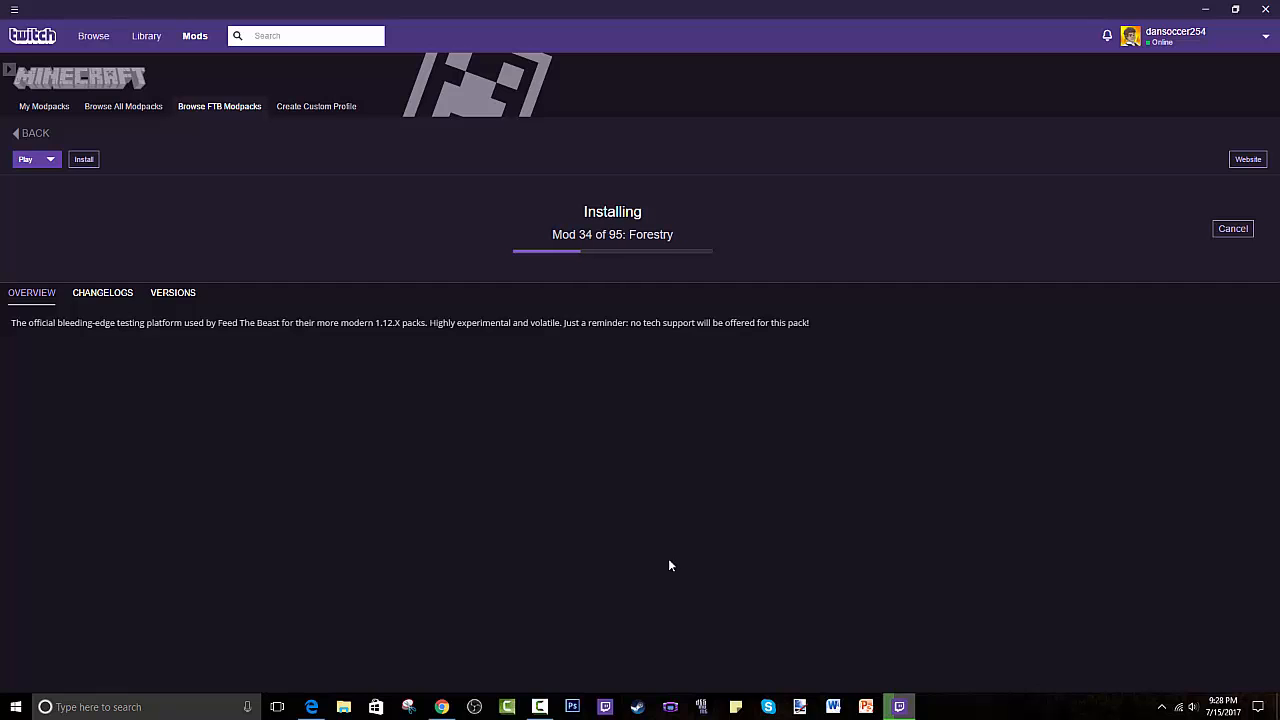
pyautogui.click(12, 8)
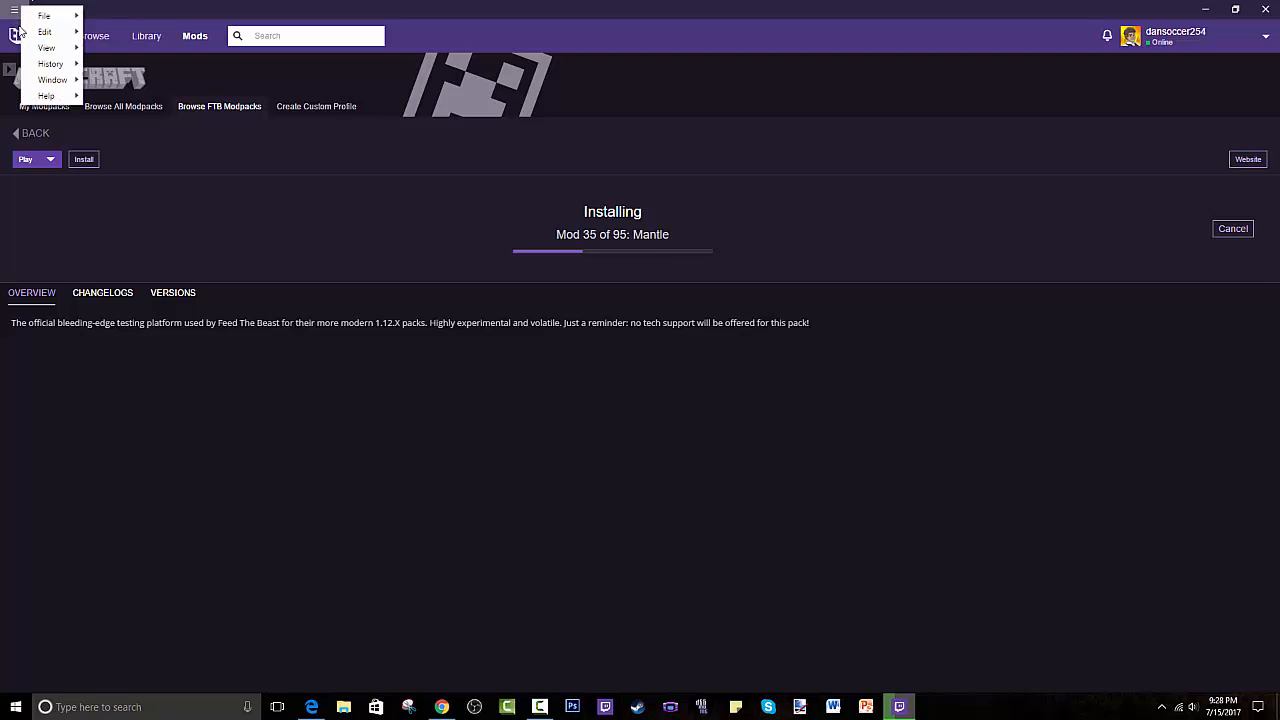
# Dismiss the app menu and switch to the Browse section of live games and channels
pyautogui.click(44, 16)
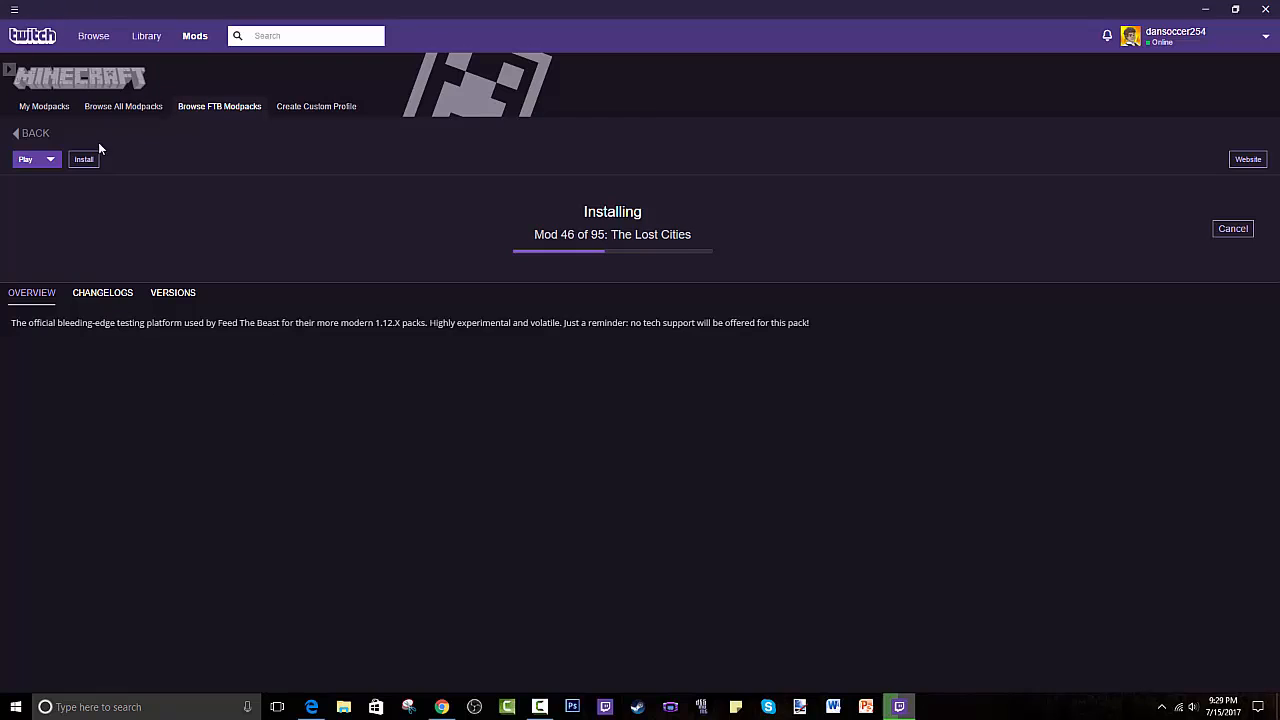
pyautogui.click(92, 36)
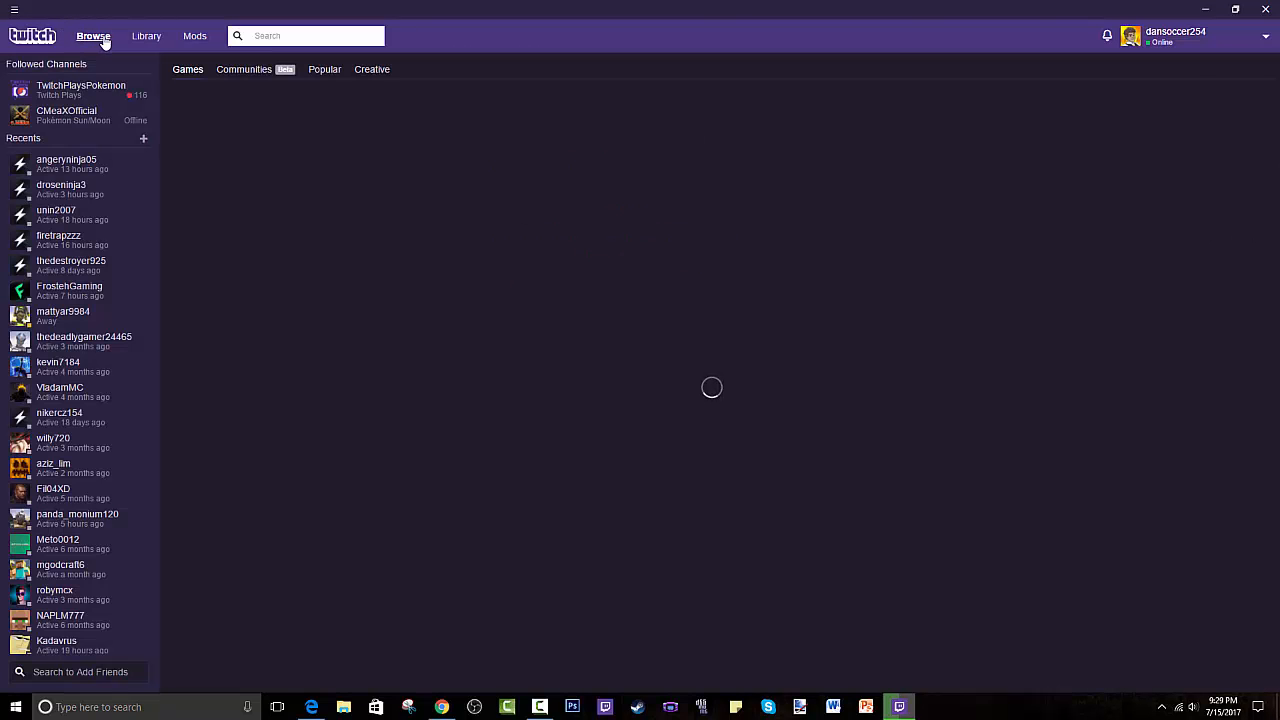
pyautogui.click(92, 36)
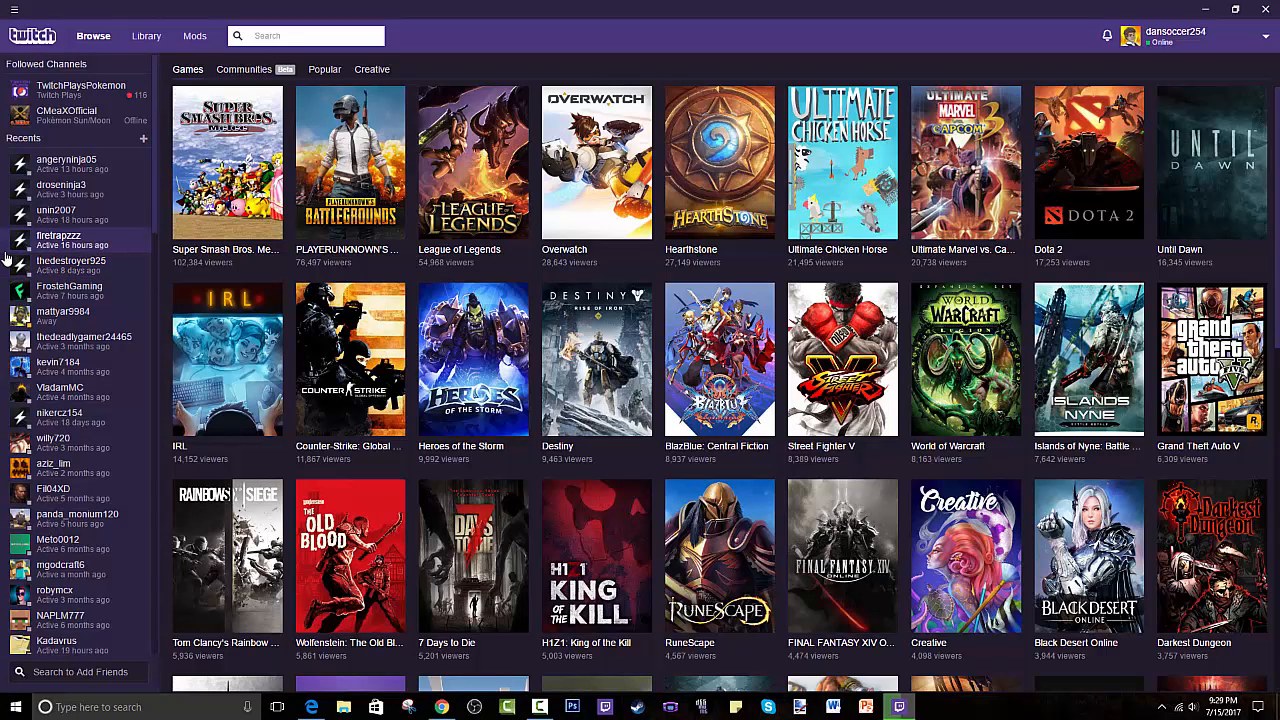
pyautogui.moveTo(628, 212)
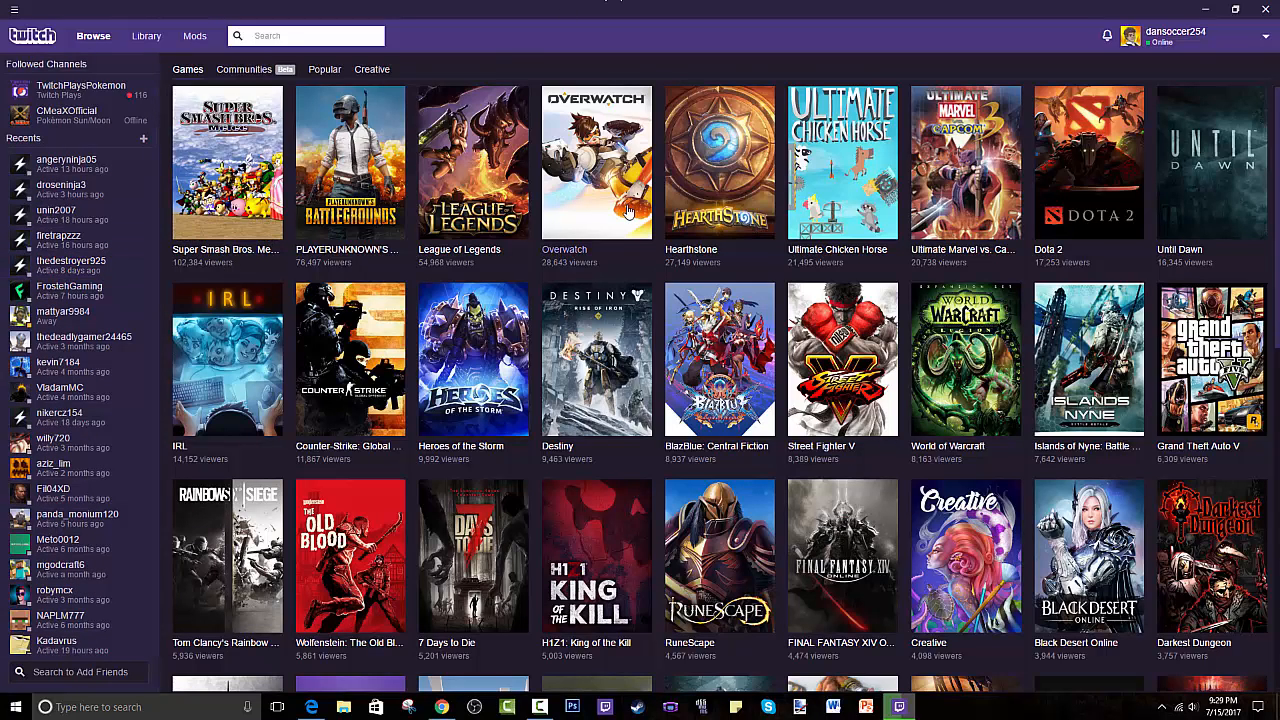
pyautogui.moveTo(792, 216)
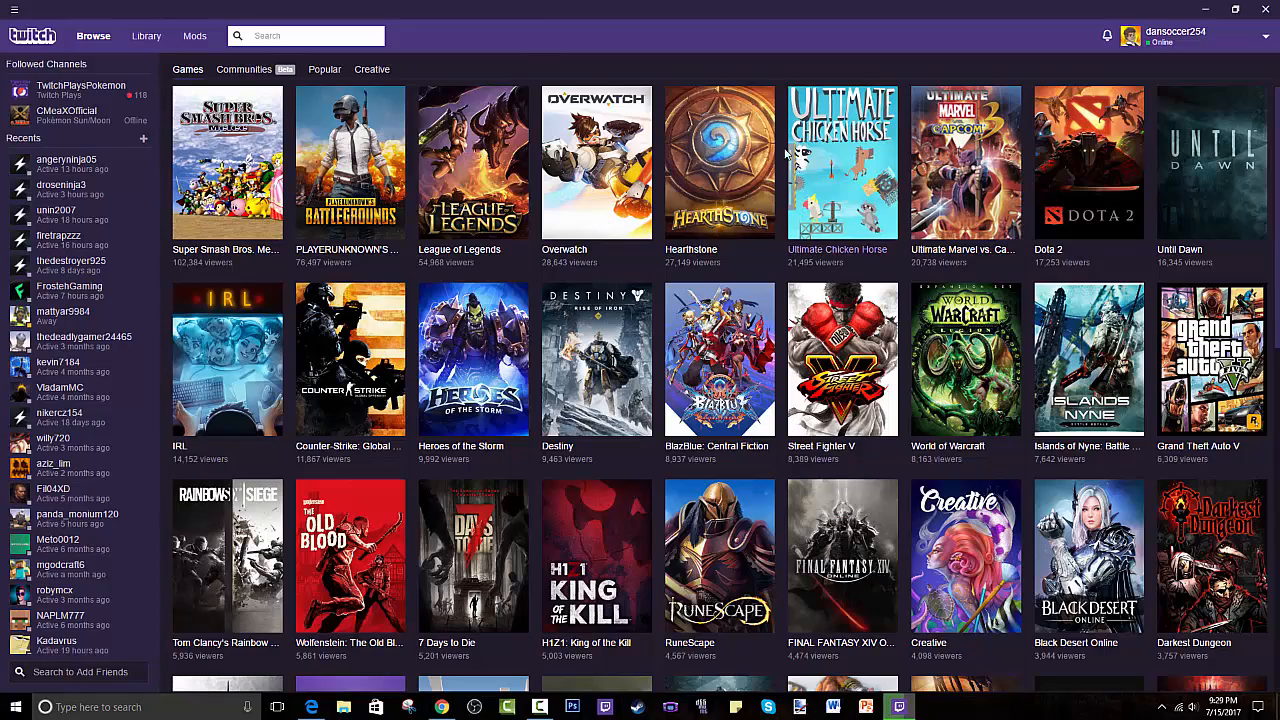
pyautogui.scroll(-3)
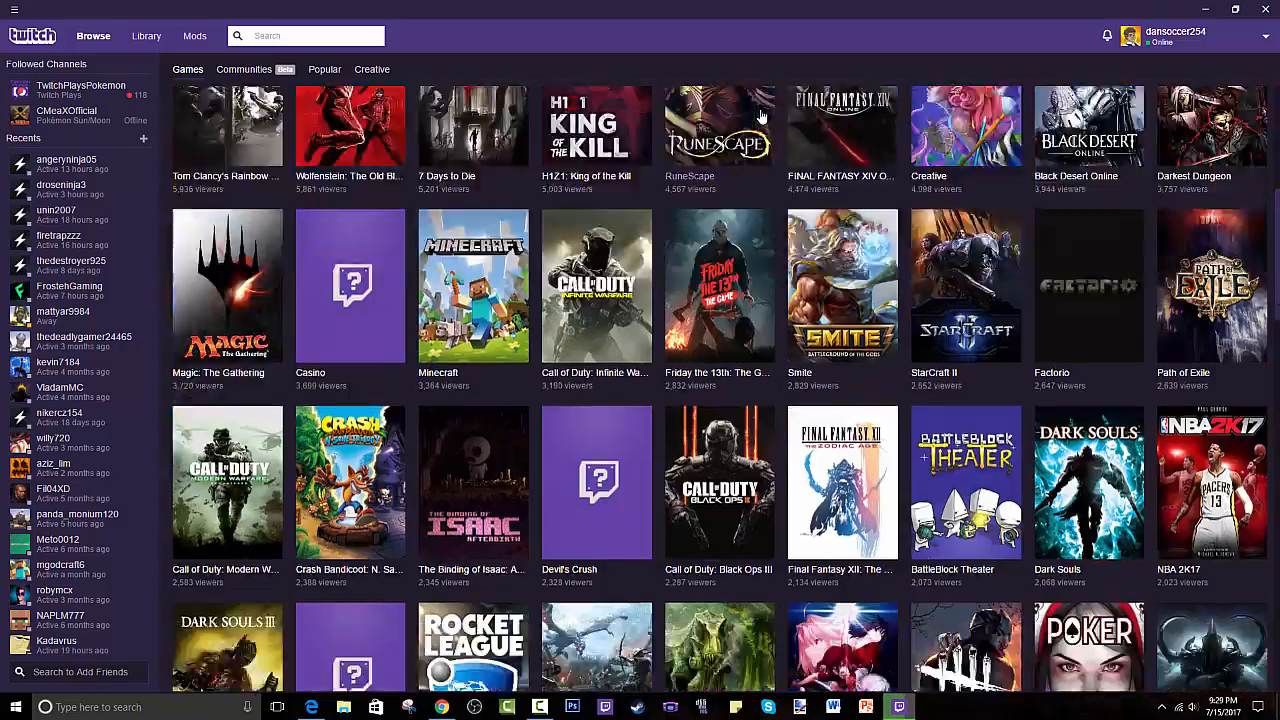
pyautogui.scroll(-3)
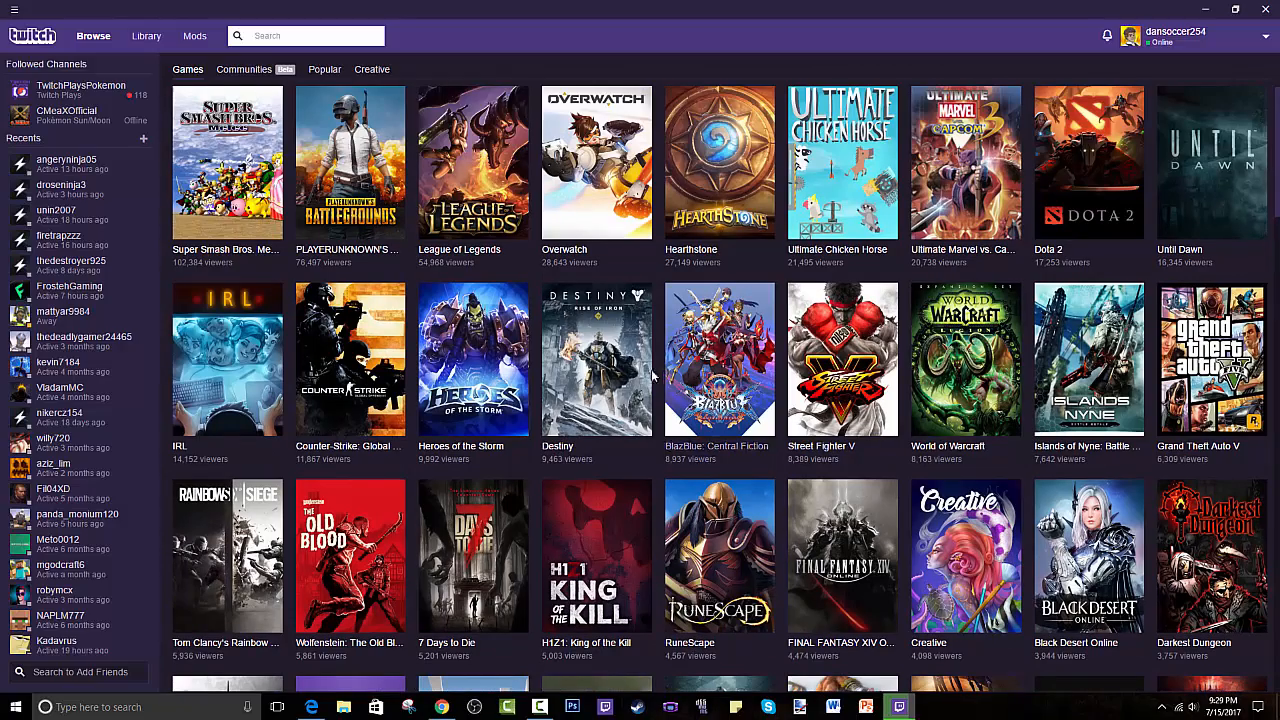
pyautogui.scroll(-3)
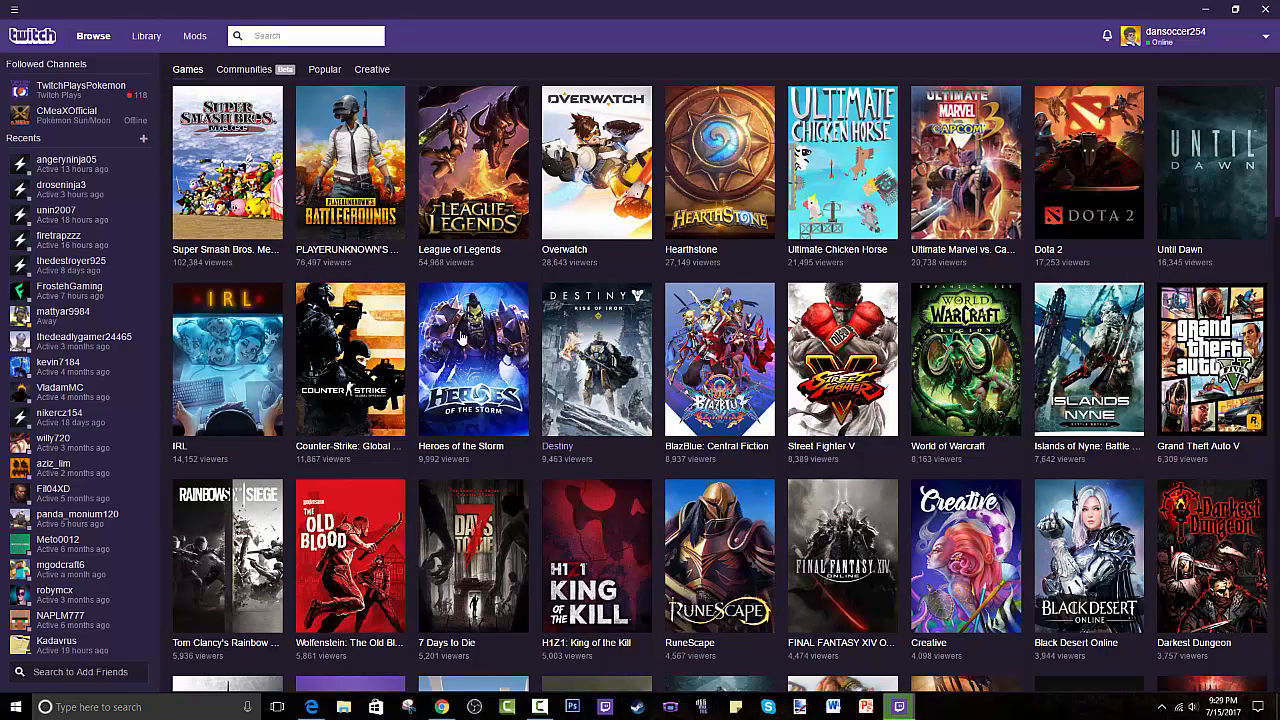
pyautogui.click(1212, 358)
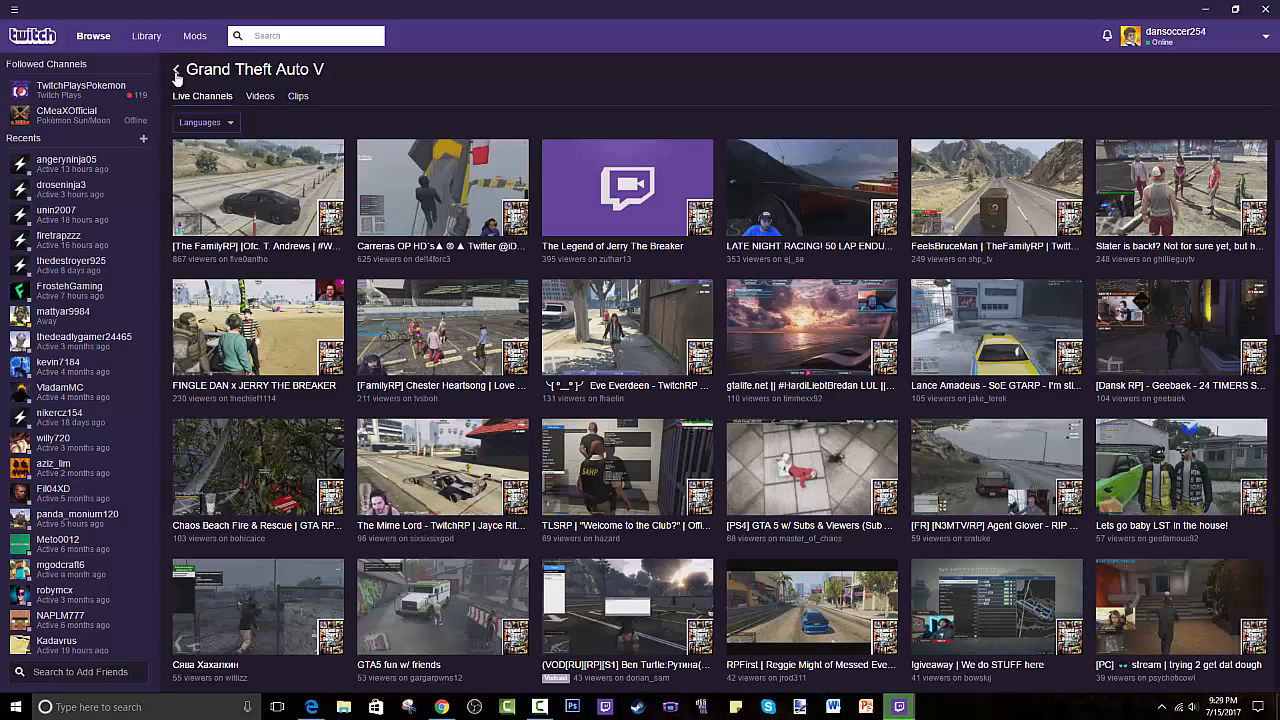
pyautogui.click(176, 70)
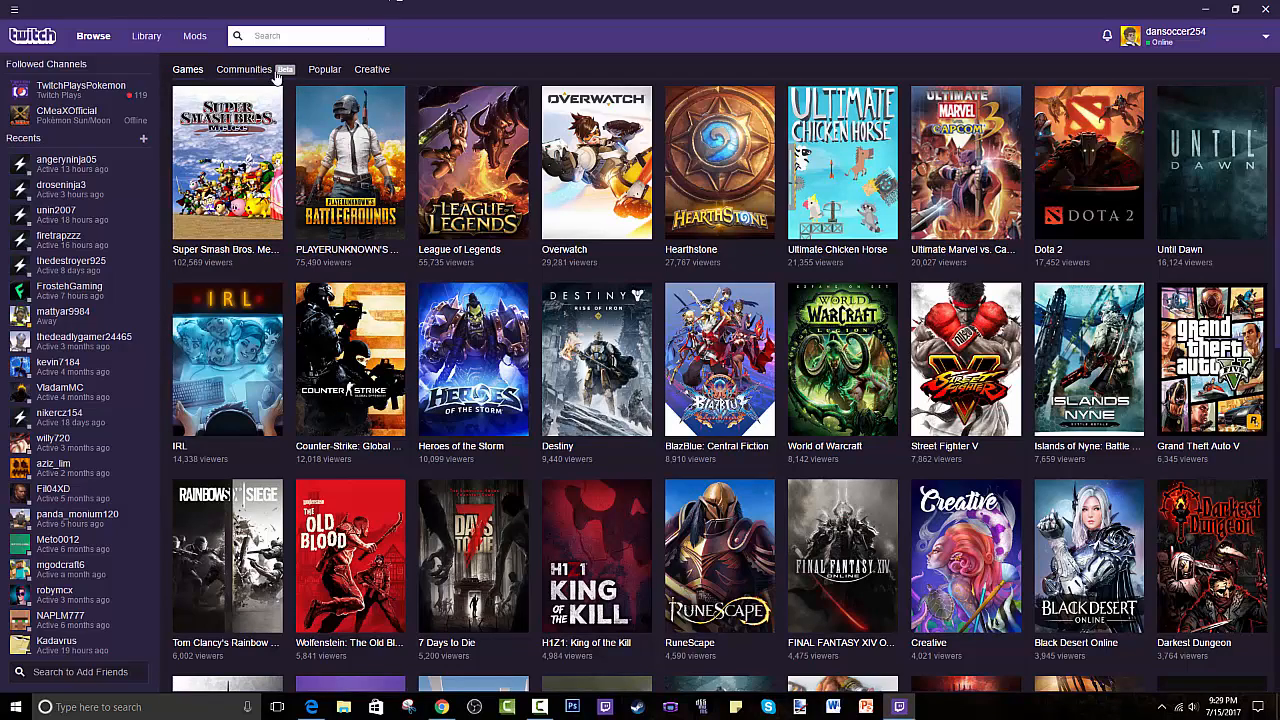
pyautogui.click(194, 36)
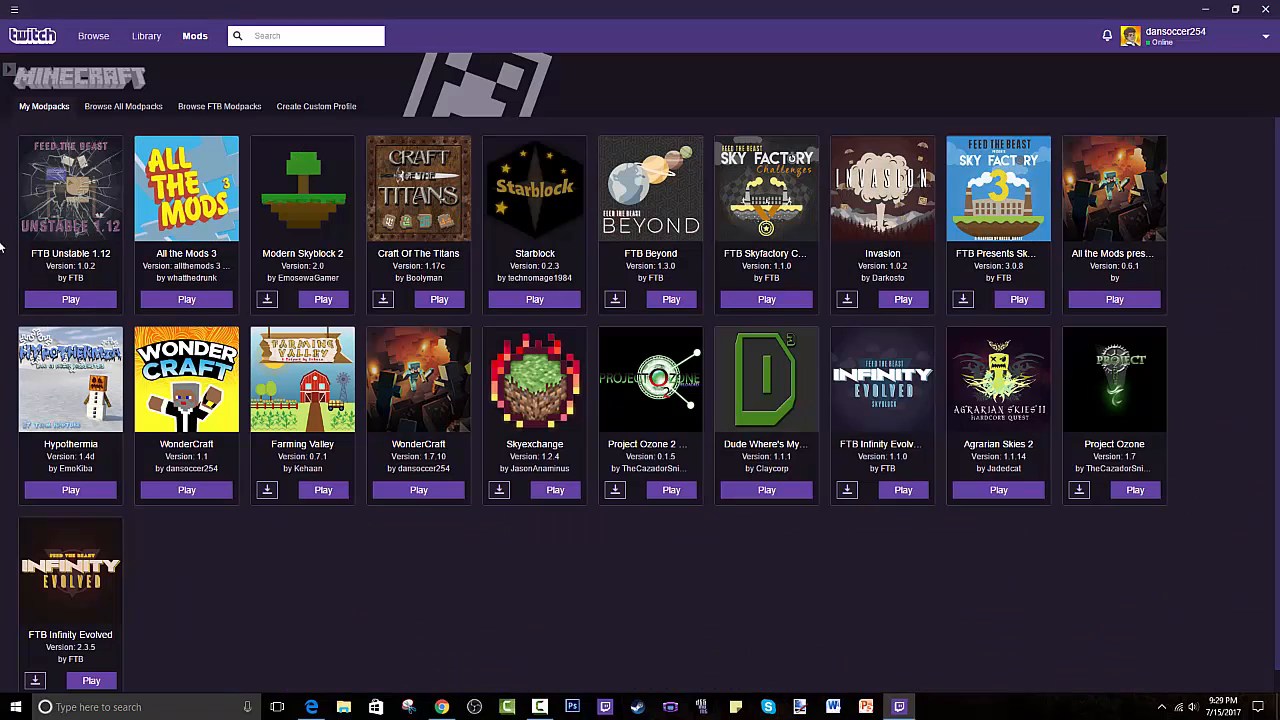
# Play FTB Unstable 1.12 from My Modpacks so the Minecraft Launcher opens
pyautogui.click(70, 300)
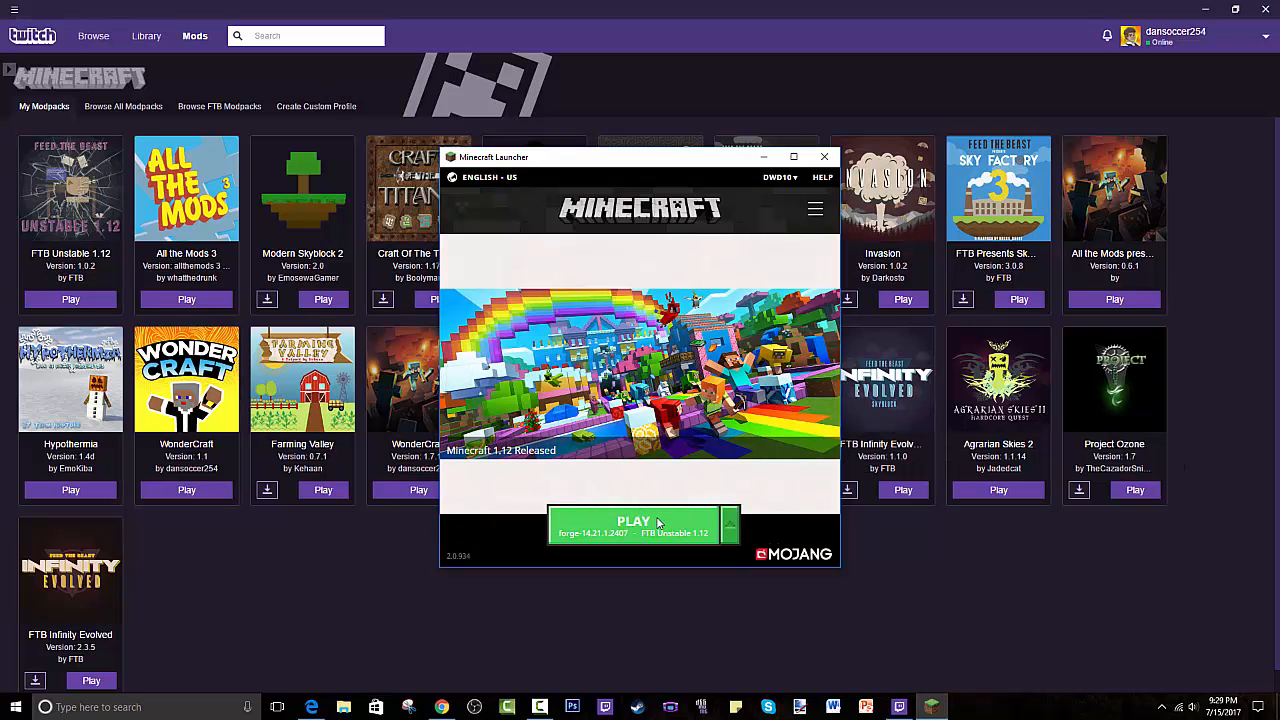
# Start the FTB Unstable 1.12 profile with the launcher's green PLAY button
pyautogui.click(632, 522)
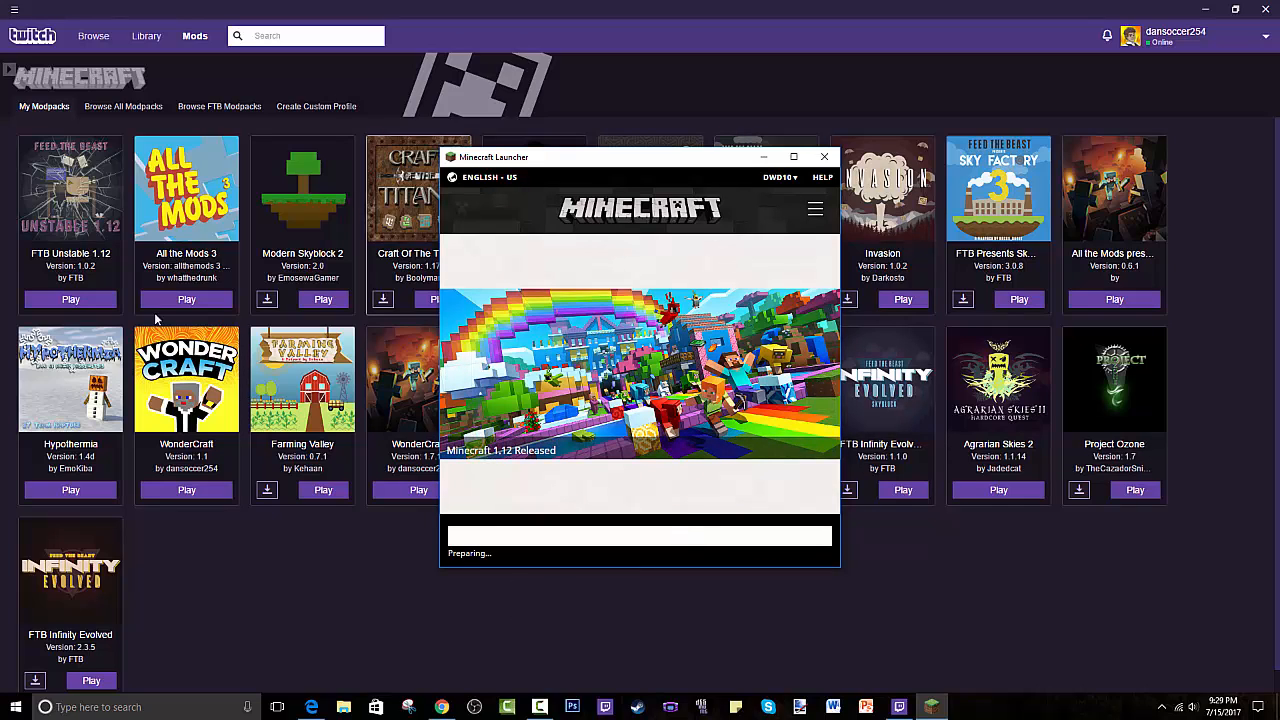
pyautogui.moveTo(376, 558)
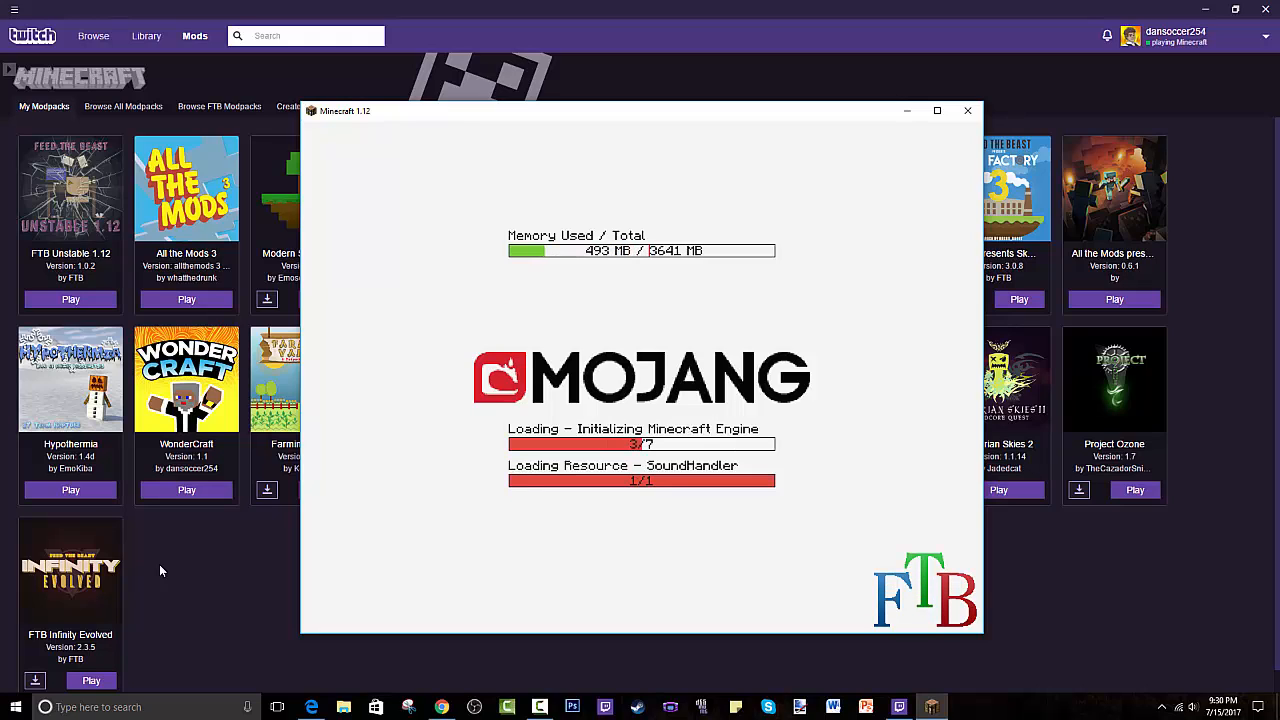
pyautogui.moveTo(1064, 658)
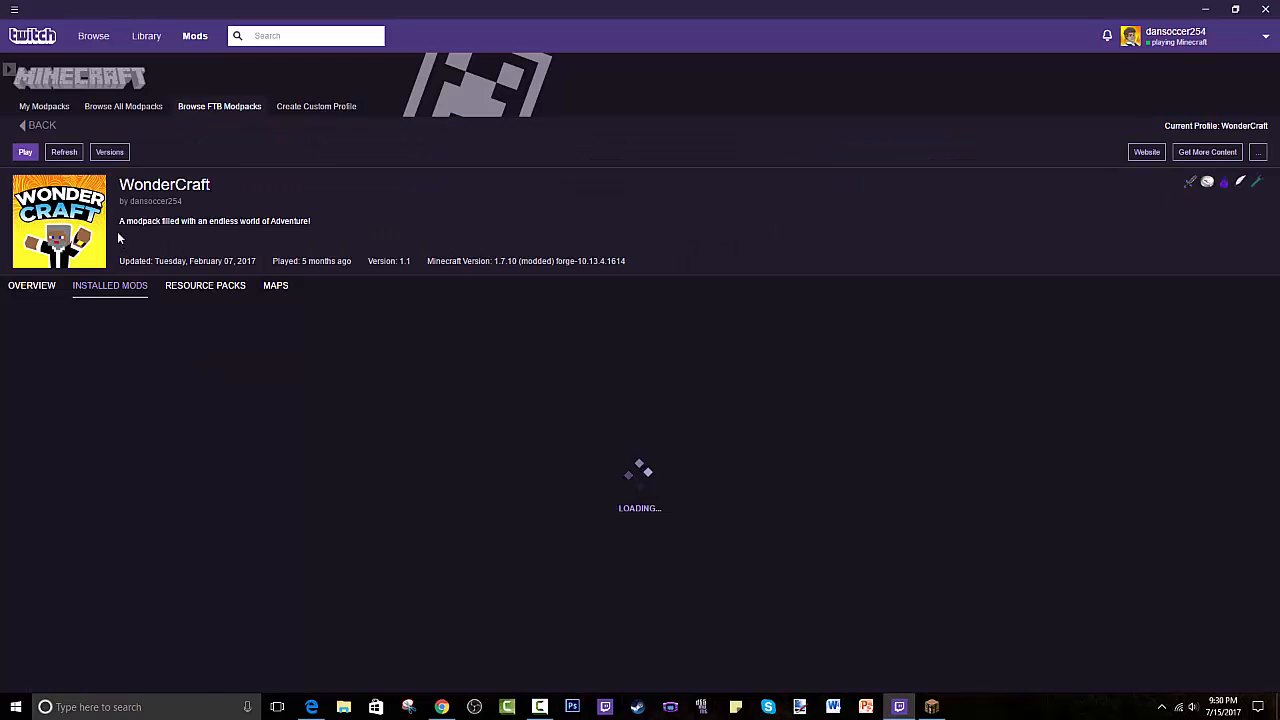
# Read through the WonderCraft modpack's overview and mod list, then go back from its page
pyautogui.click(32, 284)
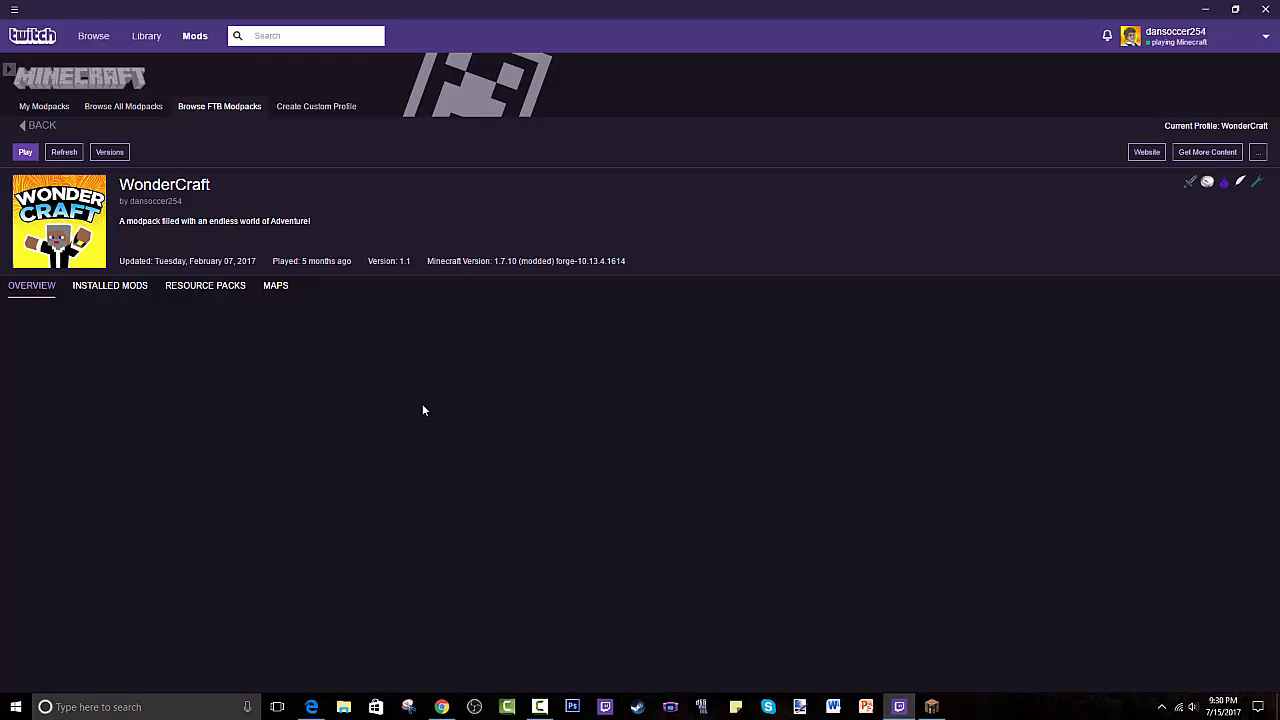
pyautogui.click(108, 284)
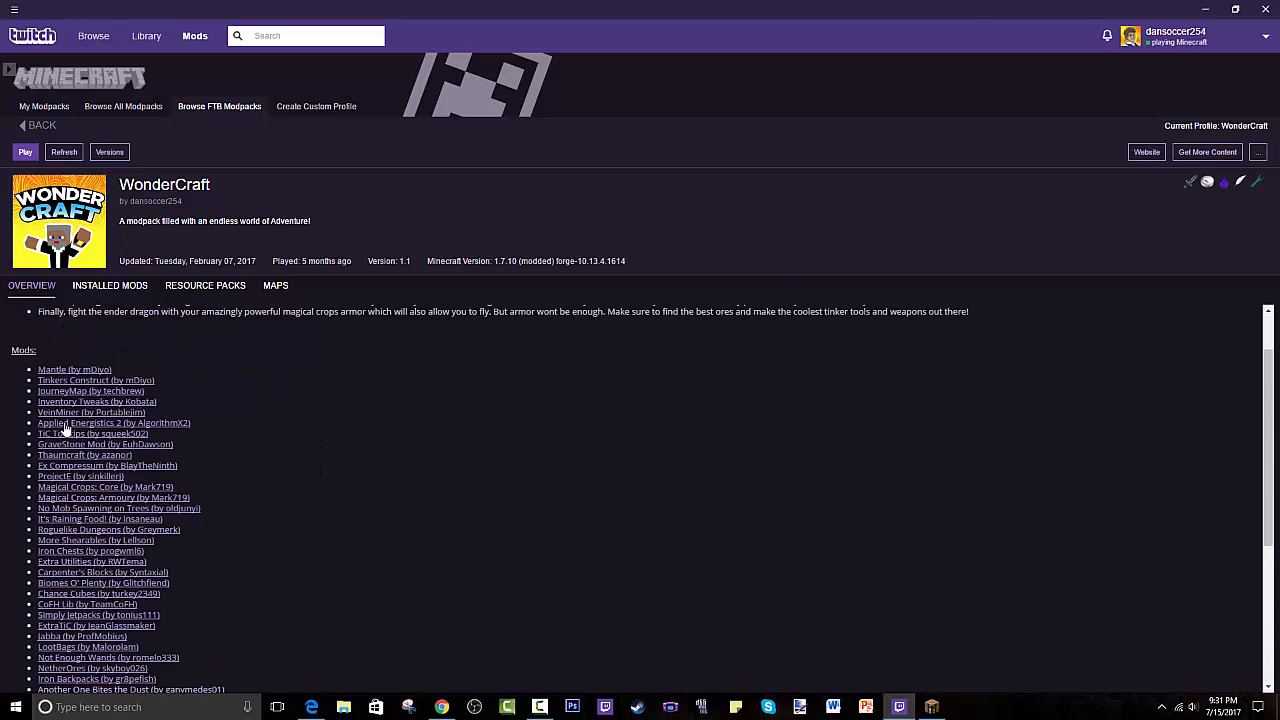
pyautogui.scroll(-3)
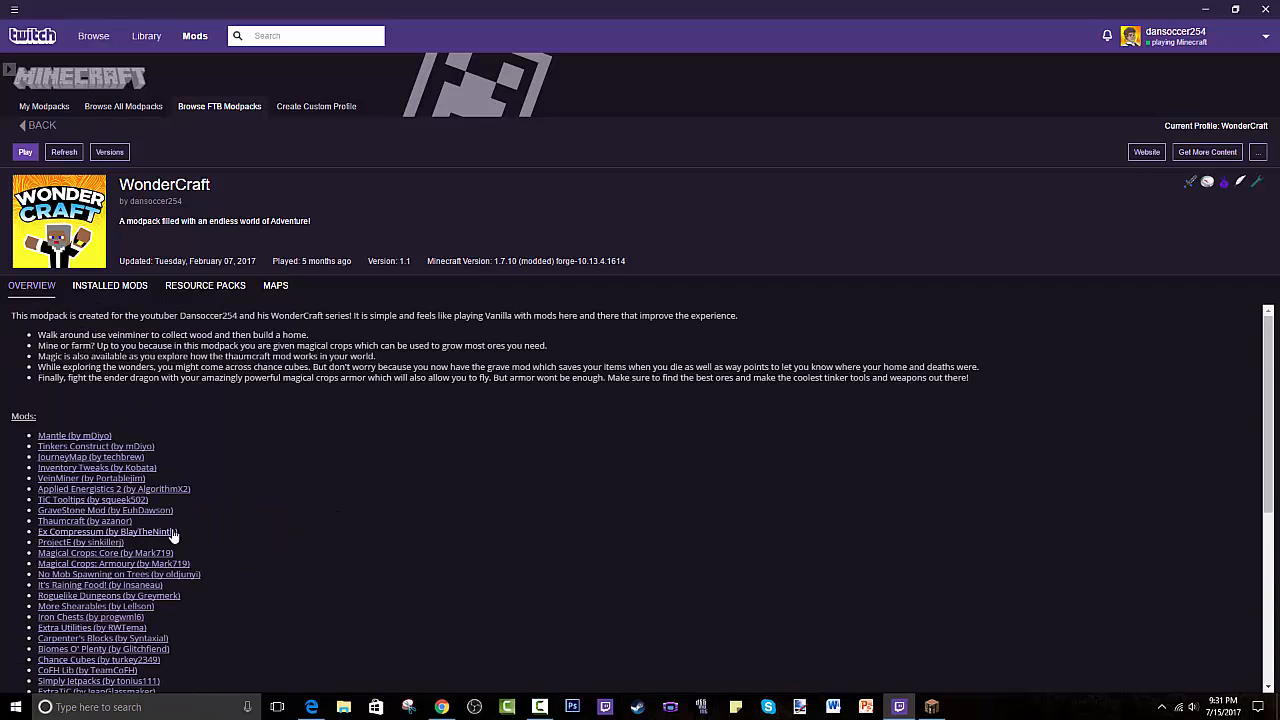
pyautogui.moveTo(114, 310)
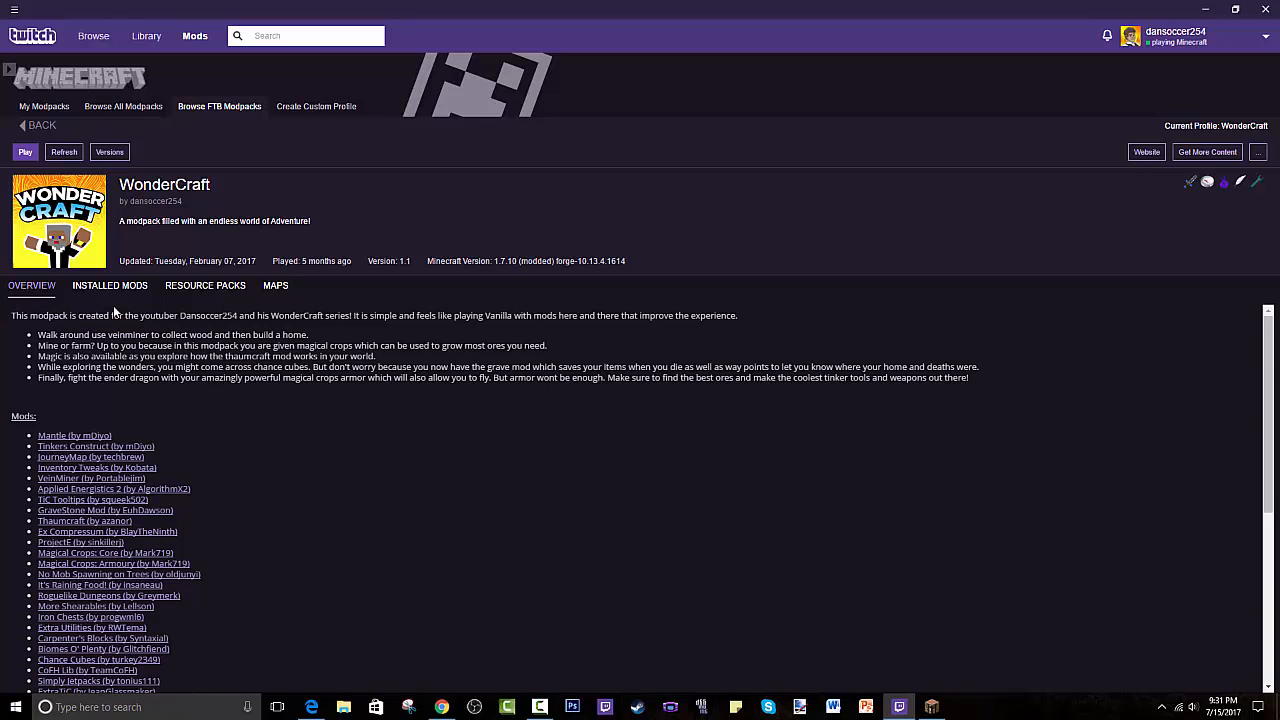
pyautogui.moveTo(148, 310)
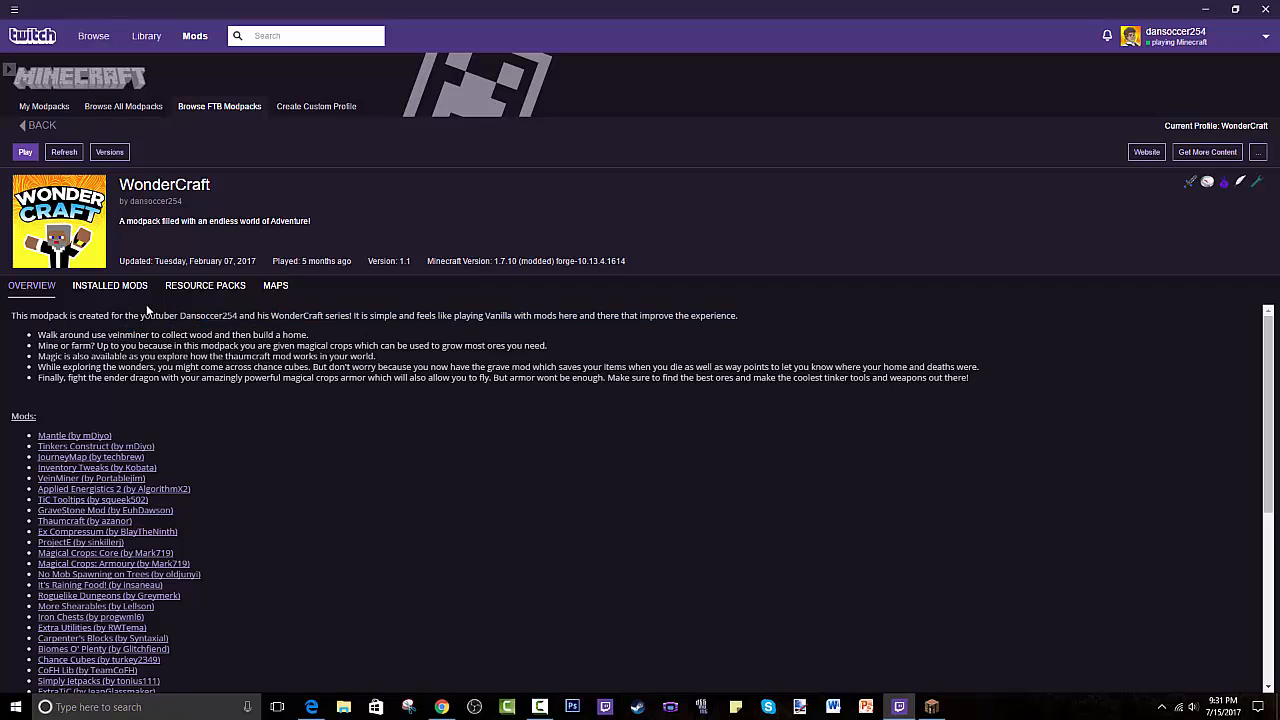
pyautogui.moveTo(22, 132)
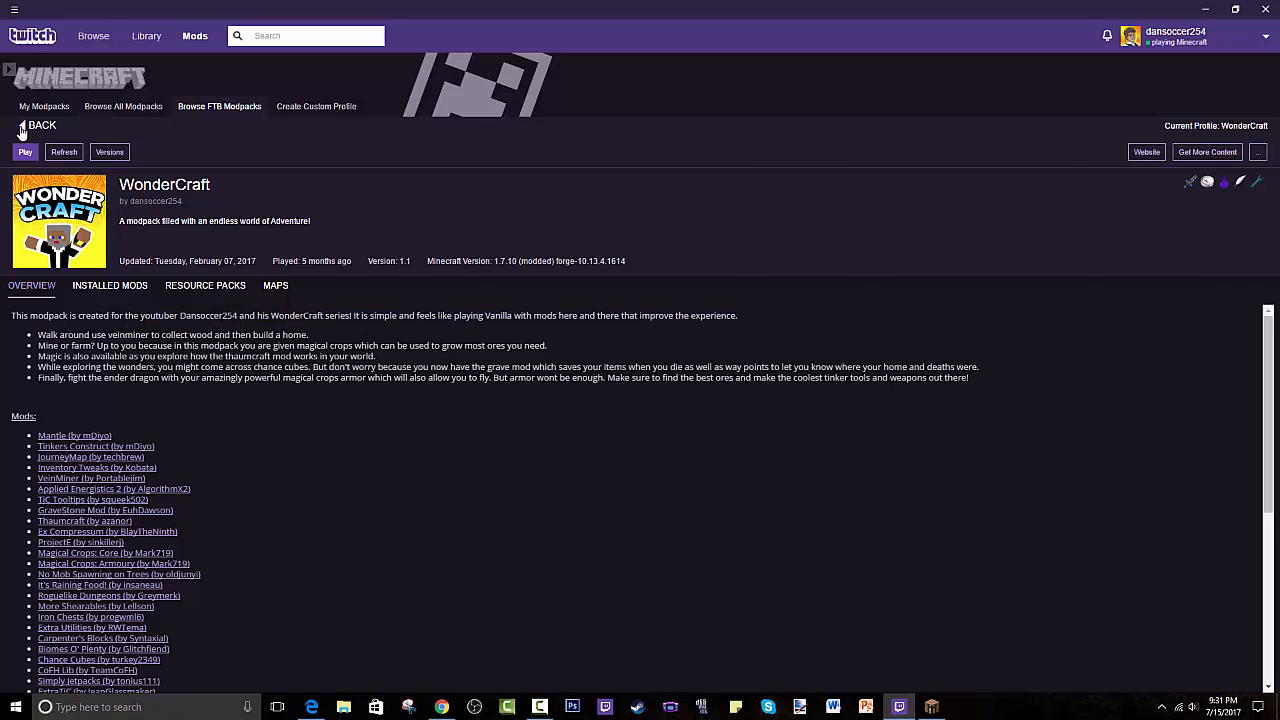
pyautogui.click(44, 106)
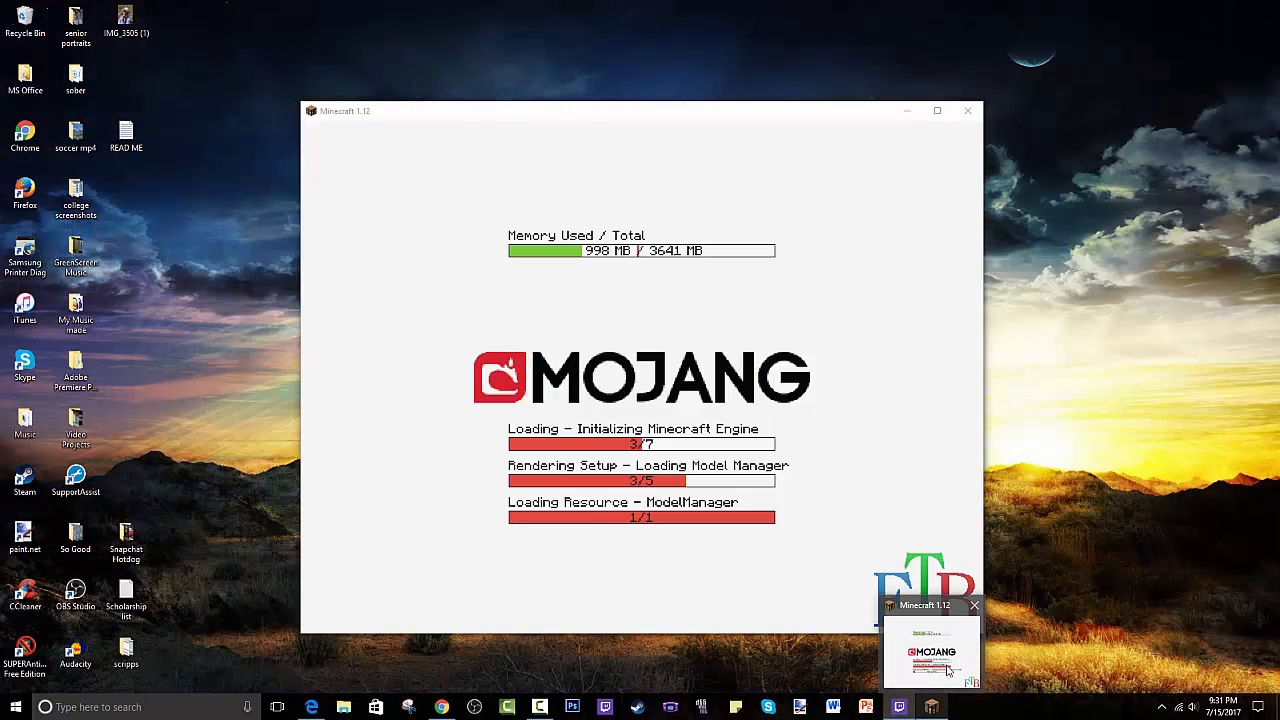
# Review All the Mods 3's installed mods and overview, then go back to My Modpacks
pyautogui.click(928, 708)
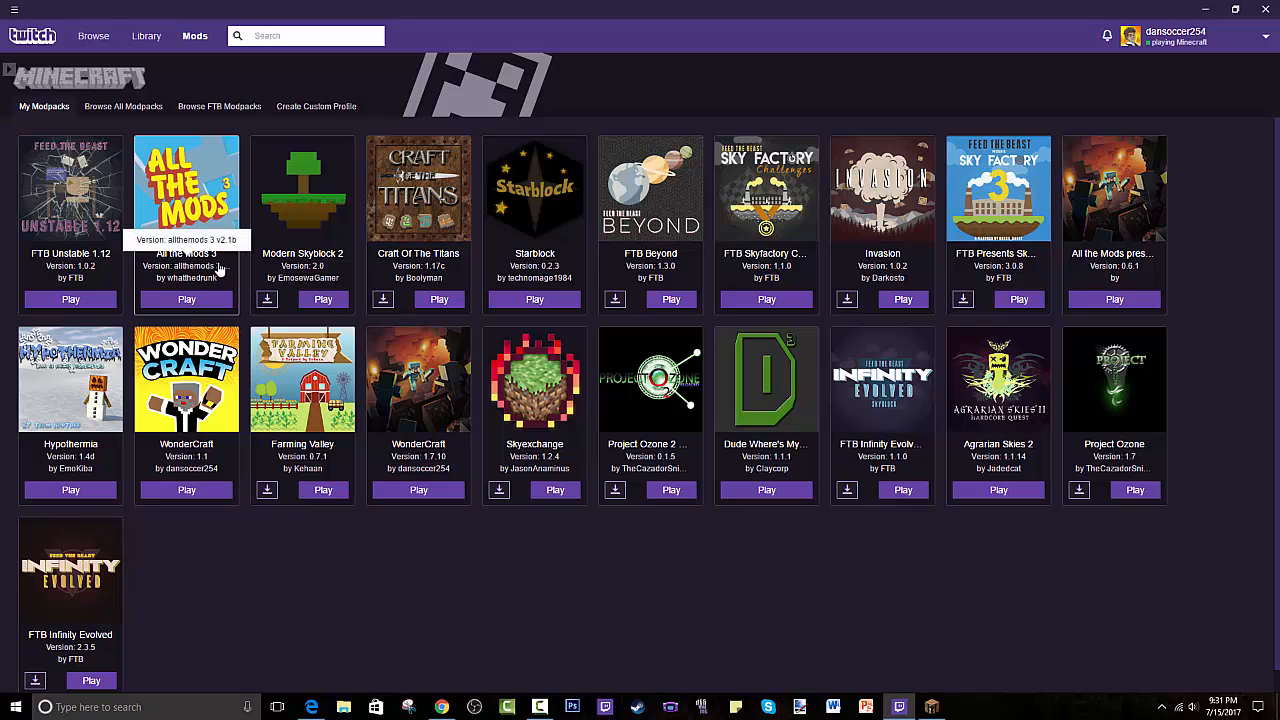
pyautogui.moveTo(200, 264)
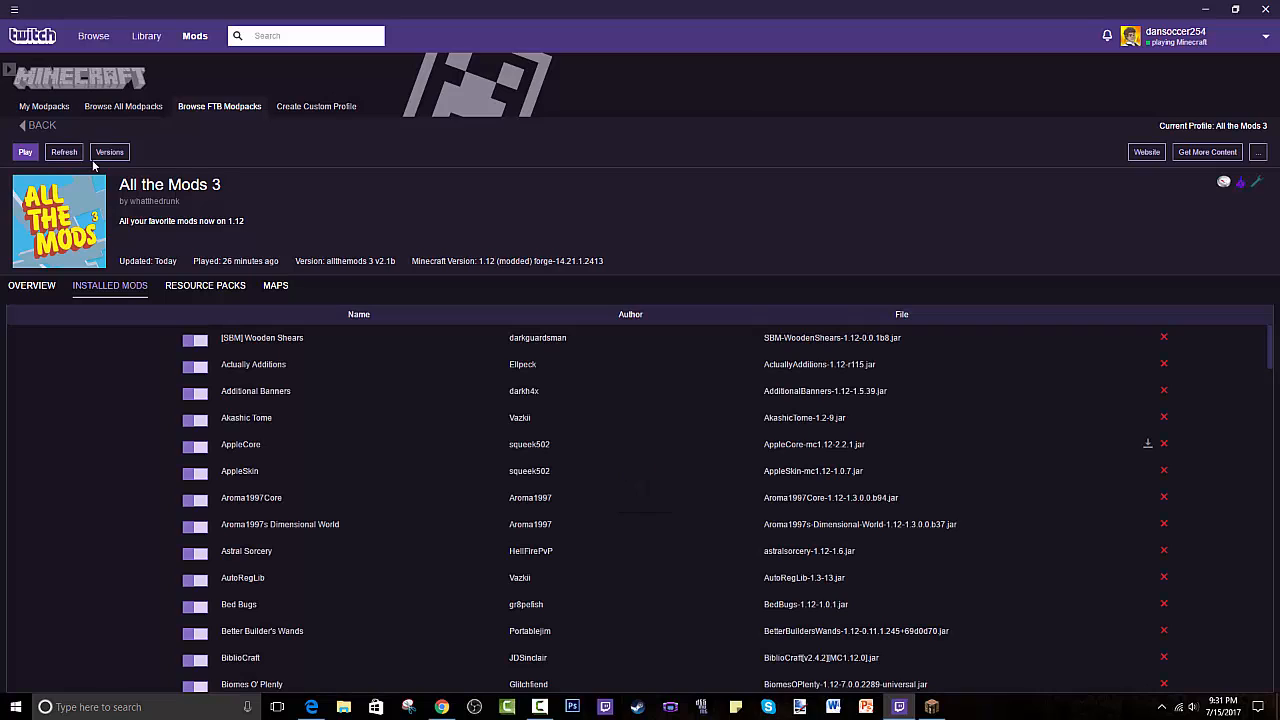
pyautogui.moveTo(36, 136)
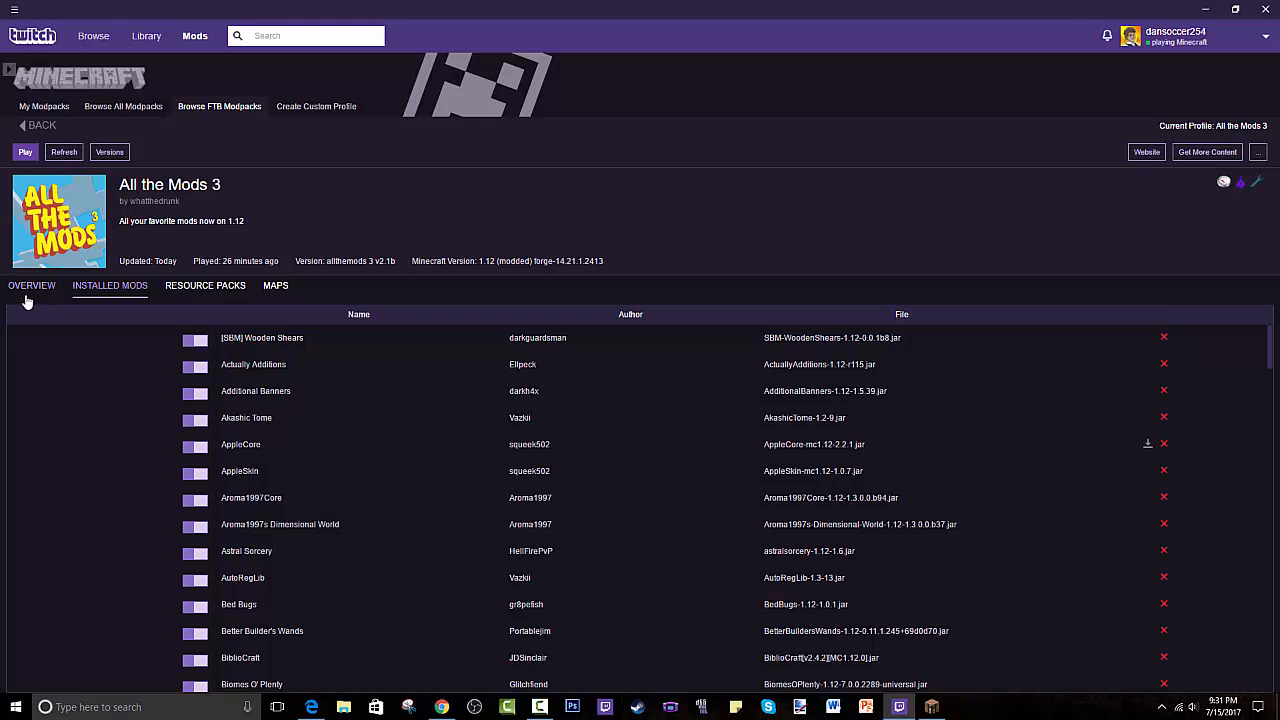
pyautogui.click(32, 284)
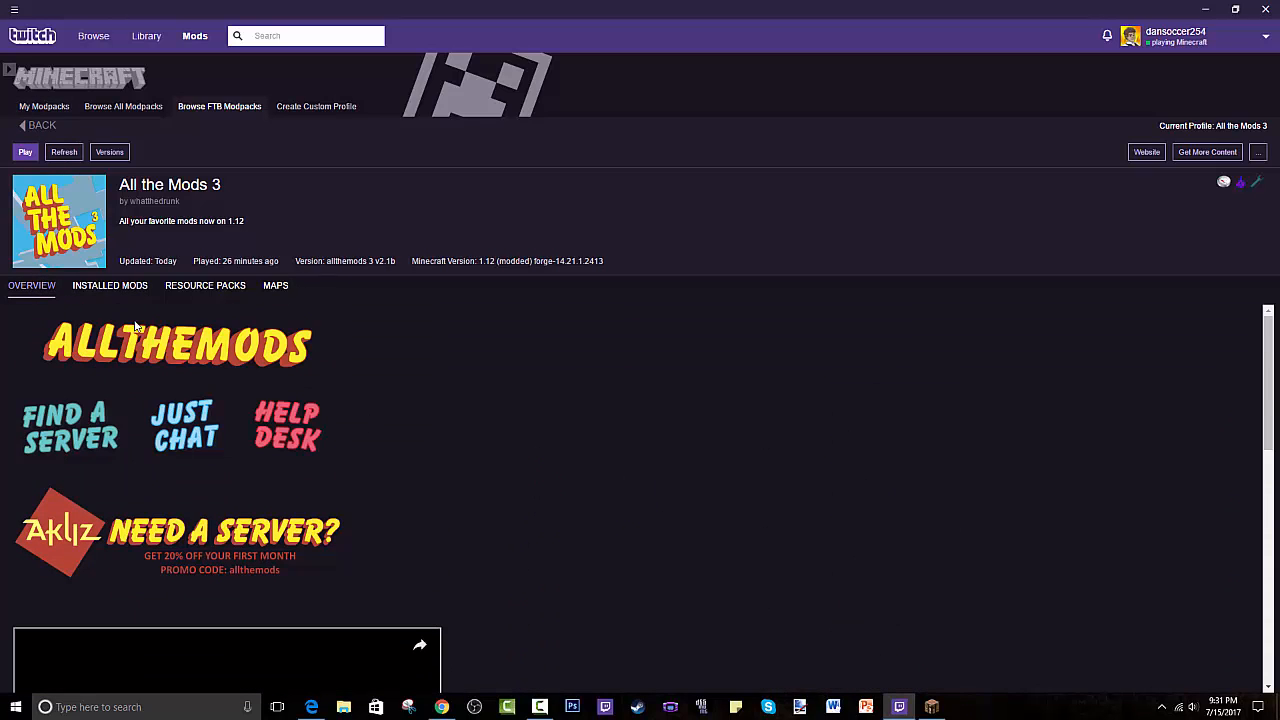
pyautogui.click(40, 124)
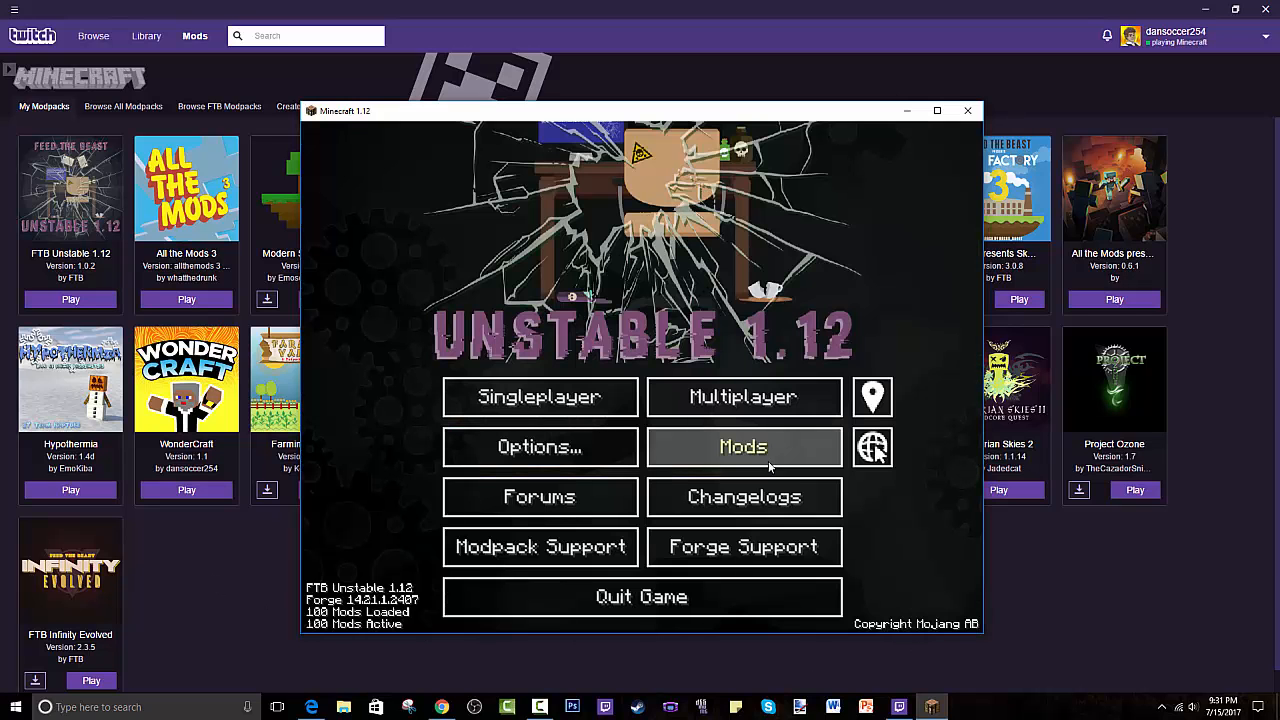
# Maximize the game window and review the Music & Sounds options, adjusting a volume slider
pyautogui.click(936, 110)
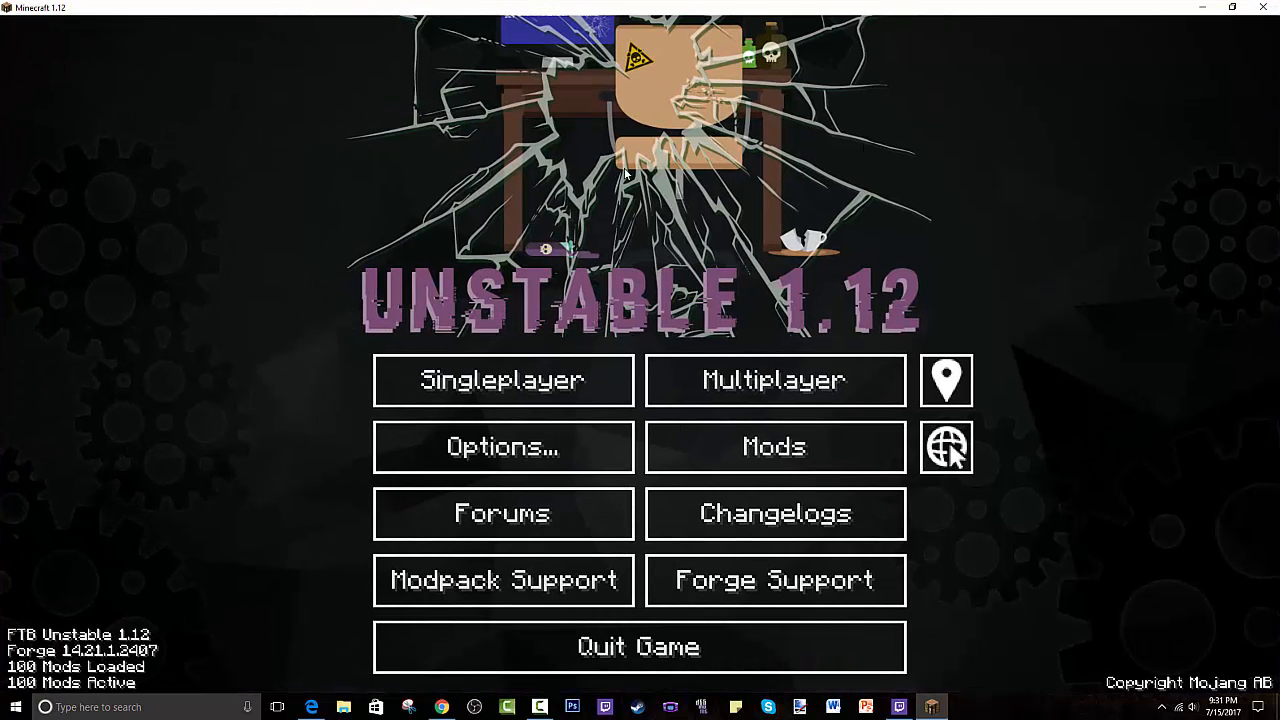
pyautogui.moveTo(910, 268)
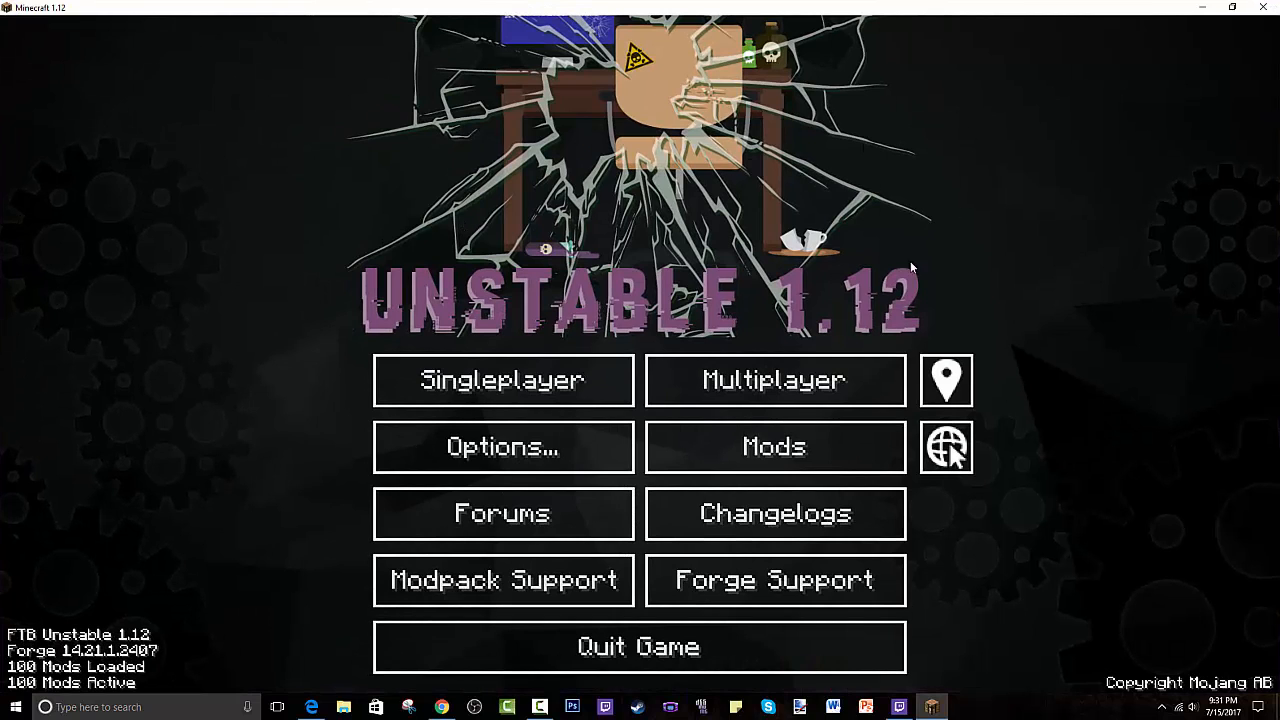
pyautogui.moveTo(504, 580)
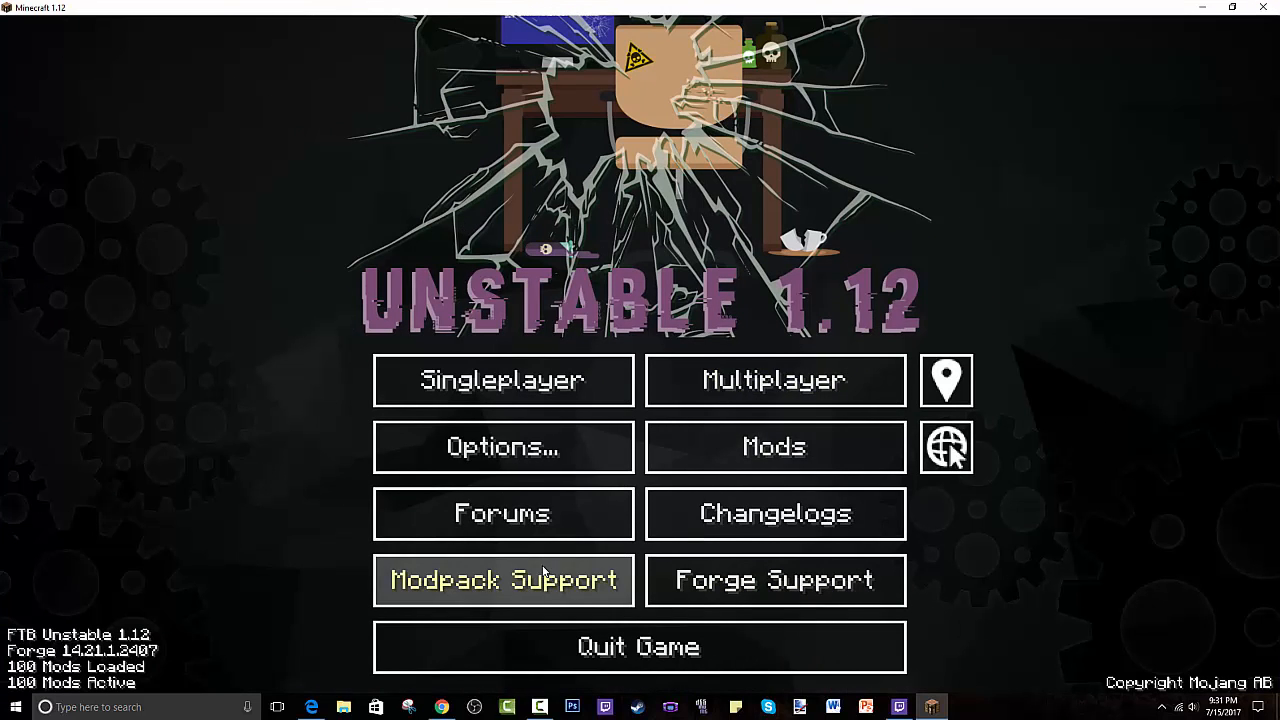
pyautogui.click(502, 446)
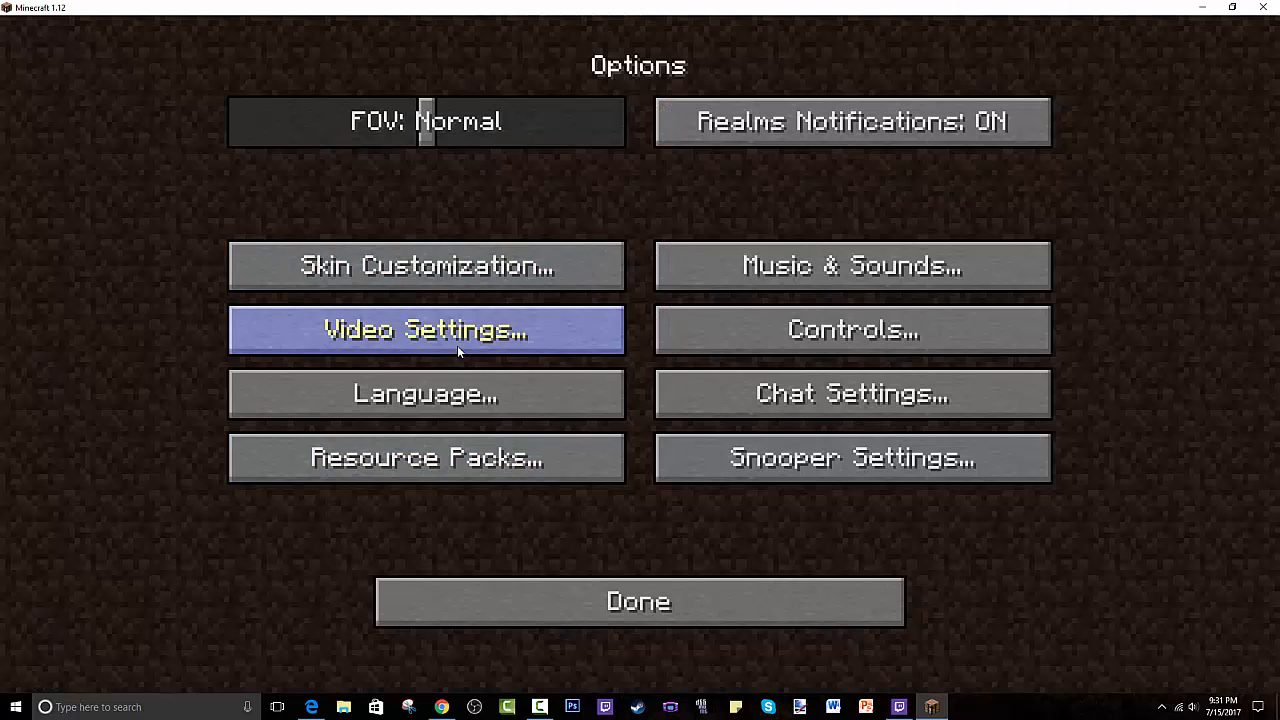
pyautogui.click(852, 264)
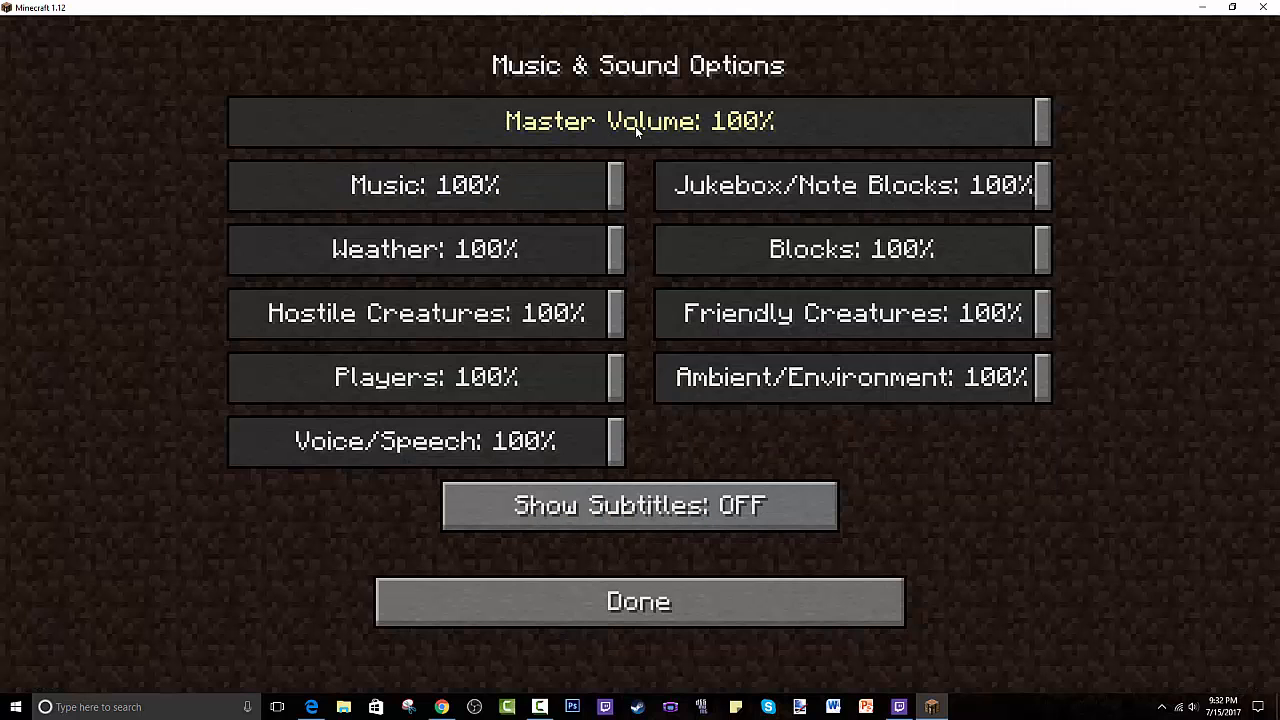
pyautogui.moveTo(1036, 122); pyautogui.dragTo(622, 122)
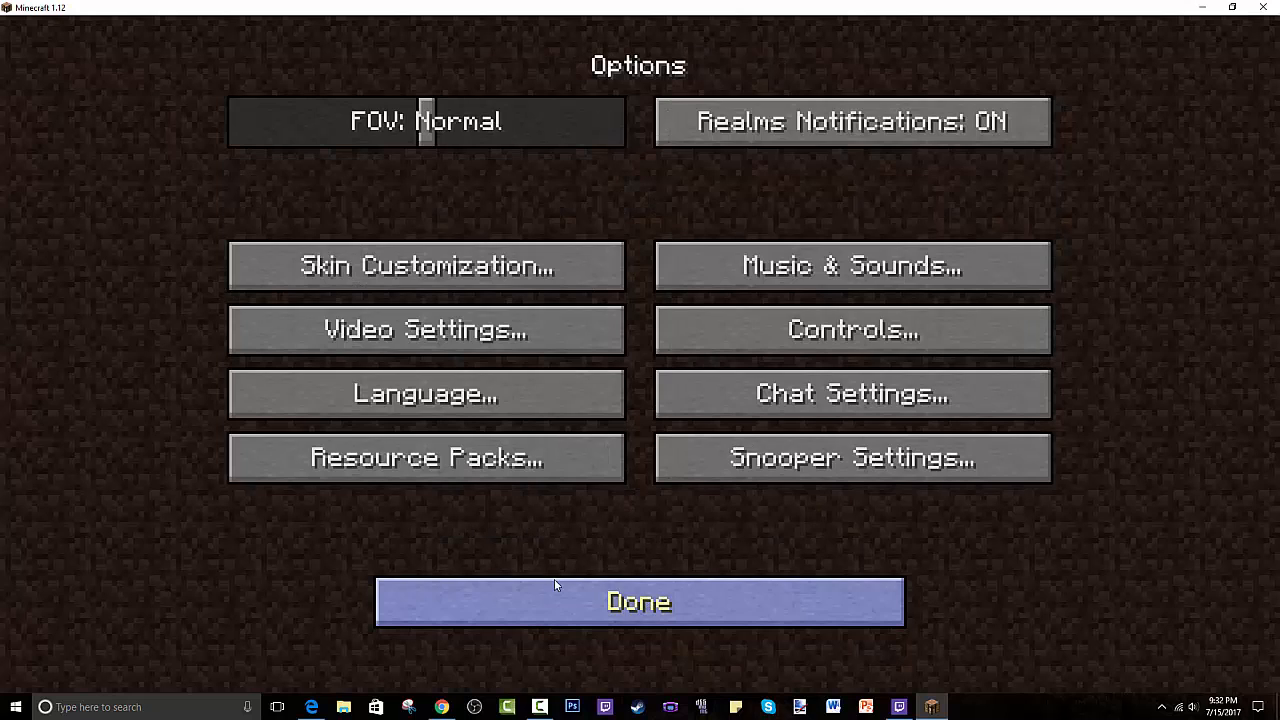
# Review the Video Settings screen and confirm with Done
pyautogui.click(424, 330)
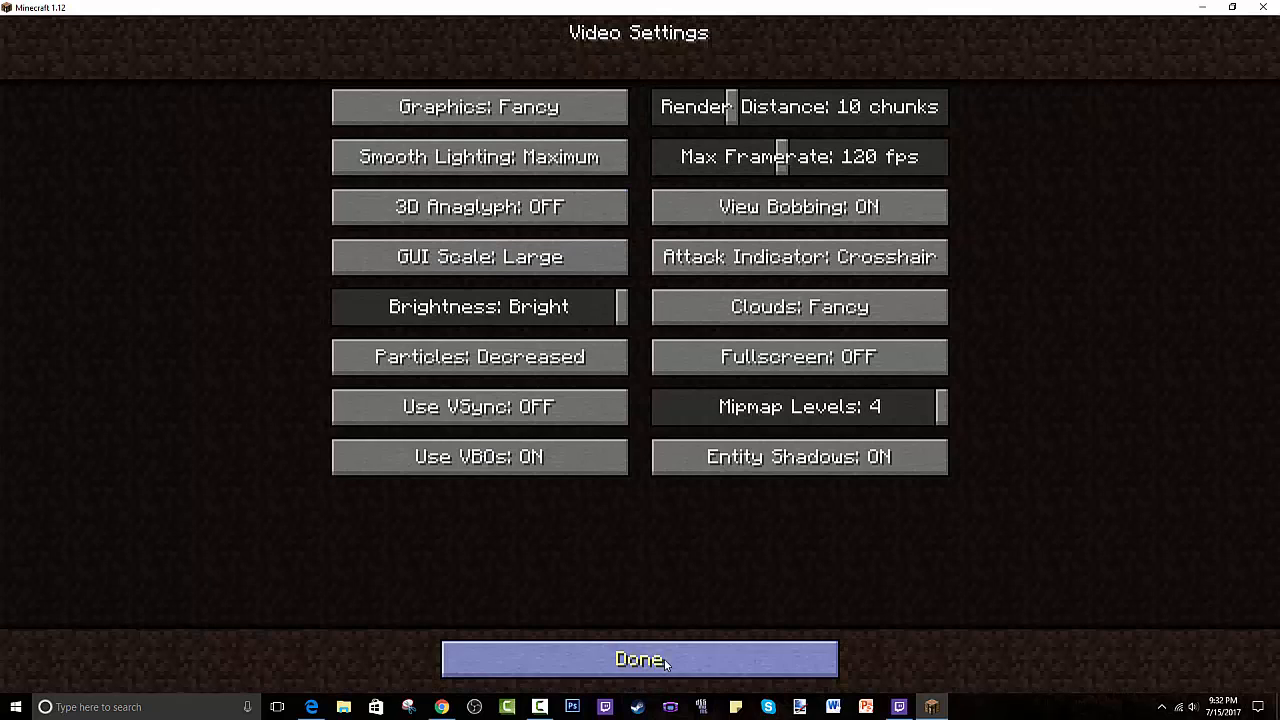
pyautogui.click(640, 660)
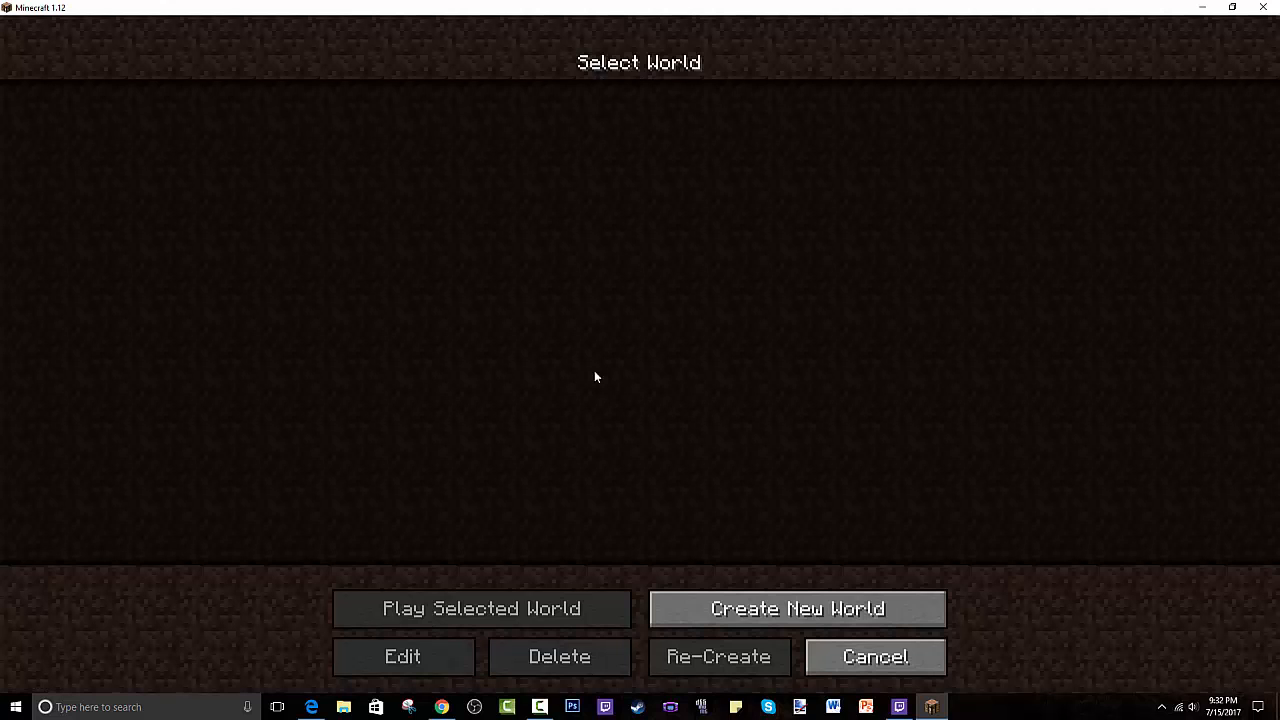
# Create a new world and cycle World Type through Default and Customized until it reads Lost Cities
pyautogui.click(796, 608)
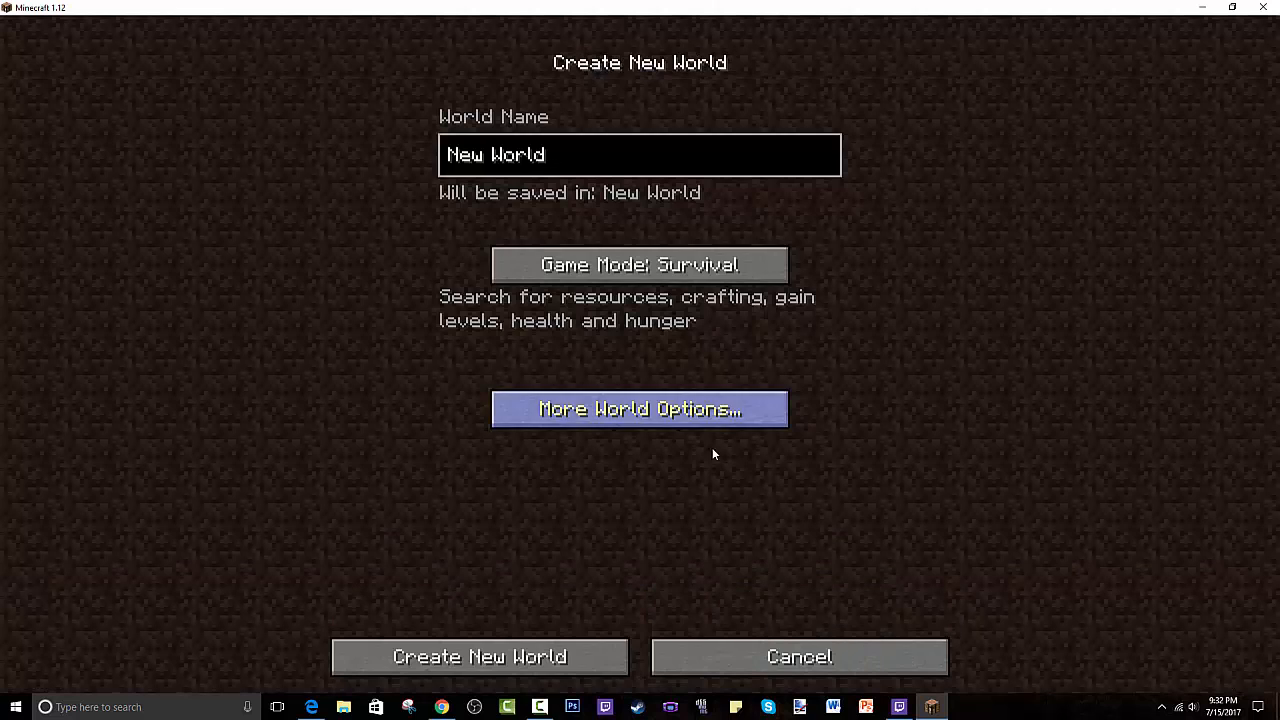
pyautogui.click(640, 408)
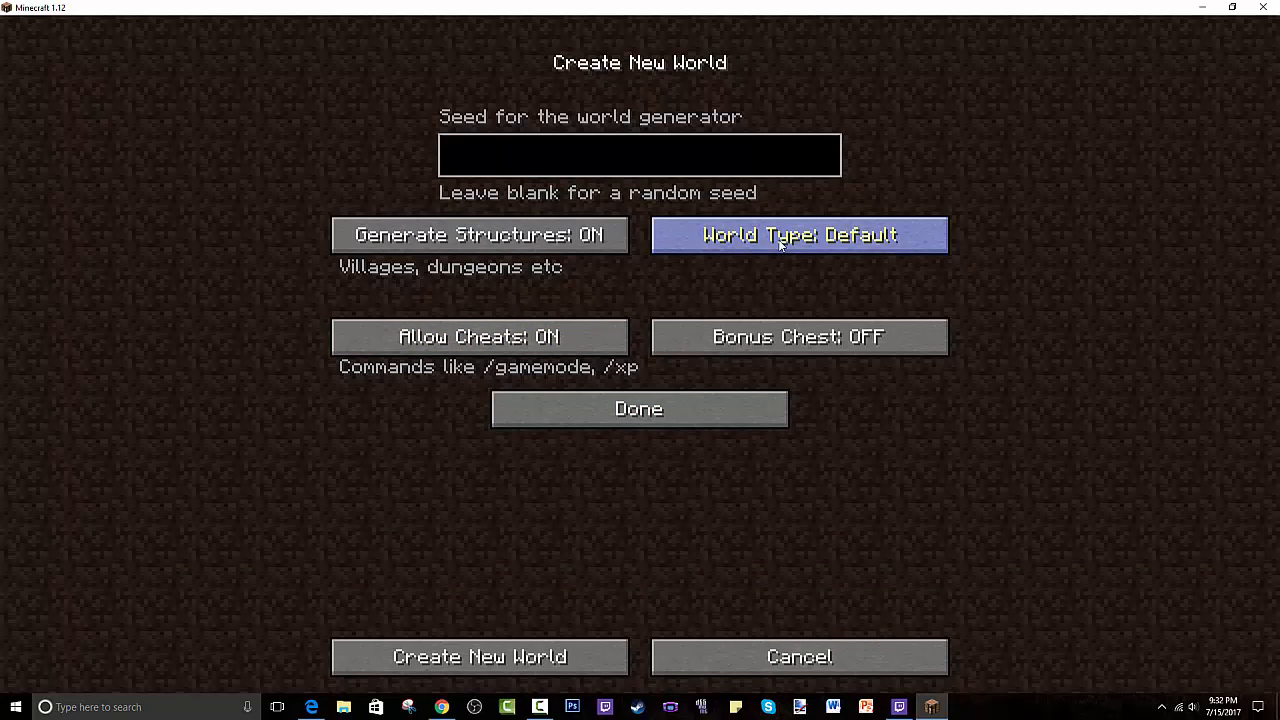
pyautogui.click(798, 236)
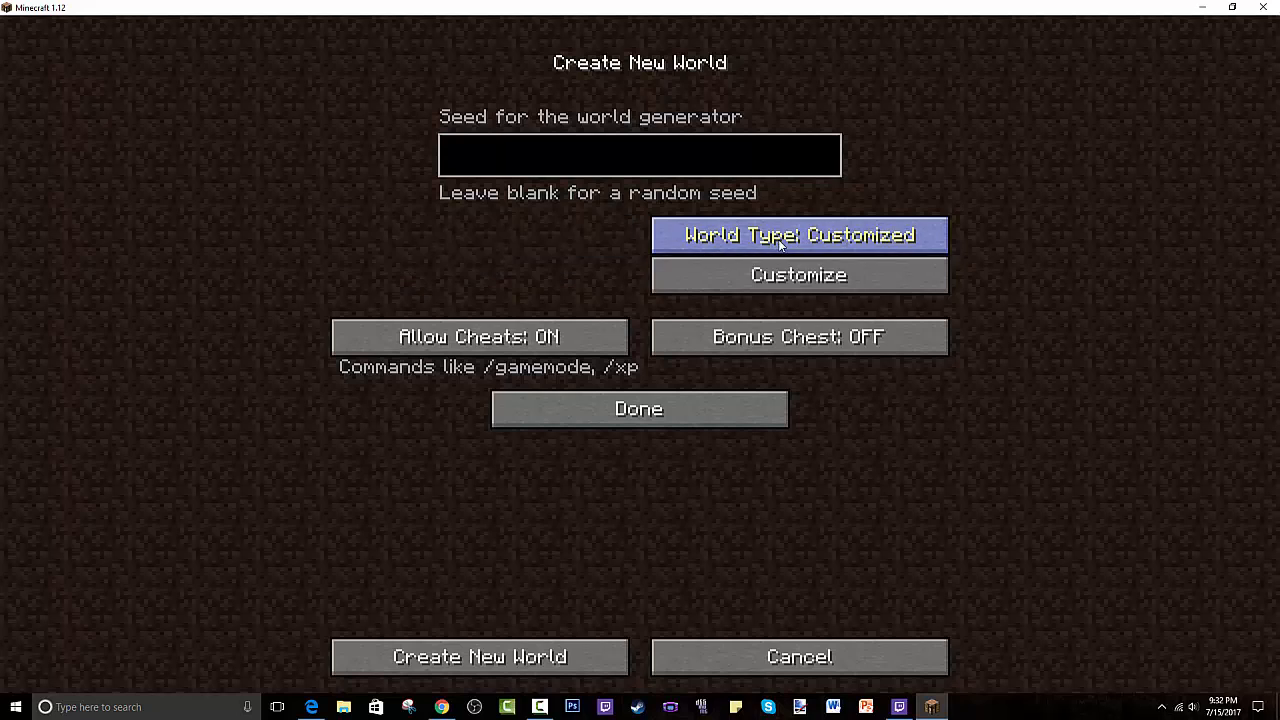
pyautogui.click(798, 236)
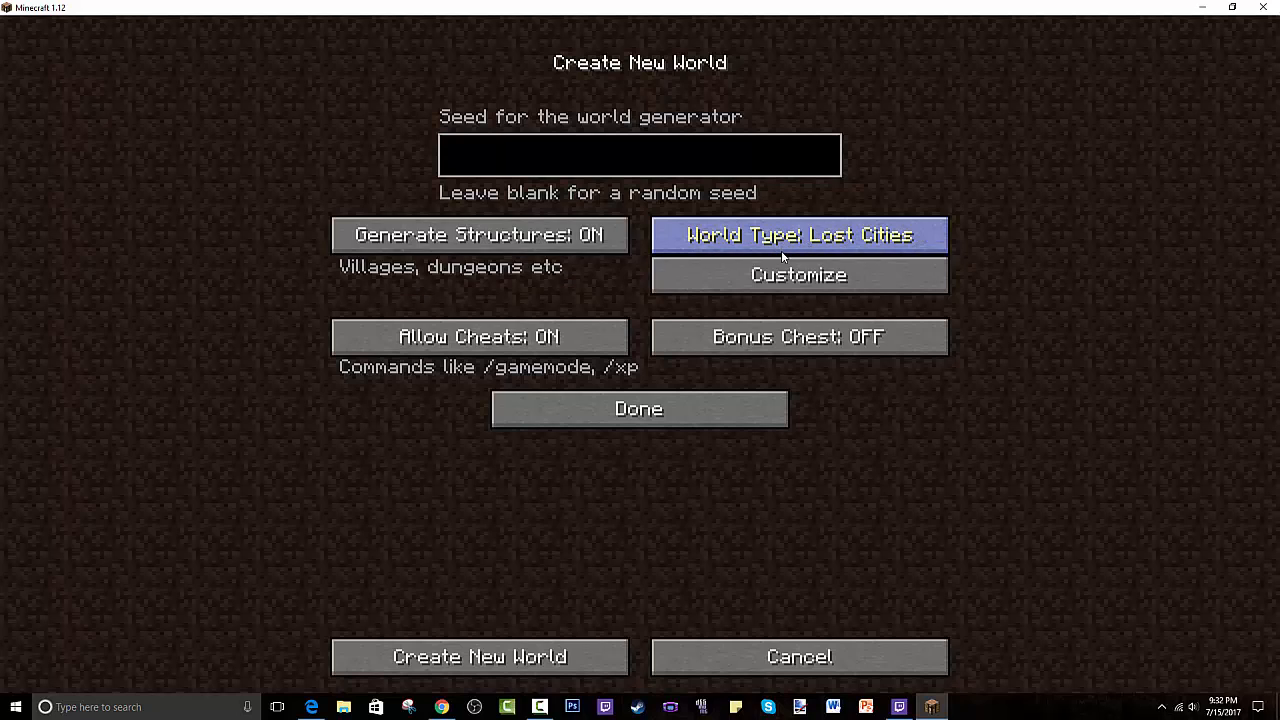
pyautogui.click(798, 236)
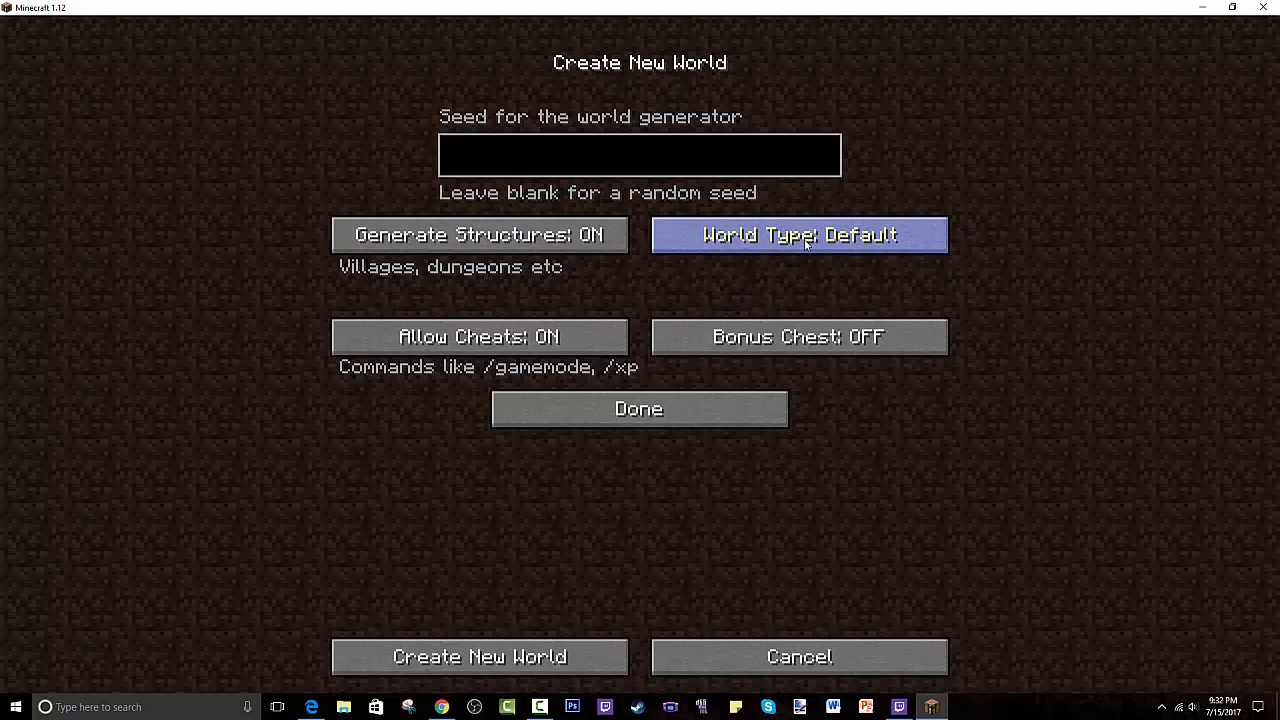
pyautogui.click(798, 236)
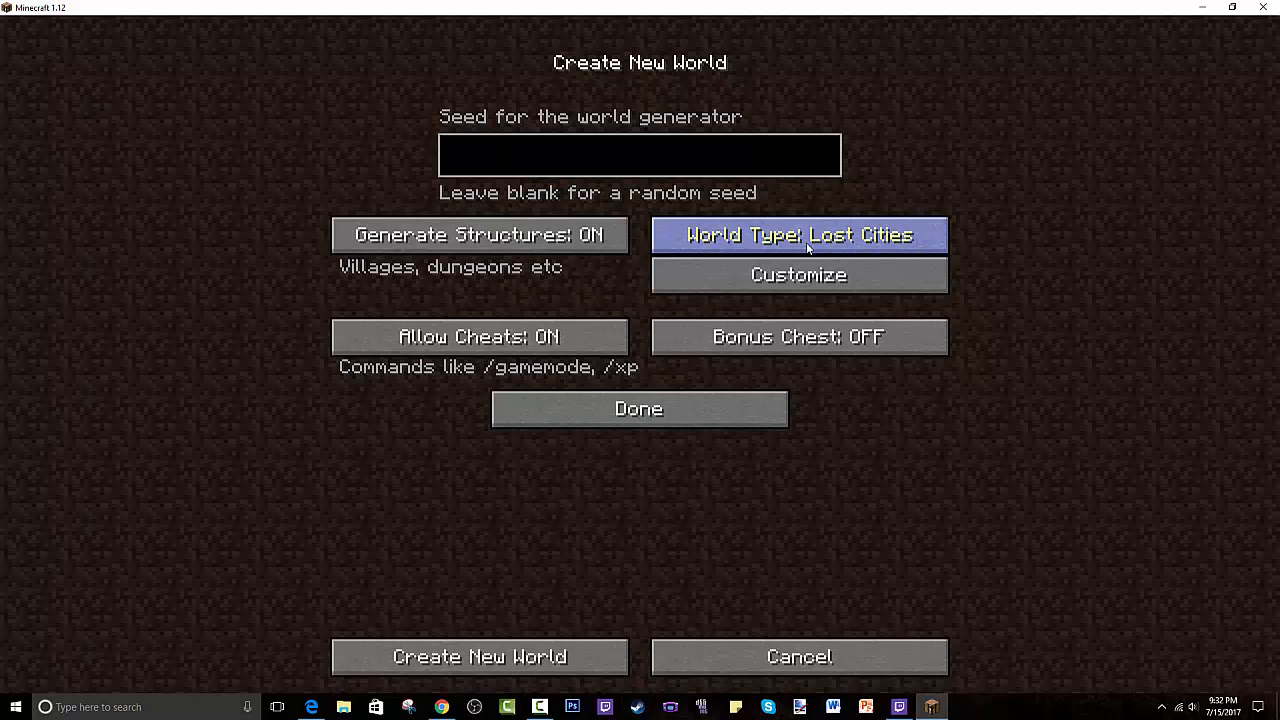
pyautogui.click(798, 236)
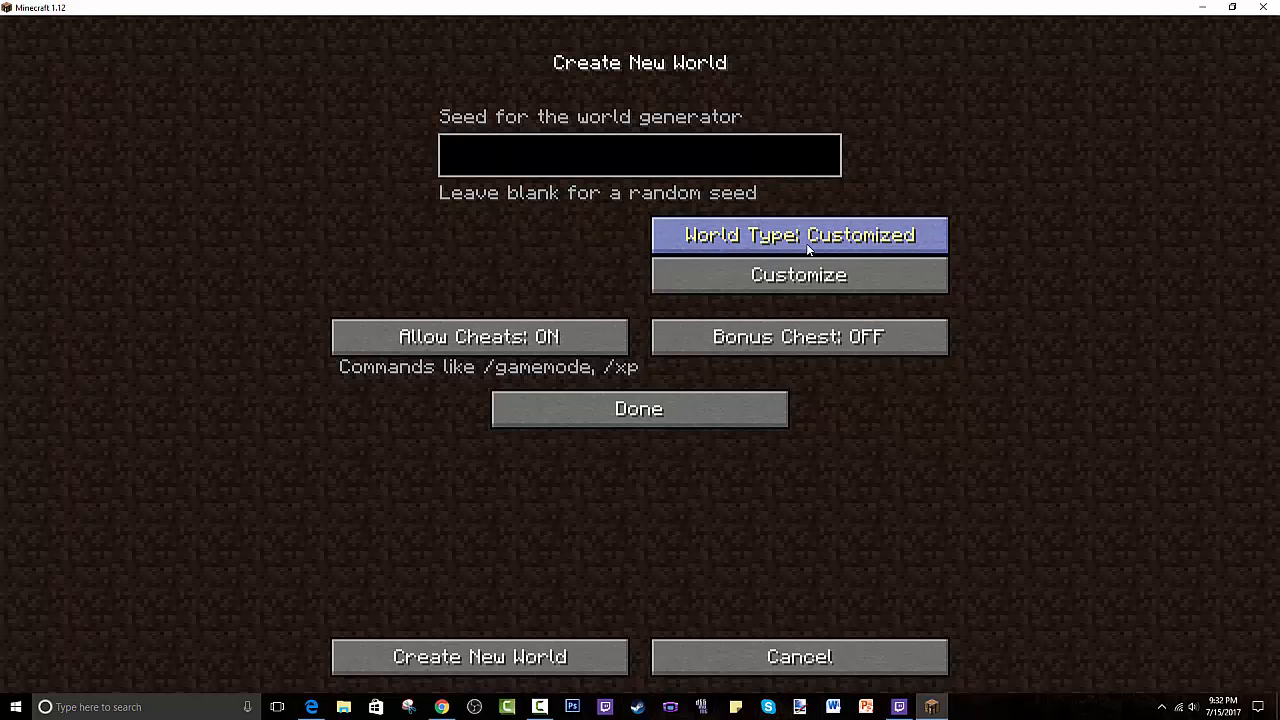
pyautogui.click(798, 234)
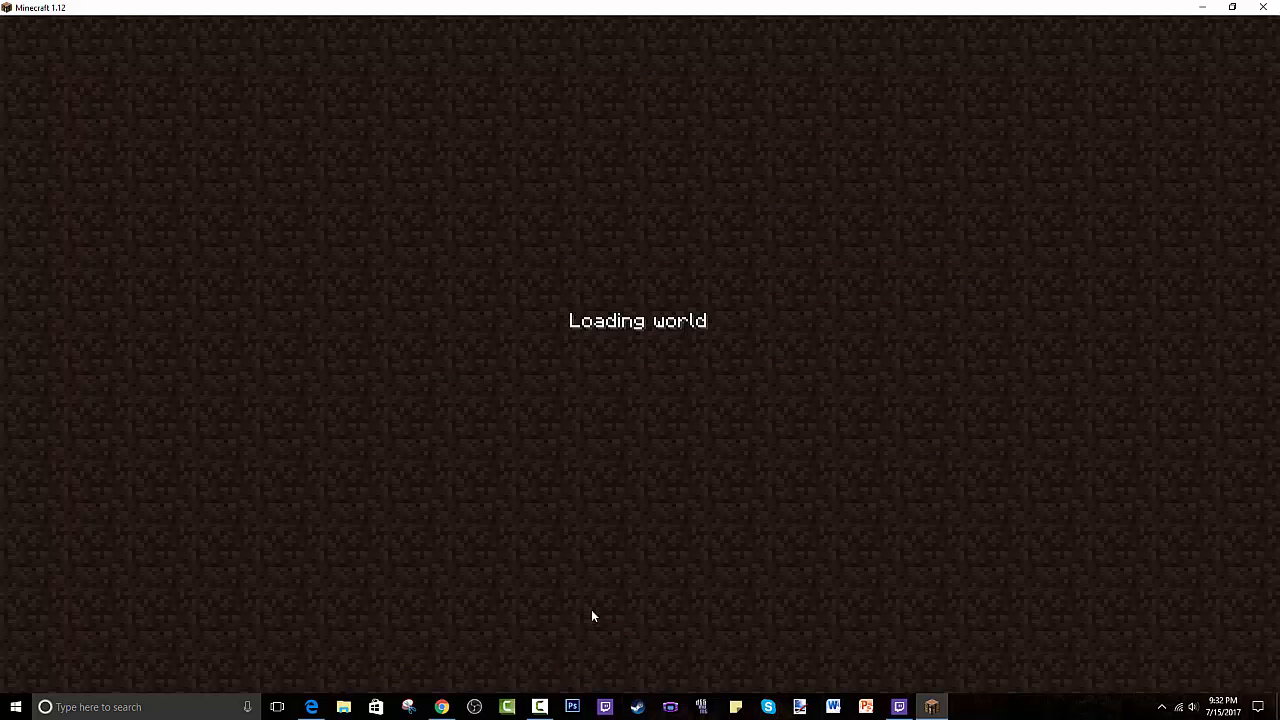
pyautogui.moveTo(690, 504)
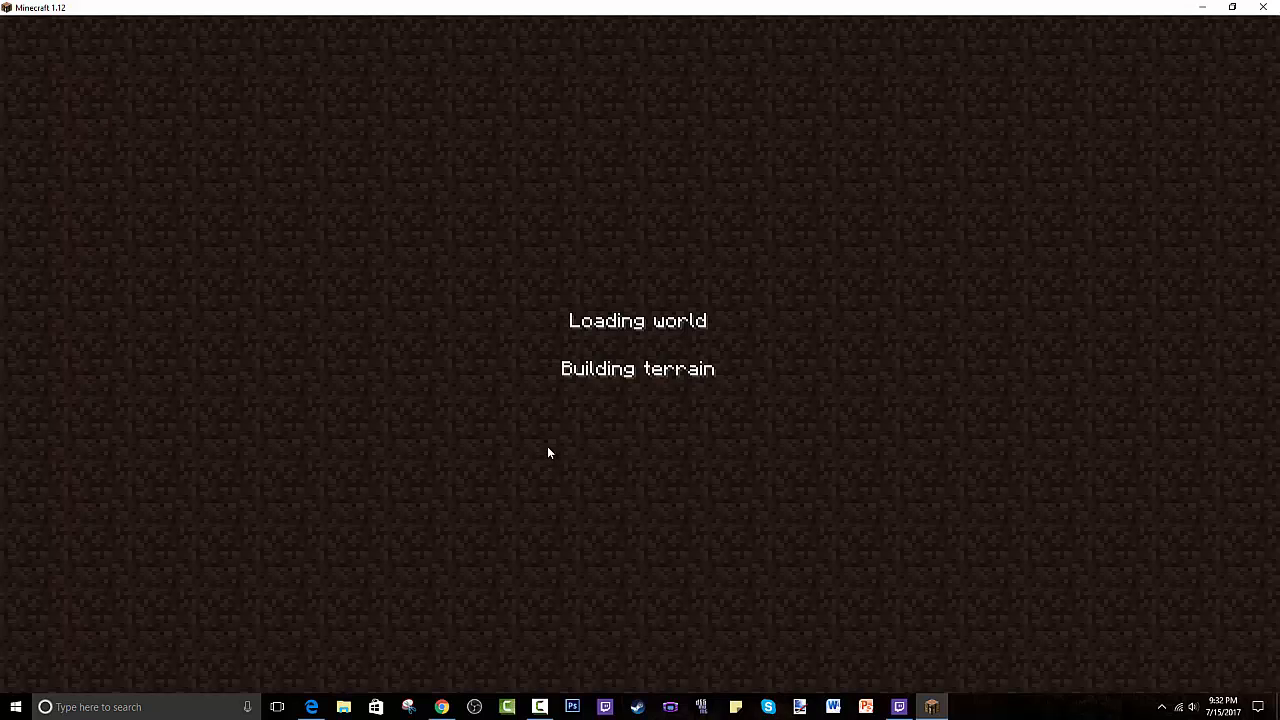
pyautogui.moveTo(532, 388)
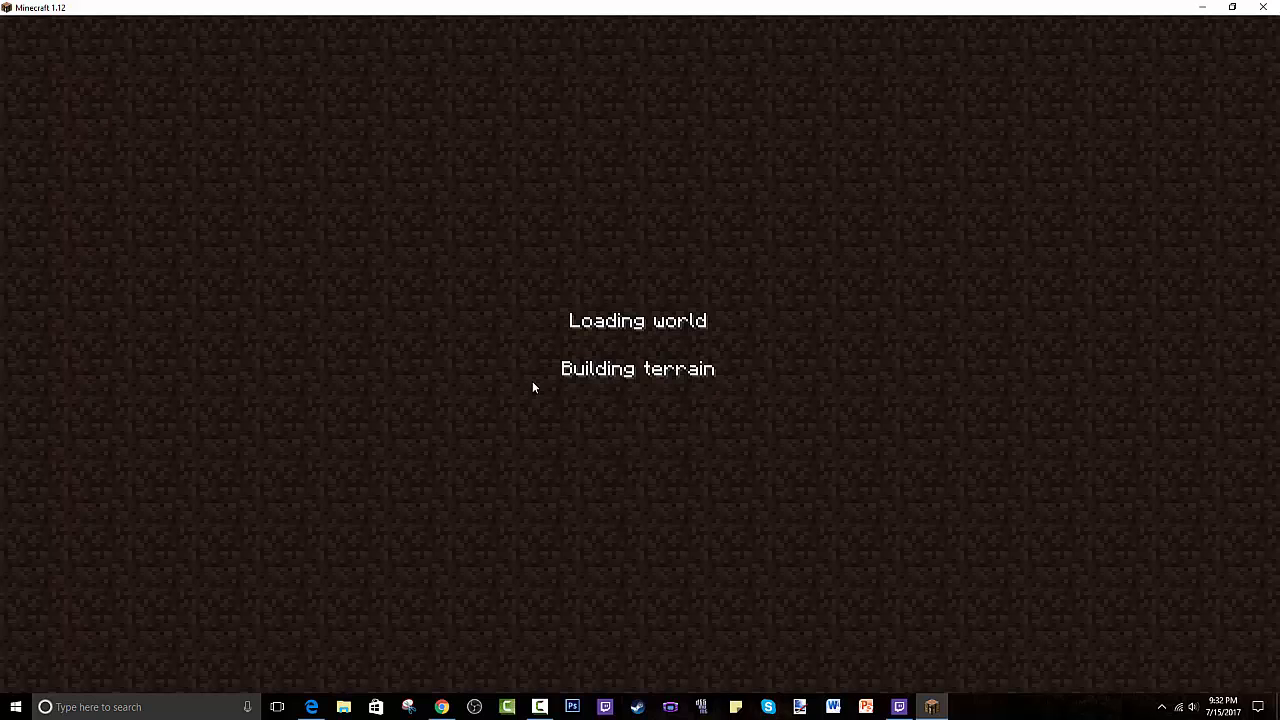
pyautogui.moveTo(532, 418)
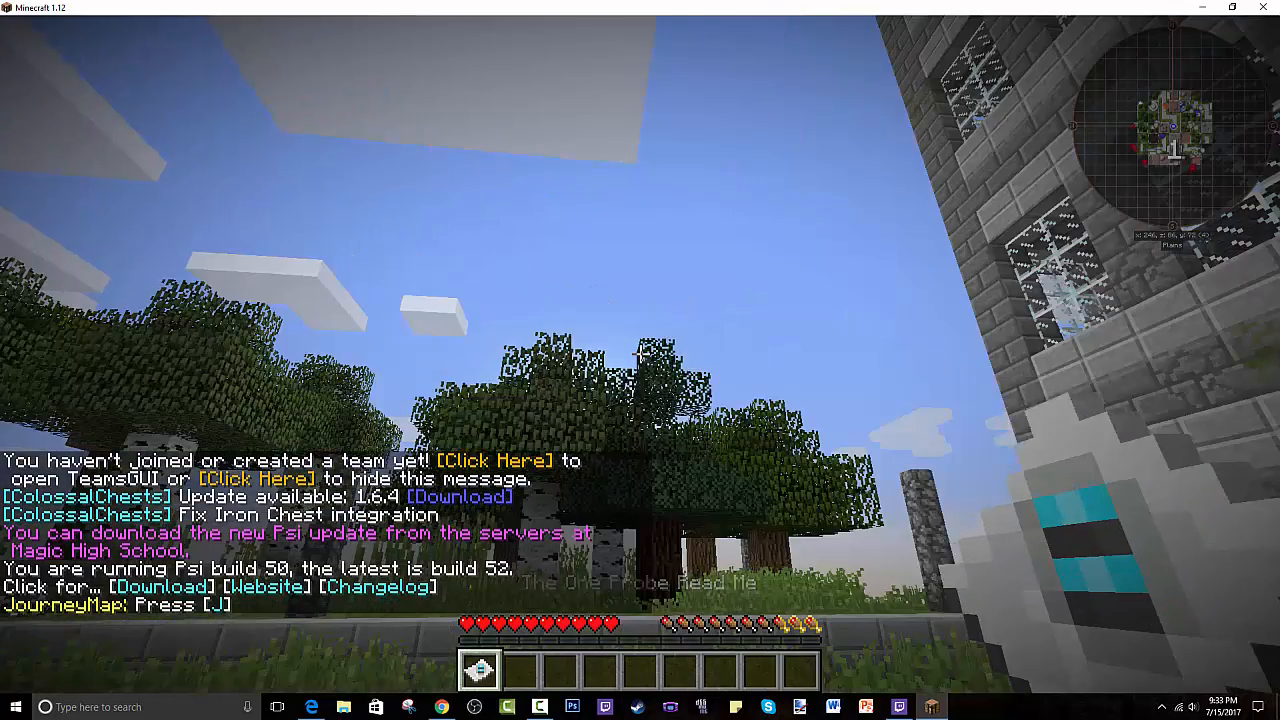
# In Video Settings turn Clouds OFF with brightness at +60%, then resume playing inside the building
pyautogui.click(640, 584)
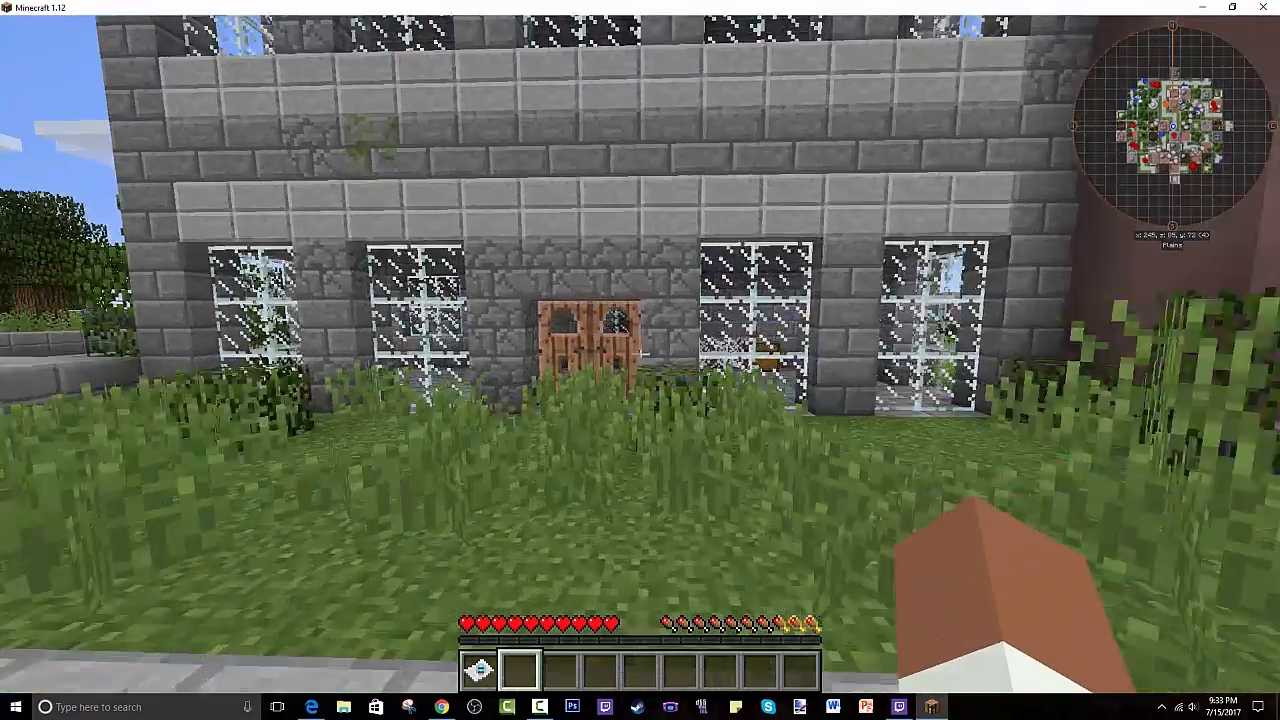
pyautogui.press('Escape')
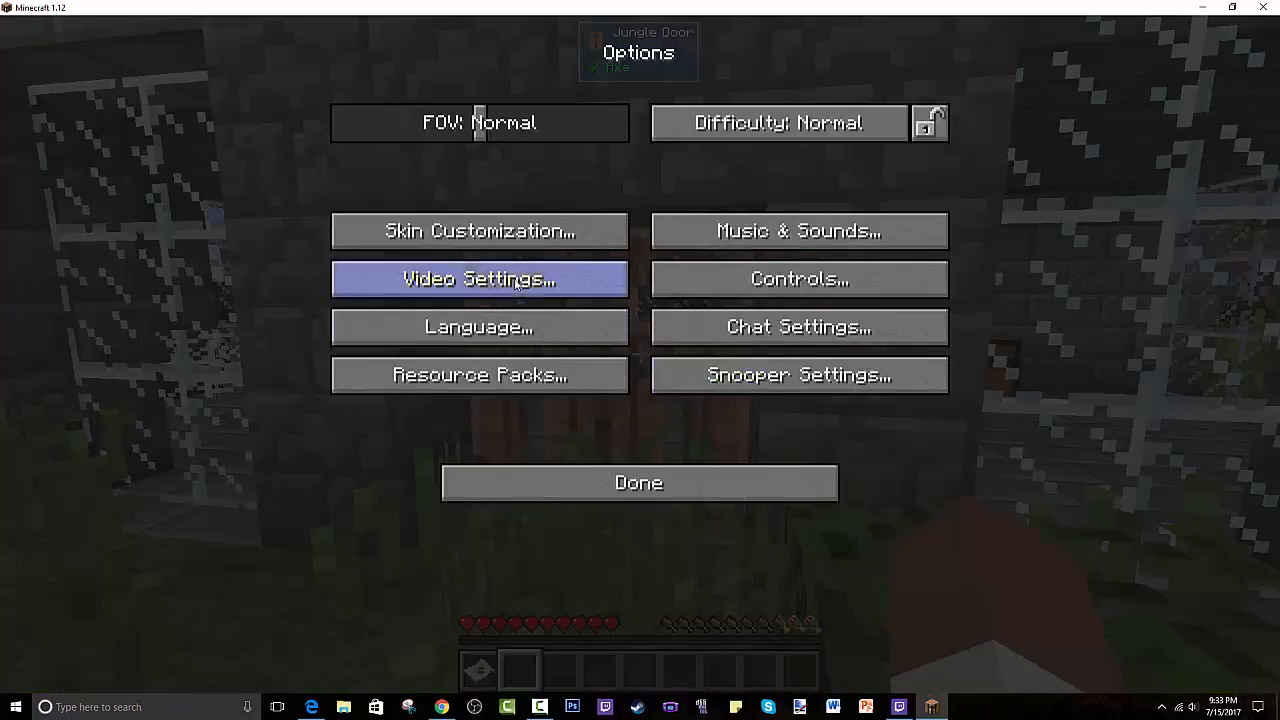
pyautogui.click(480, 280)
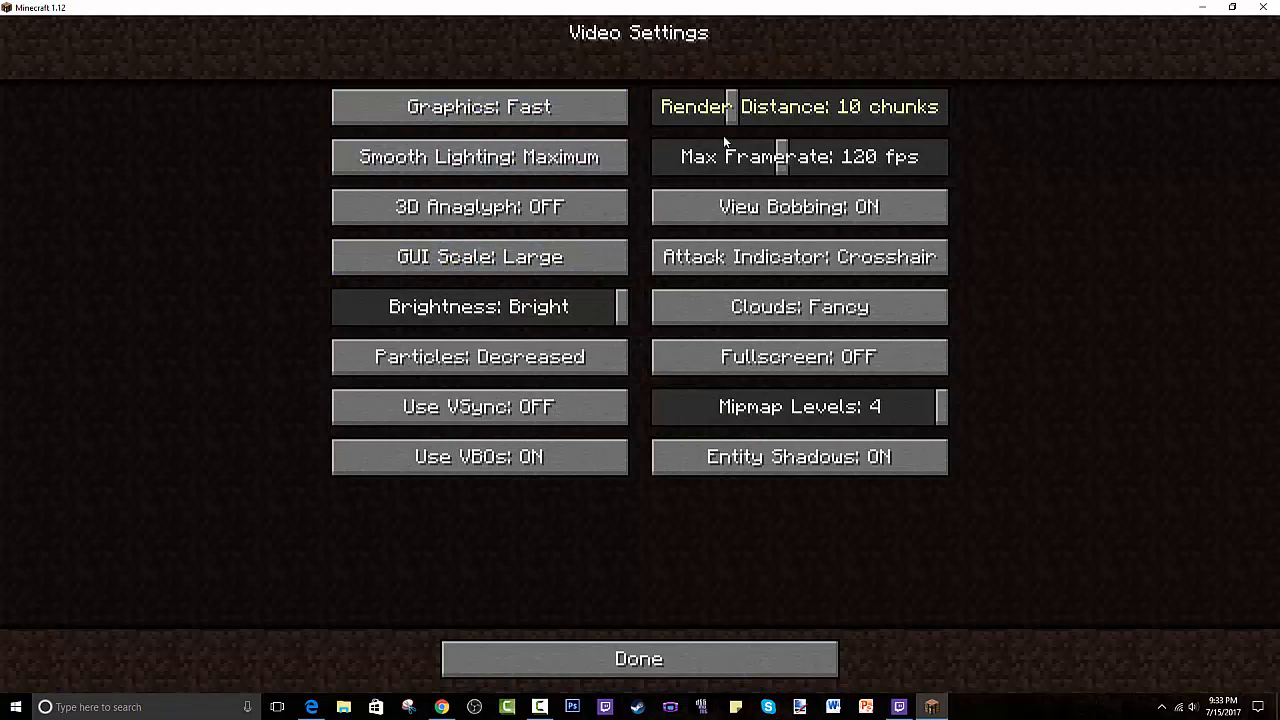
pyautogui.click(798, 308)
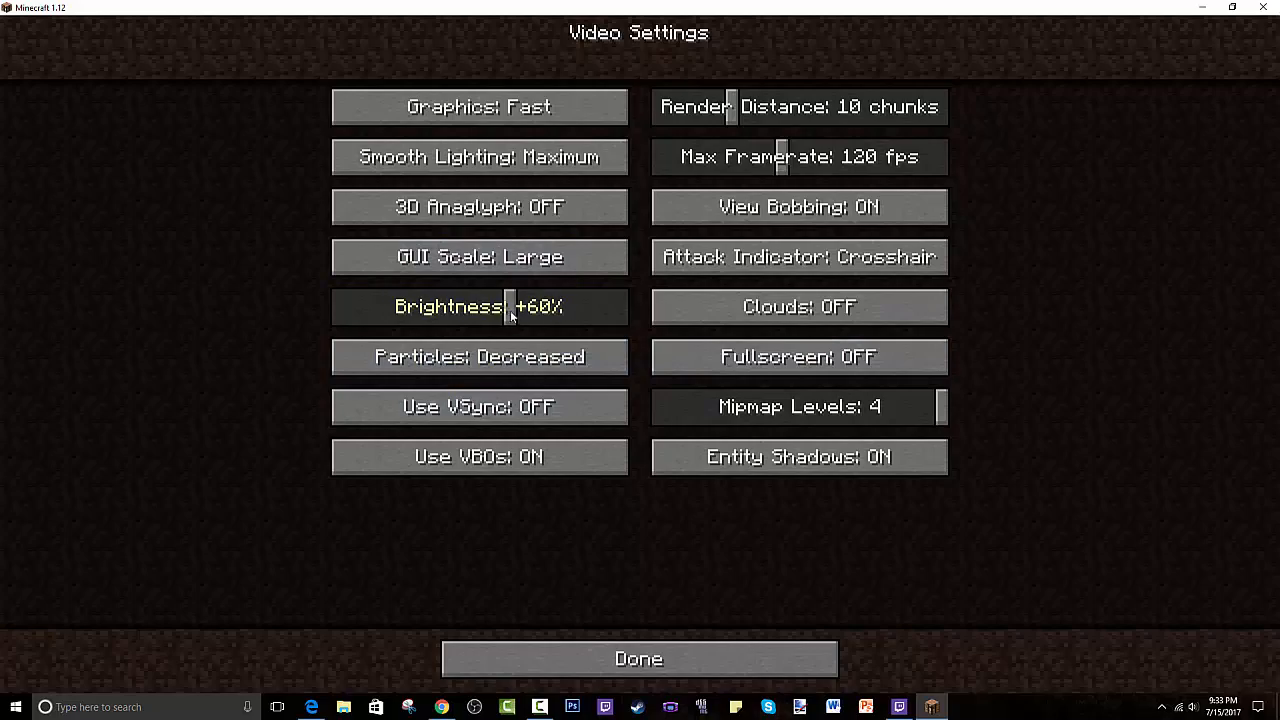
pyautogui.click(638, 658)
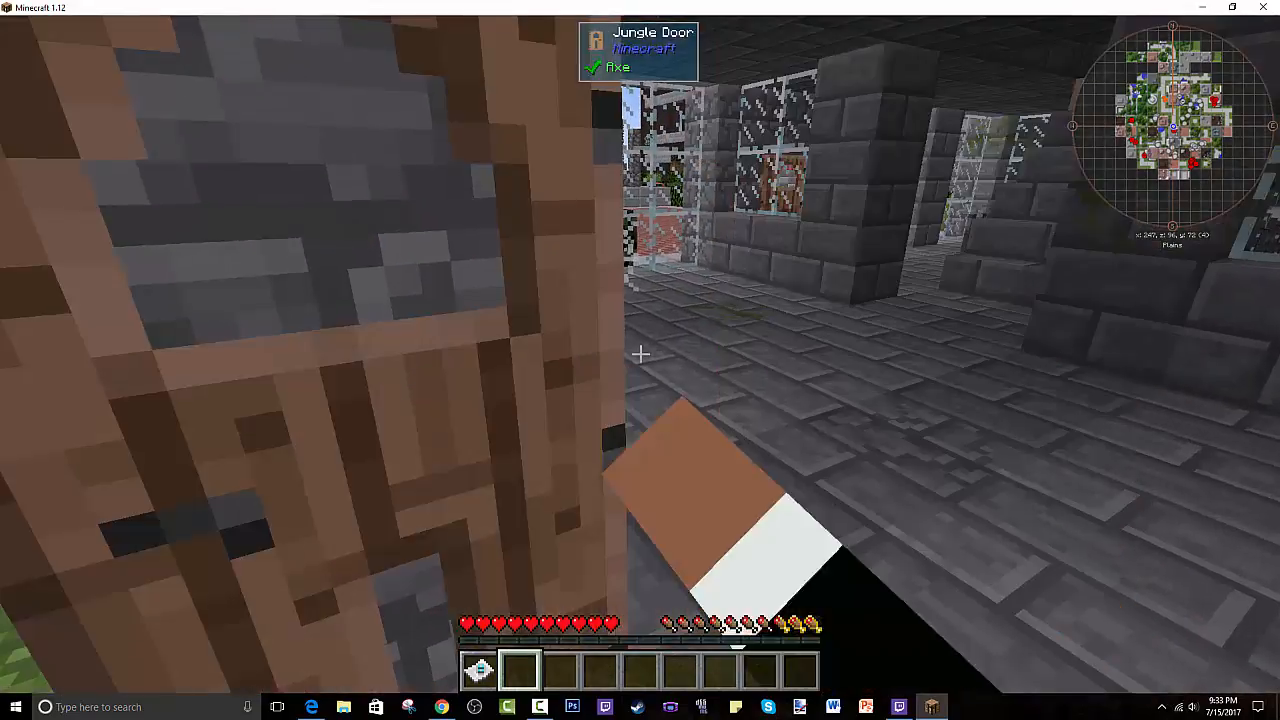
pyautogui.moveTo(640, 354)
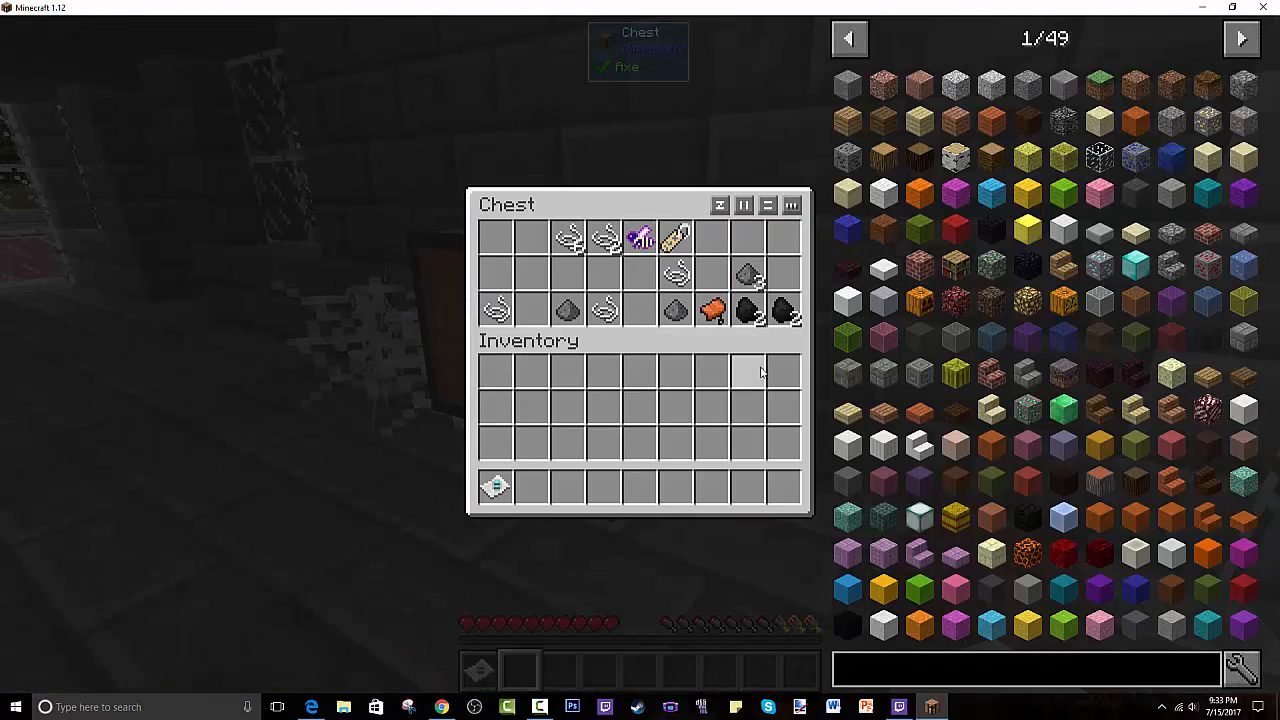
# Close the chest in the stone building and head out to climb toward a rooftop view of the city
pyautogui.press('Escape')
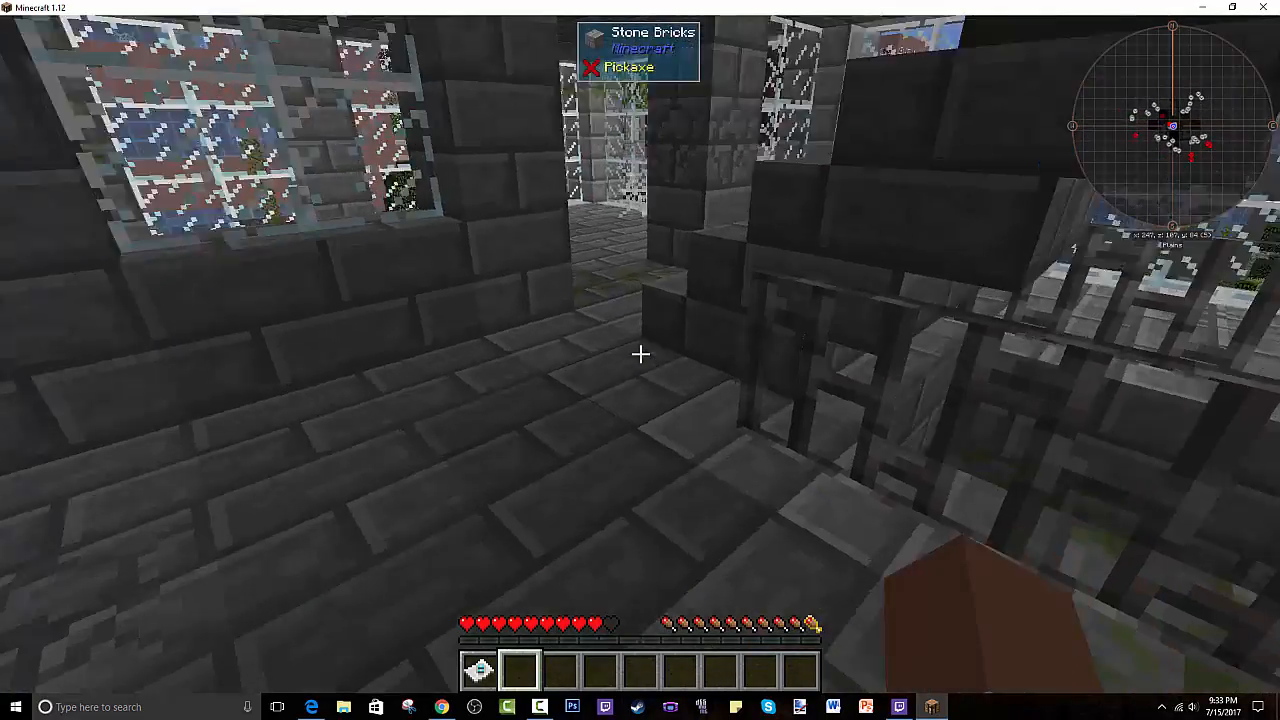
pyautogui.moveTo(640, 360)
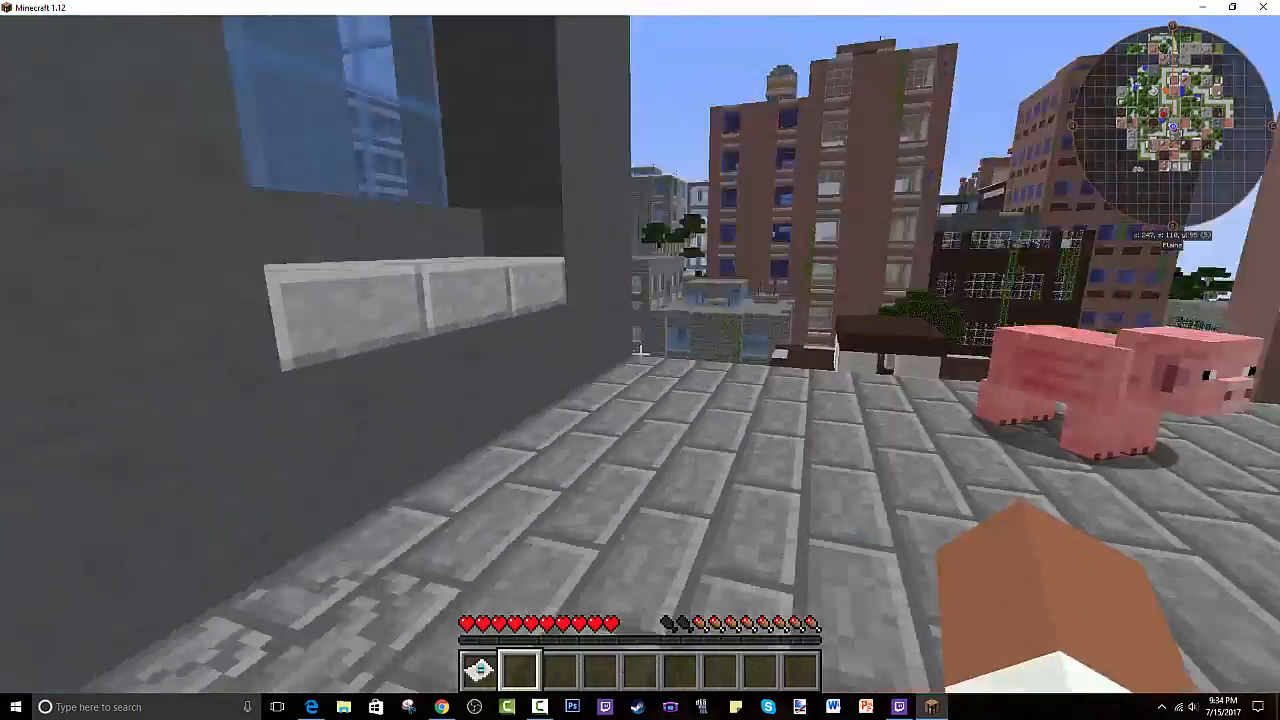
pyautogui.moveTo(640, 360)
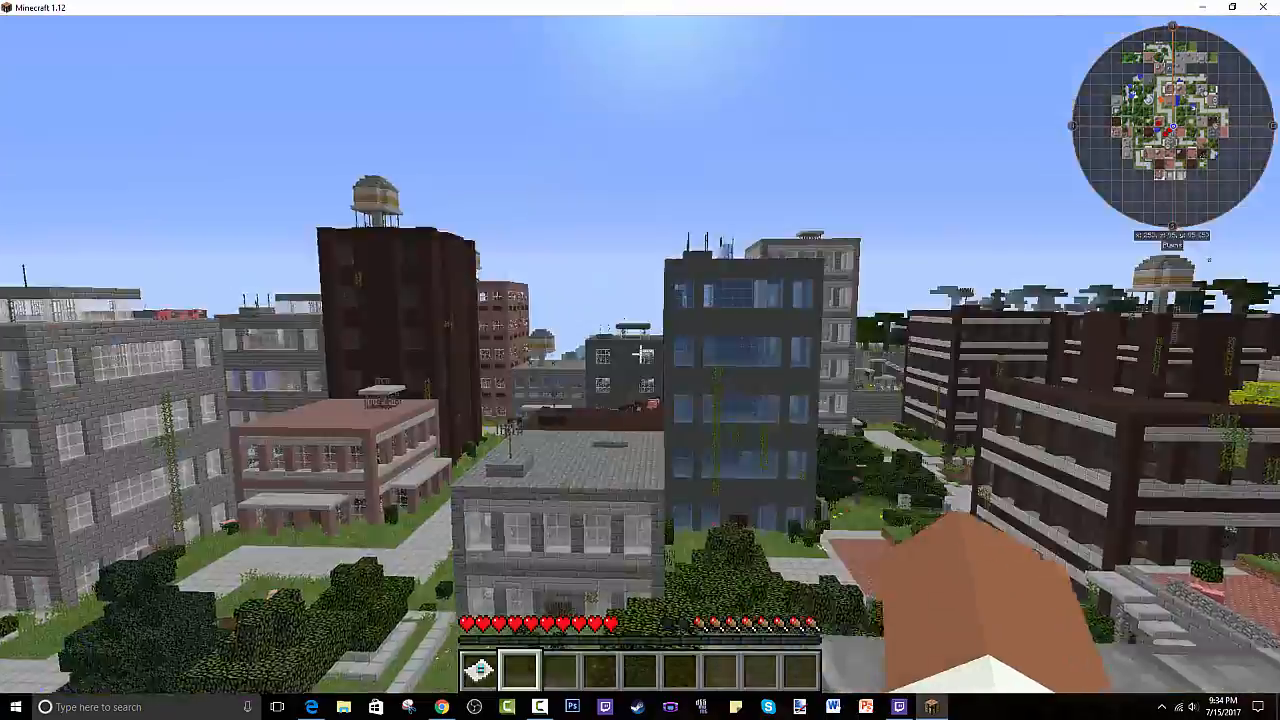
pyautogui.moveTo(640, 360)
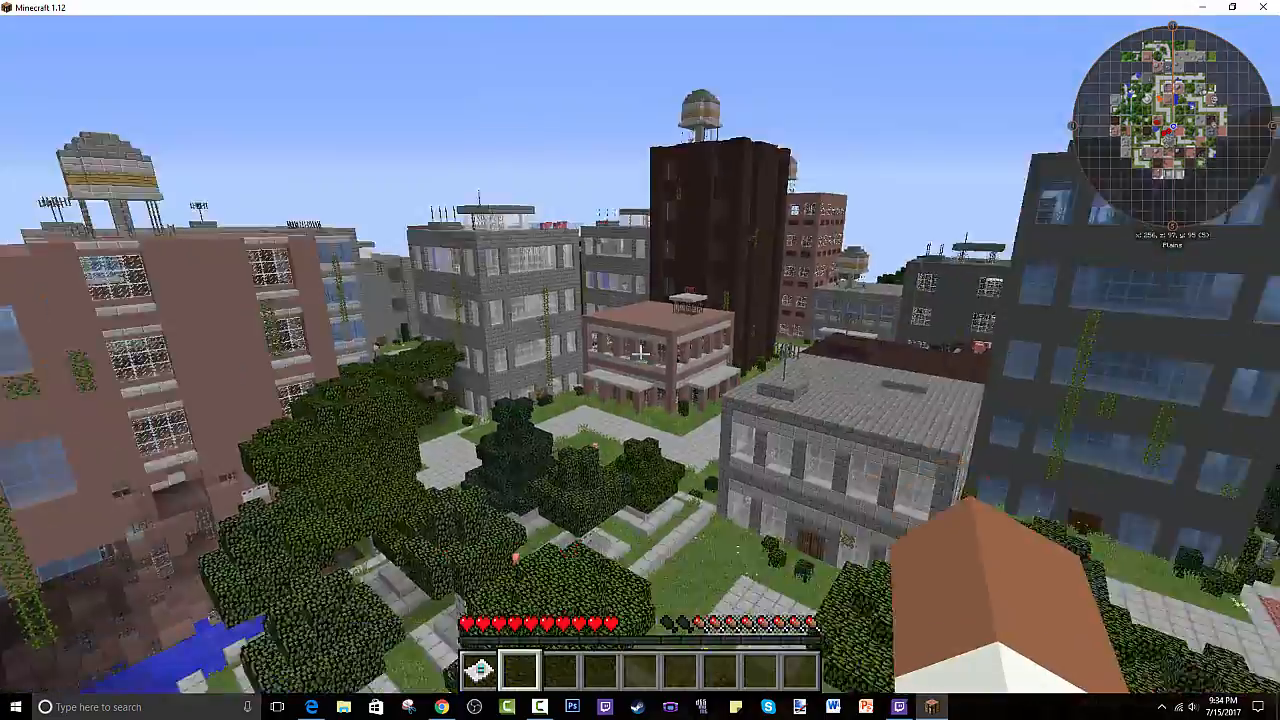
pyautogui.moveTo(640, 360)
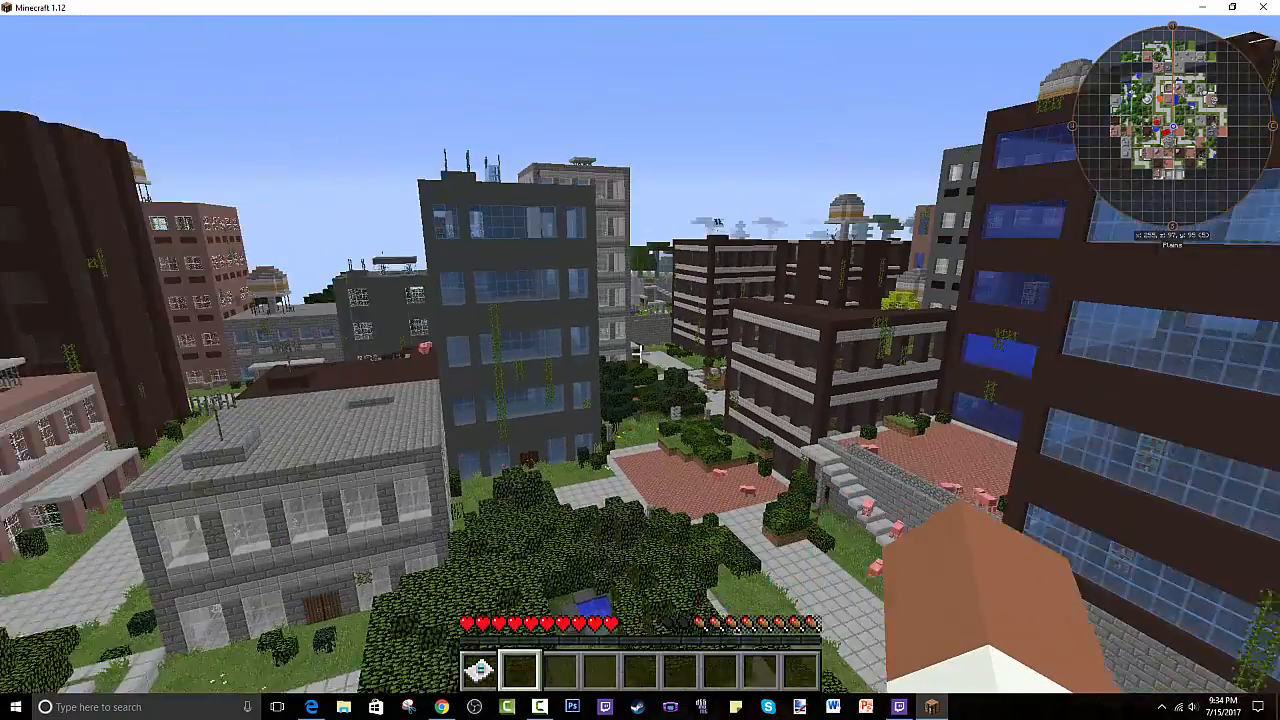